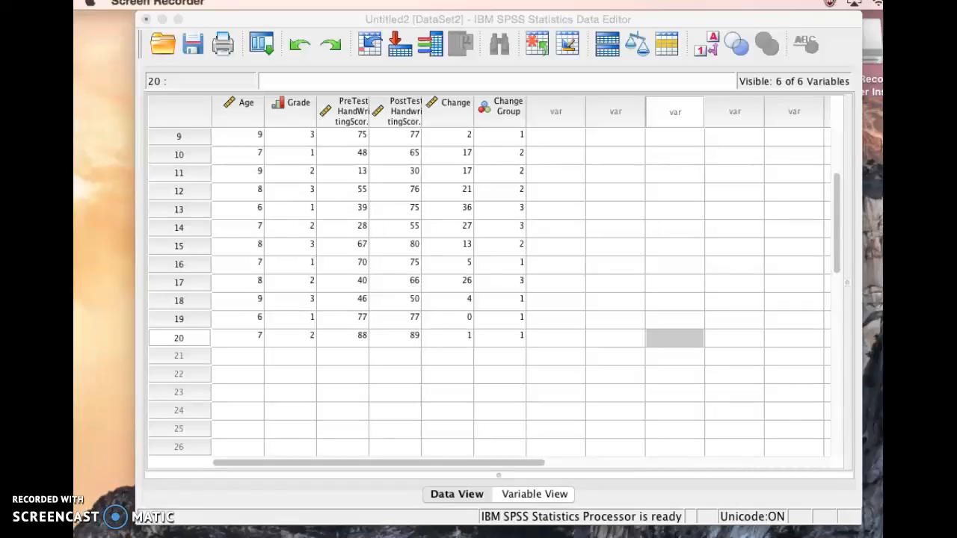
Highlight the ChangeGroup column and its coded values in the data editor.
{"action": "left_click", "coordinate": [343, 336]}
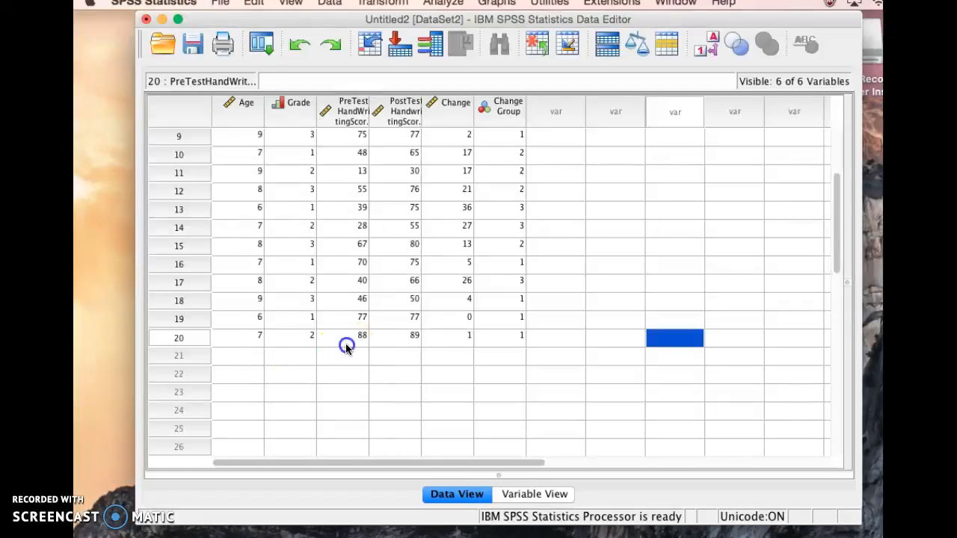
{"action": "left_click", "coordinate": [342, 335]}
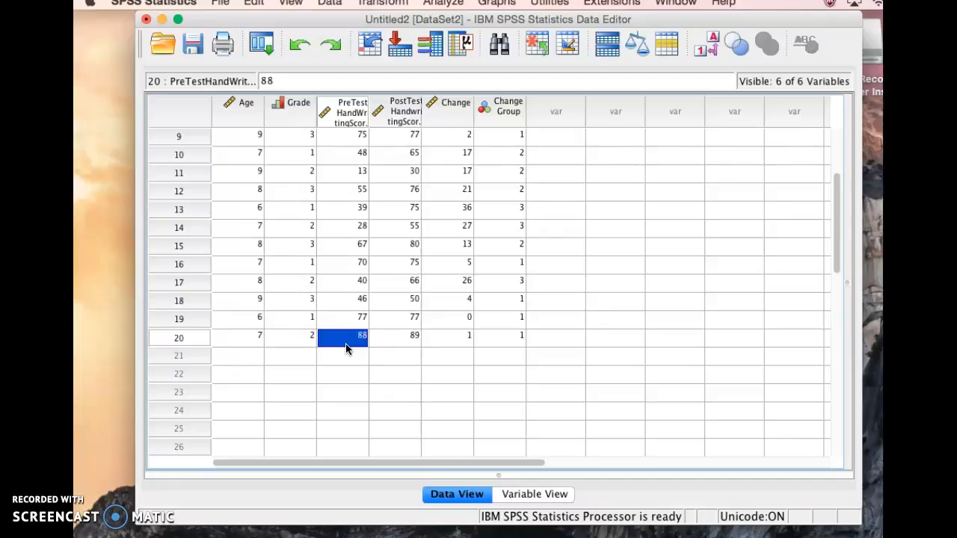
{"action": "mouse_move", "coordinate": [612, 283]}
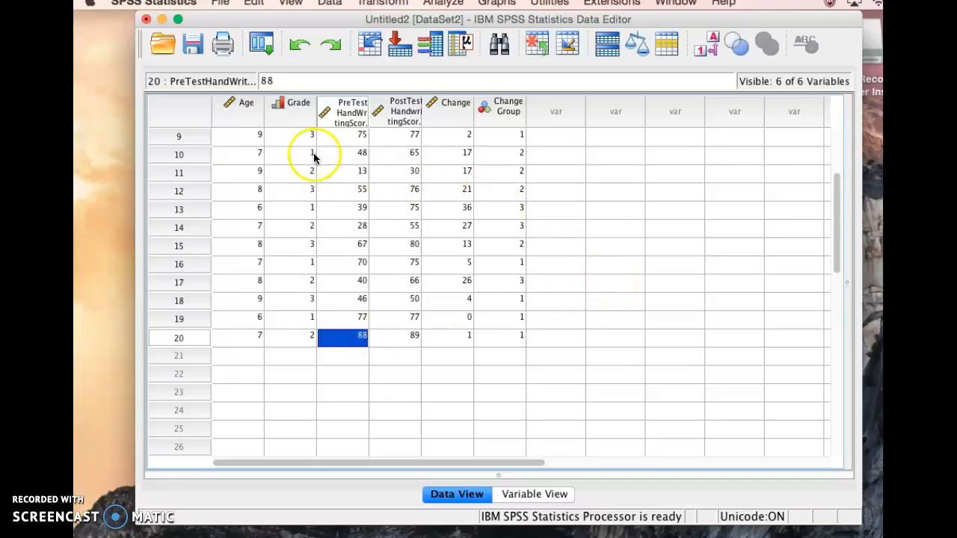
{"action": "scroll", "scroll_direction": "up", "scroll_amount": 3}
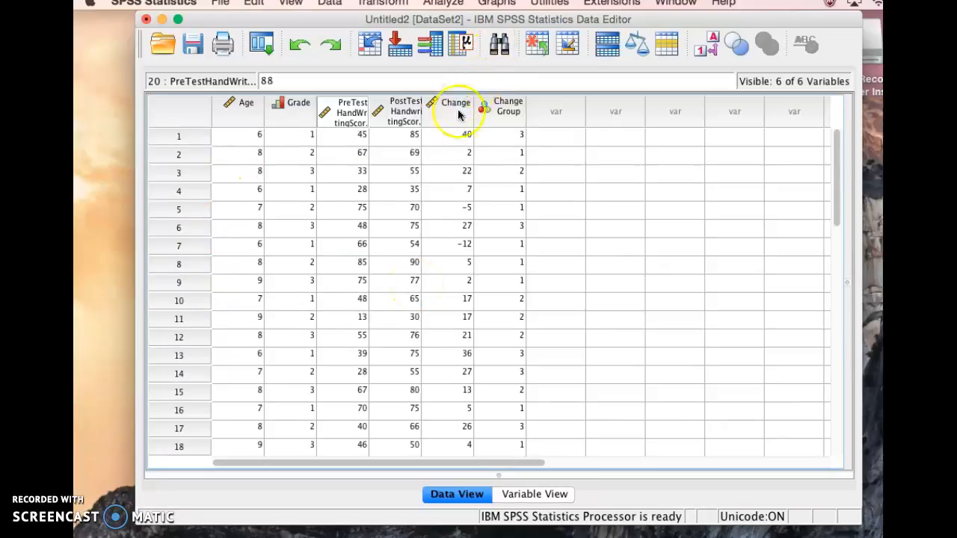
{"action": "mouse_move", "coordinate": [448, 215]}
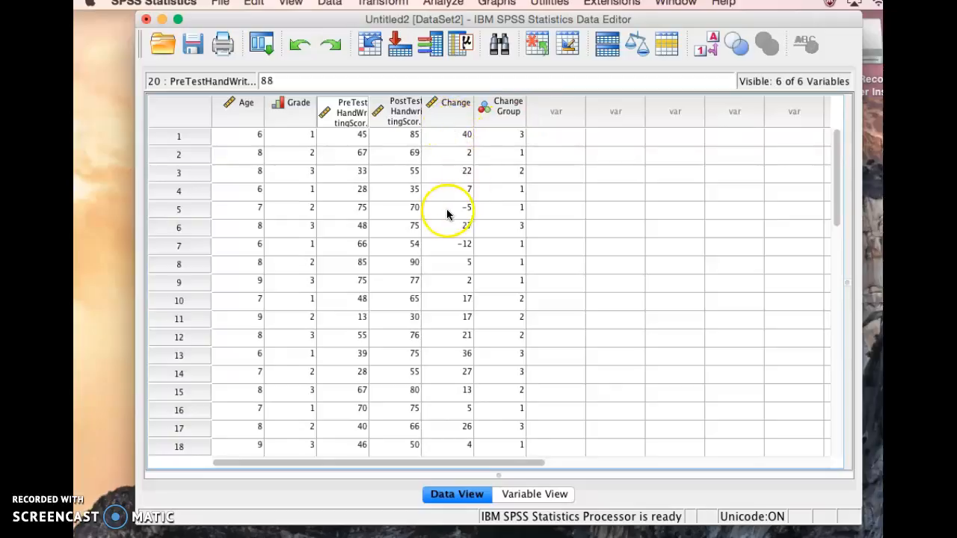
{"action": "mouse_move", "coordinate": [457, 116]}
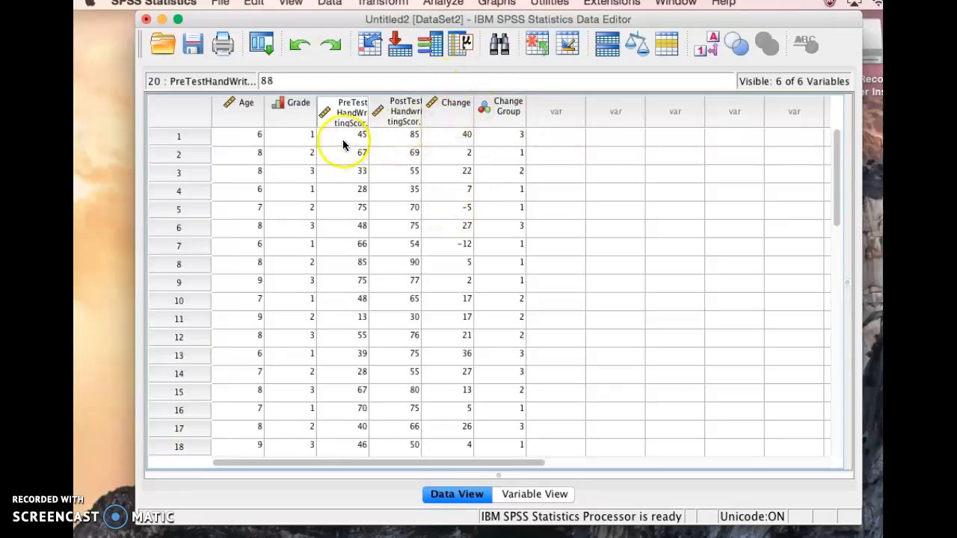
{"action": "mouse_move", "coordinate": [404, 146]}
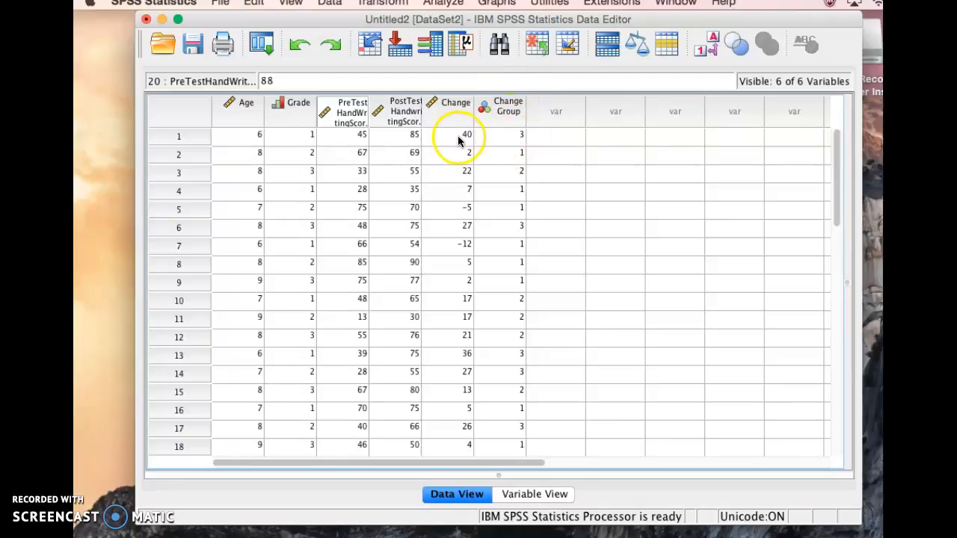
{"action": "mouse_move", "coordinate": [463, 202]}
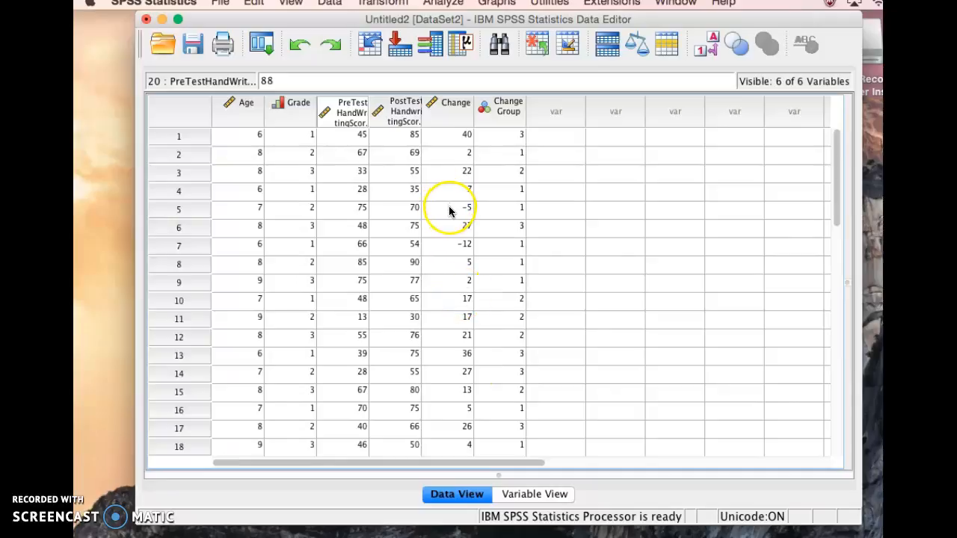
{"action": "mouse_move", "coordinate": [507, 172]}
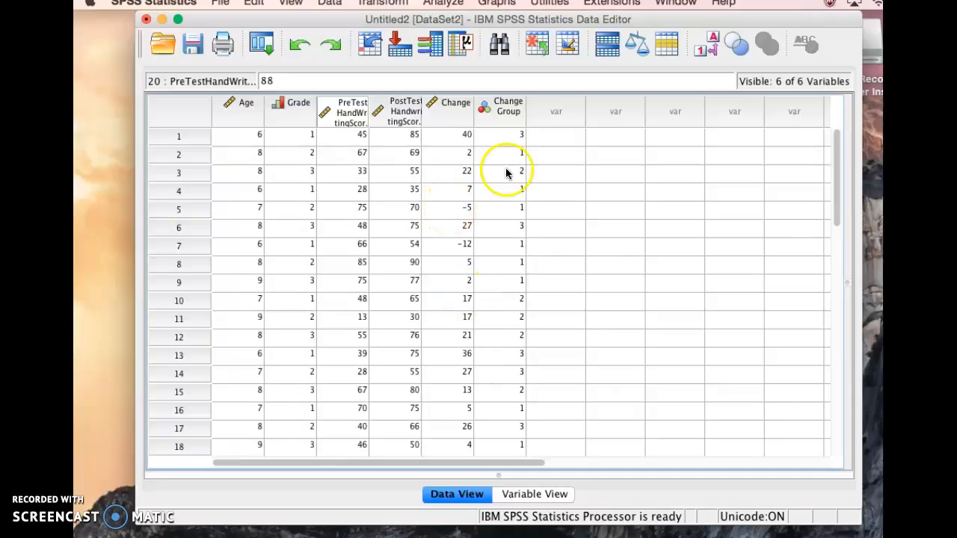
{"action": "mouse_move", "coordinate": [478, 111]}
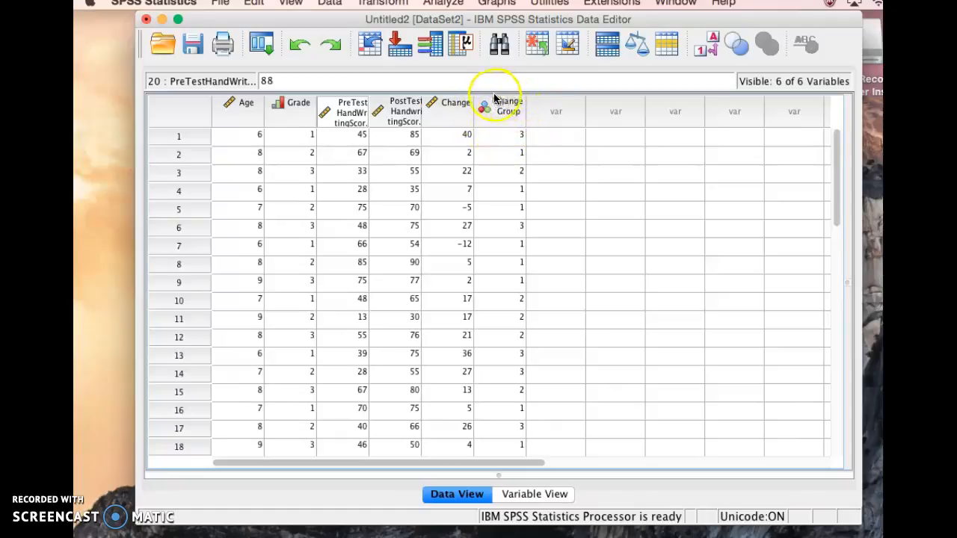
{"action": "mouse_move", "coordinate": [522, 118]}
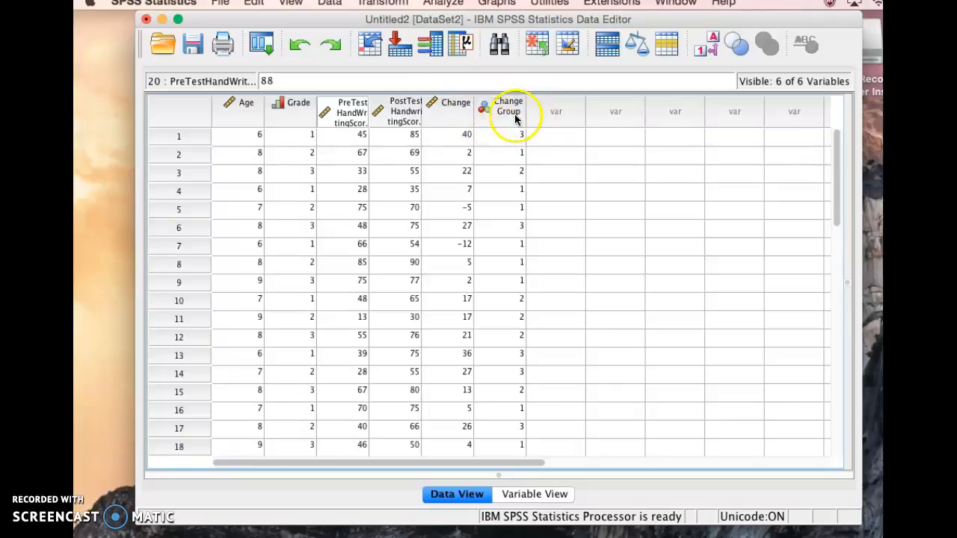
{"action": "mouse_move", "coordinate": [503, 208]}
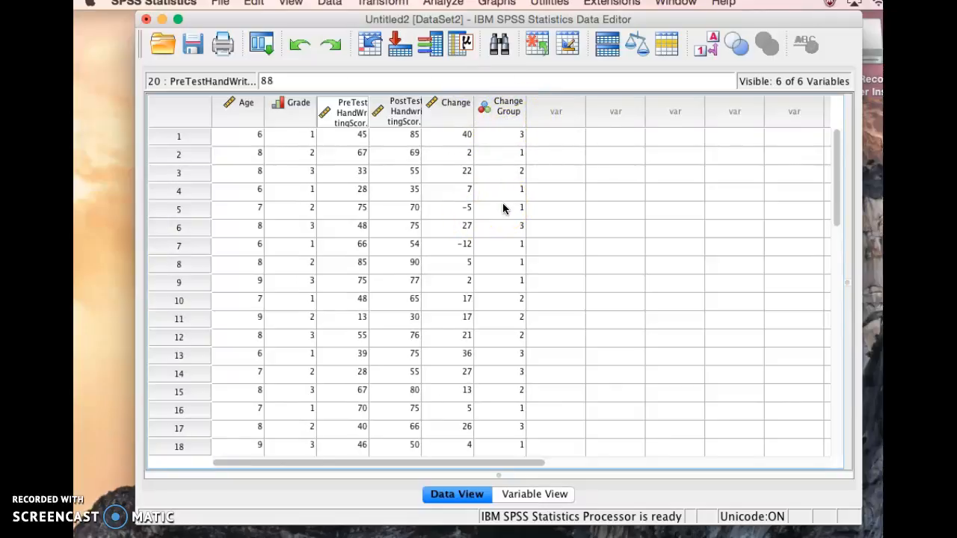
{"action": "left_click", "coordinate": [499, 108]}
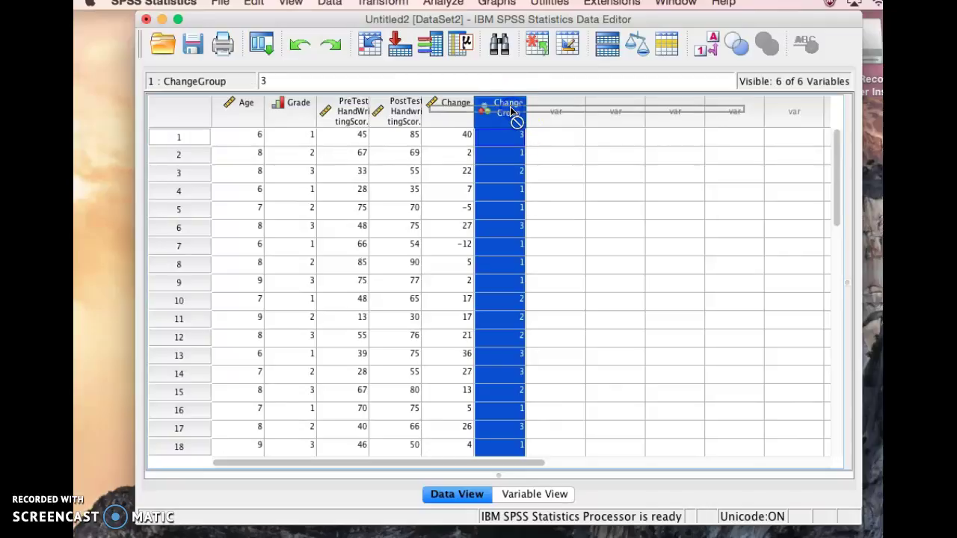
{"action": "left_click", "coordinate": [499, 189]}
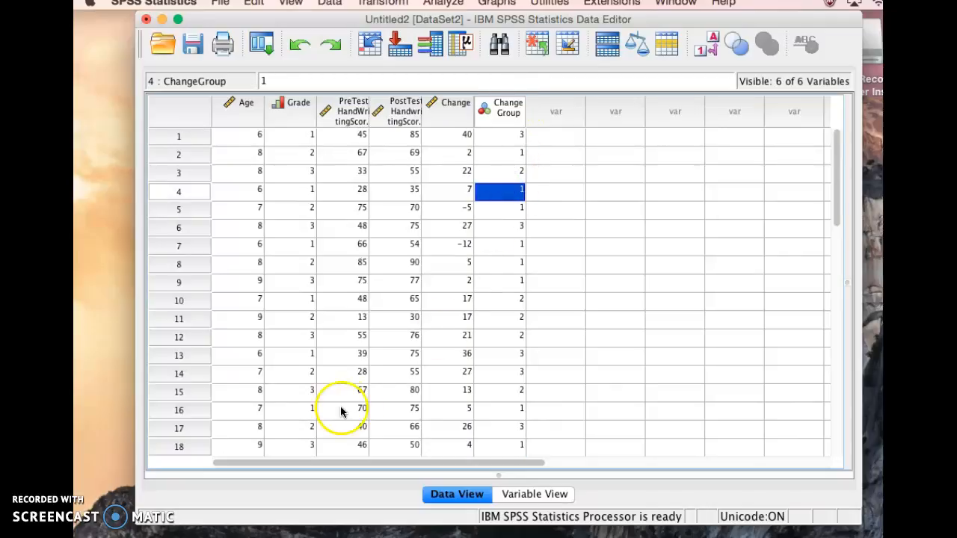
{"action": "mouse_move", "coordinate": [341, 410]}
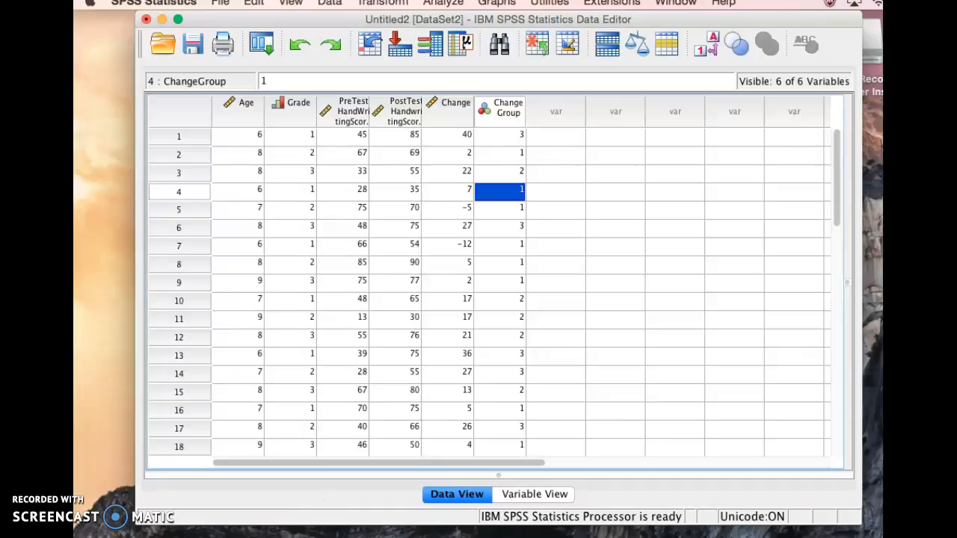
Switch to the Excel workbook sheet listing change scores with high/low/none groups and cut-offs.
{"action": "left_click", "coordinate": [116, 518]}
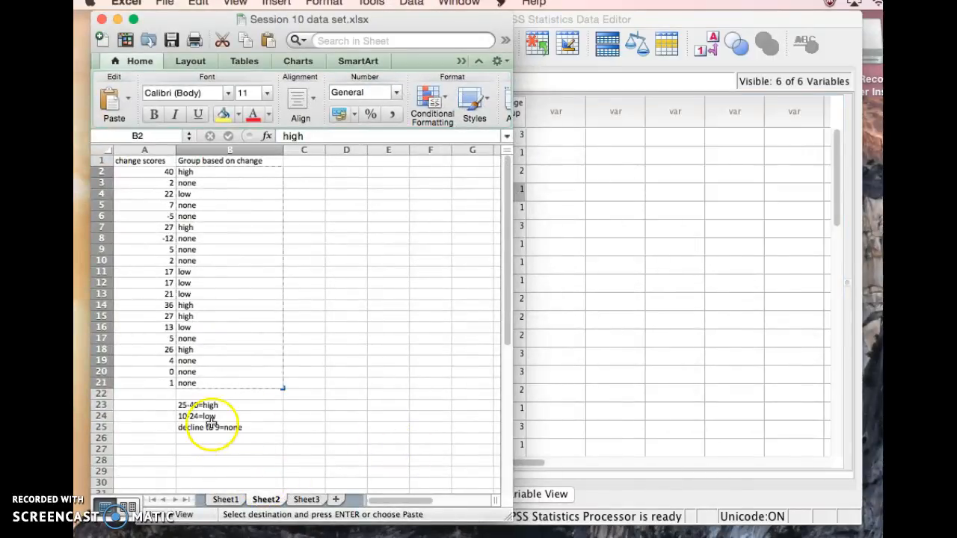
{"action": "mouse_move", "coordinate": [200, 462]}
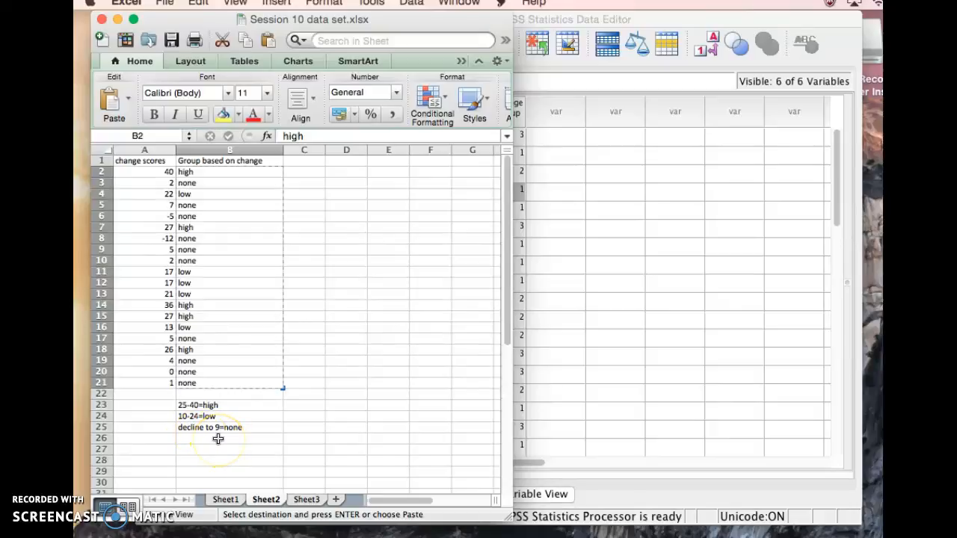
{"action": "mouse_move", "coordinate": [227, 417]}
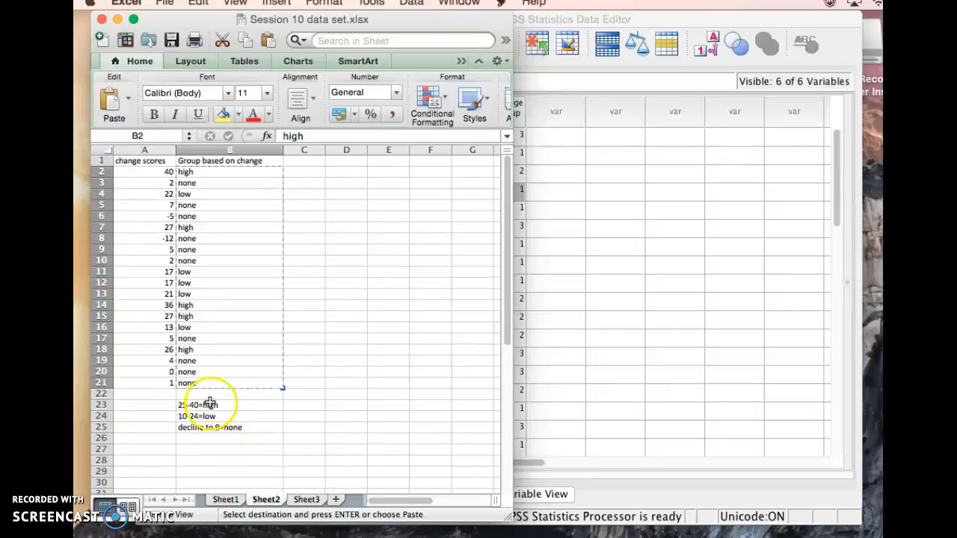
{"action": "mouse_move", "coordinate": [256, 323]}
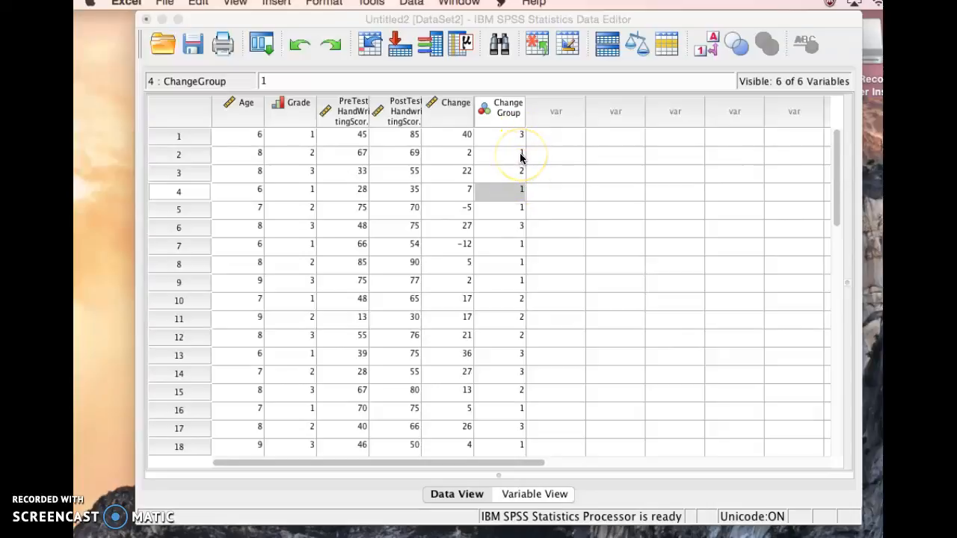
{"action": "mouse_move", "coordinate": [590, 280]}
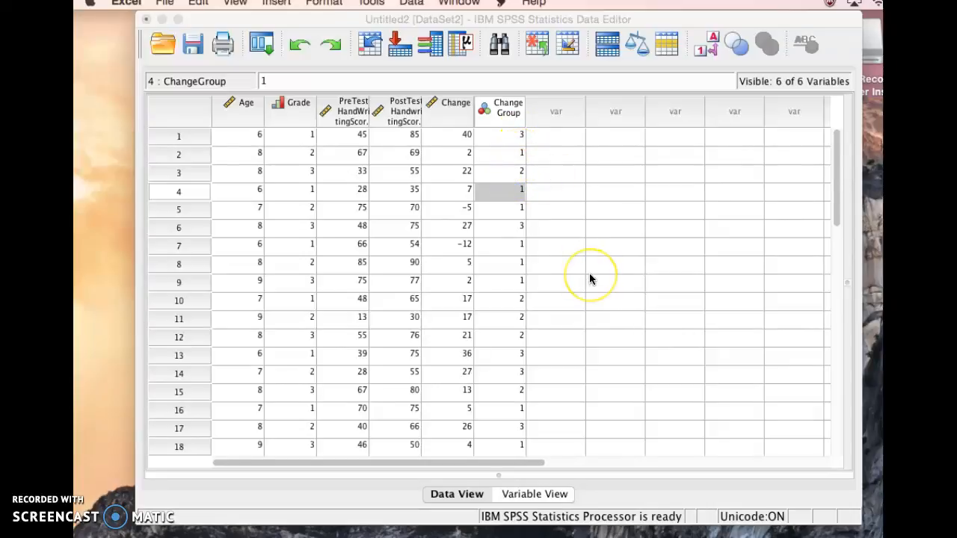
{"action": "mouse_move", "coordinate": [591, 280]}
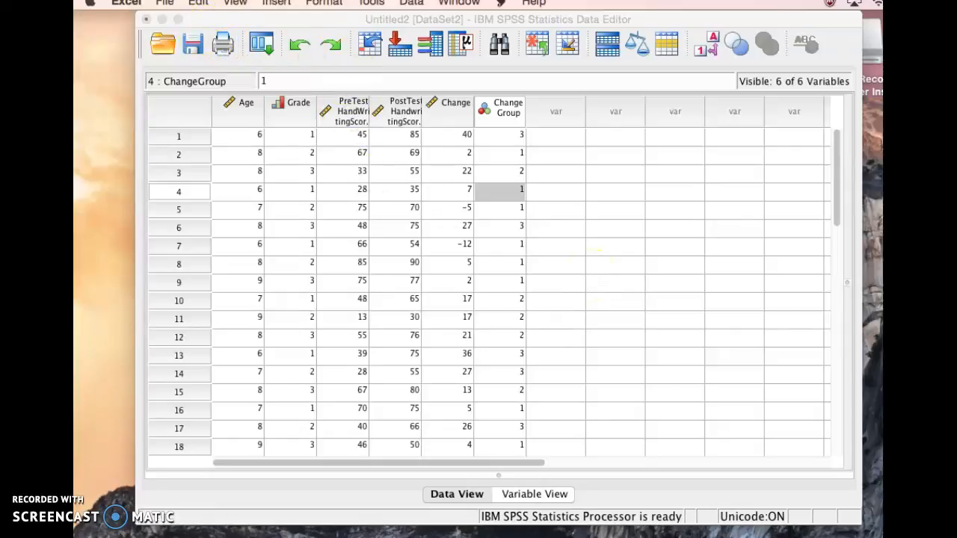
{"action": "mouse_move", "coordinate": [323, 6]}
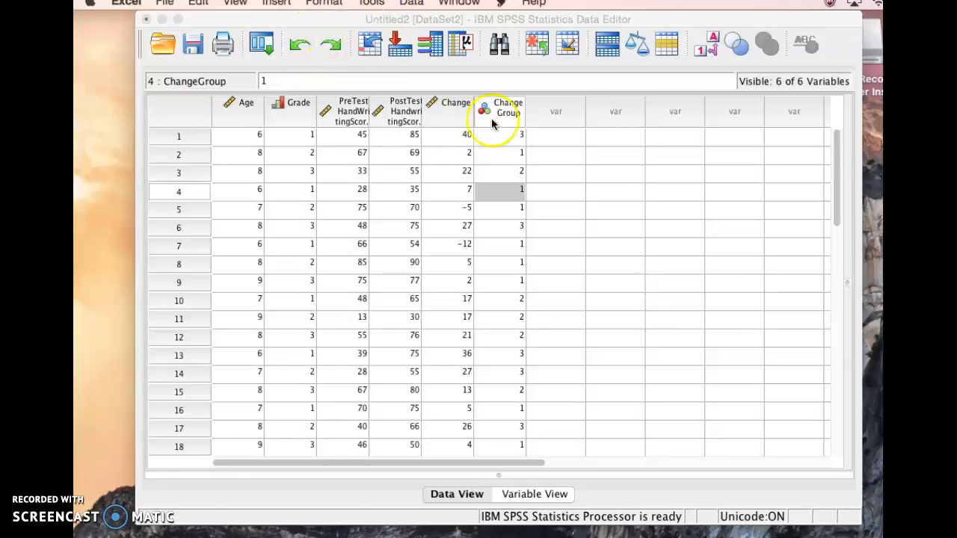
Bring the SPSS data editor with the ChangeGroup codes 1–3 back in front of Excel.
{"action": "left_click", "coordinate": [616, 192]}
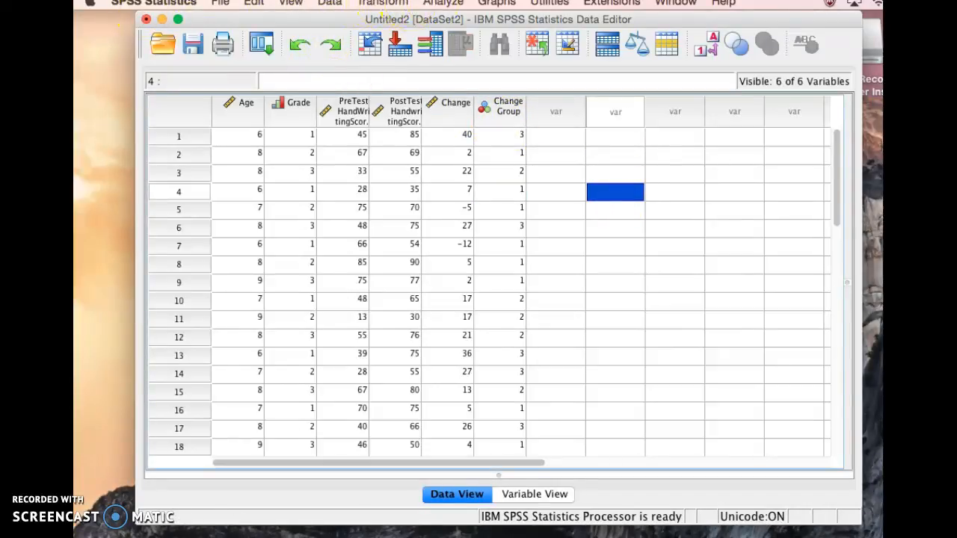
Start a Frequencies analysis from Analyze > Descriptive Statistics and clear the previously chosen variables.
{"action": "left_click", "coordinate": [443, 3]}
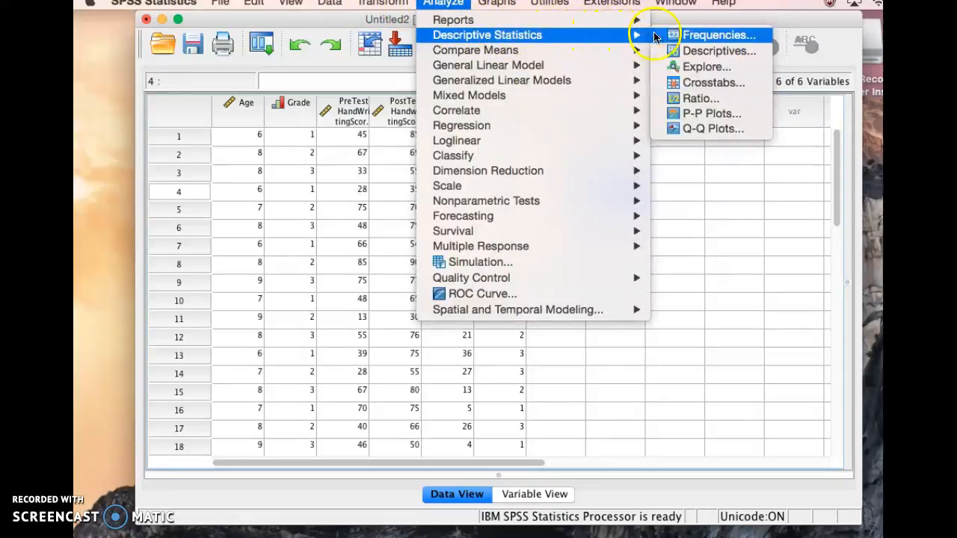
{"action": "mouse_move", "coordinate": [715, 35]}
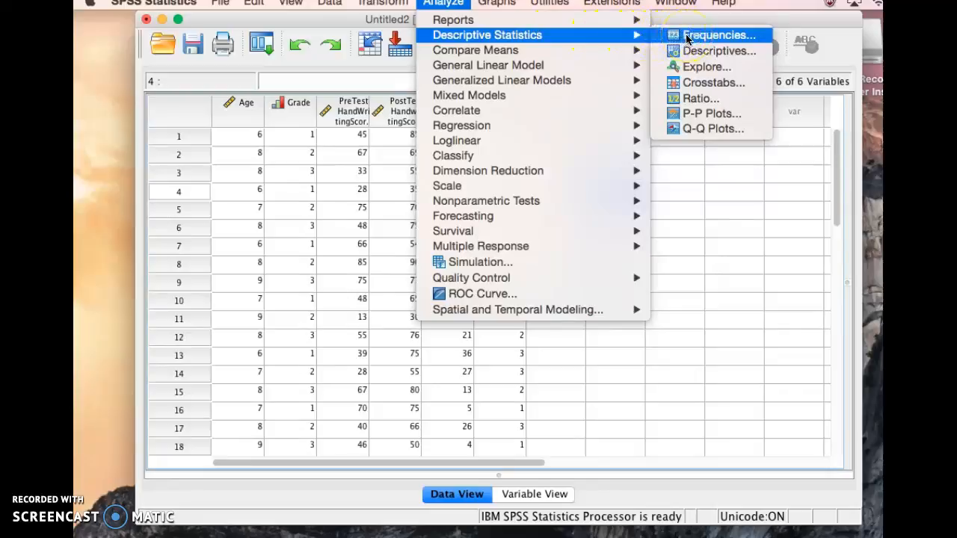
{"action": "left_click", "coordinate": [718, 36]}
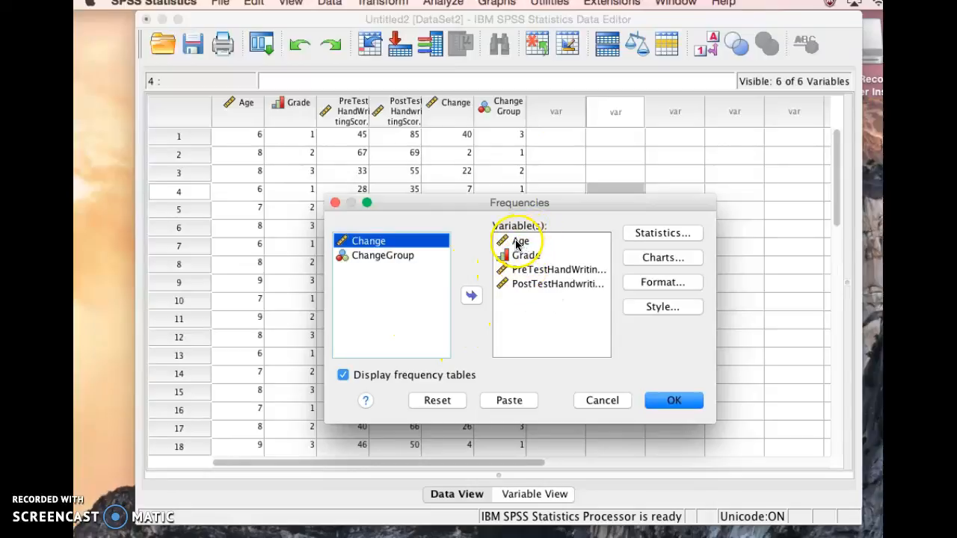
{"action": "left_click", "coordinate": [521, 248]}
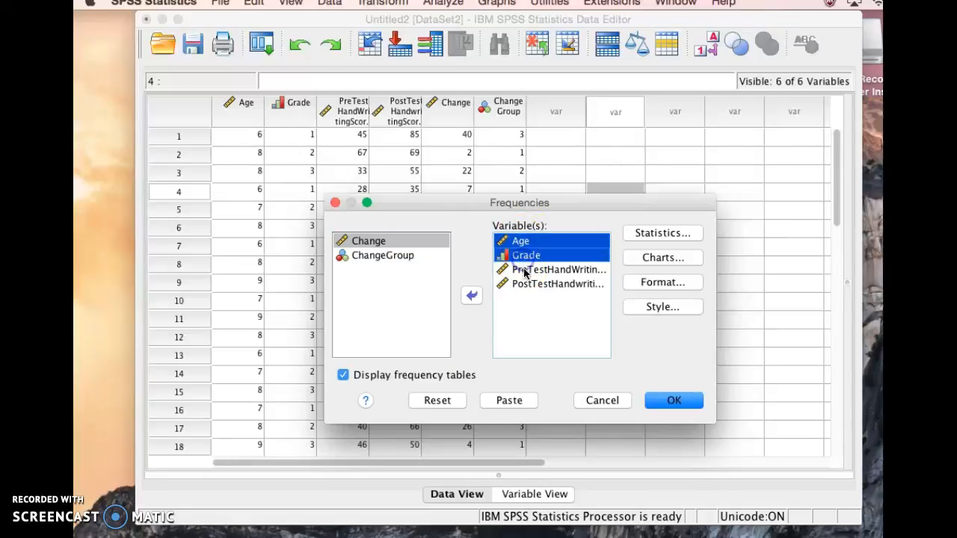
{"action": "left_click", "coordinate": [560, 285]}
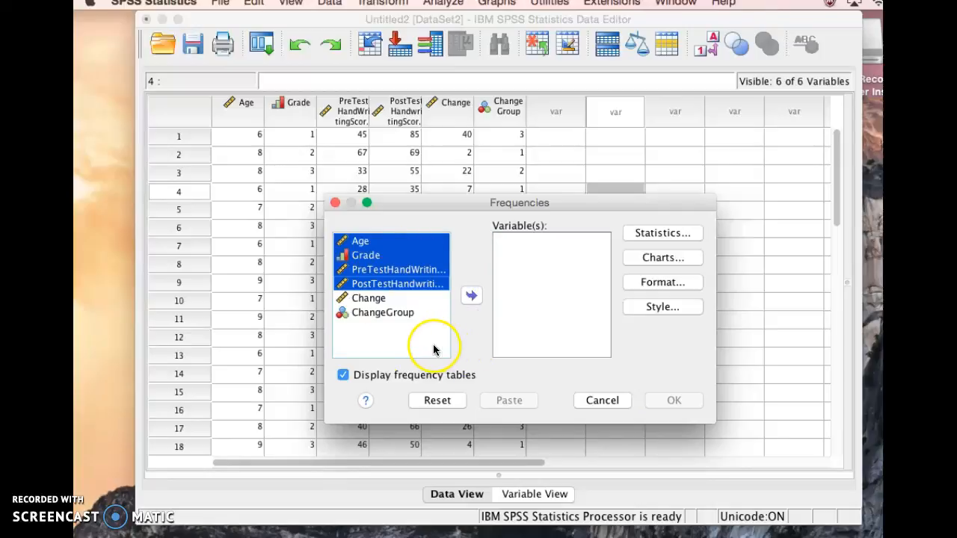
Move all six variables, Age through ChangeGroup, into the Variable(s) list.
{"action": "left_click", "coordinate": [383, 313]}
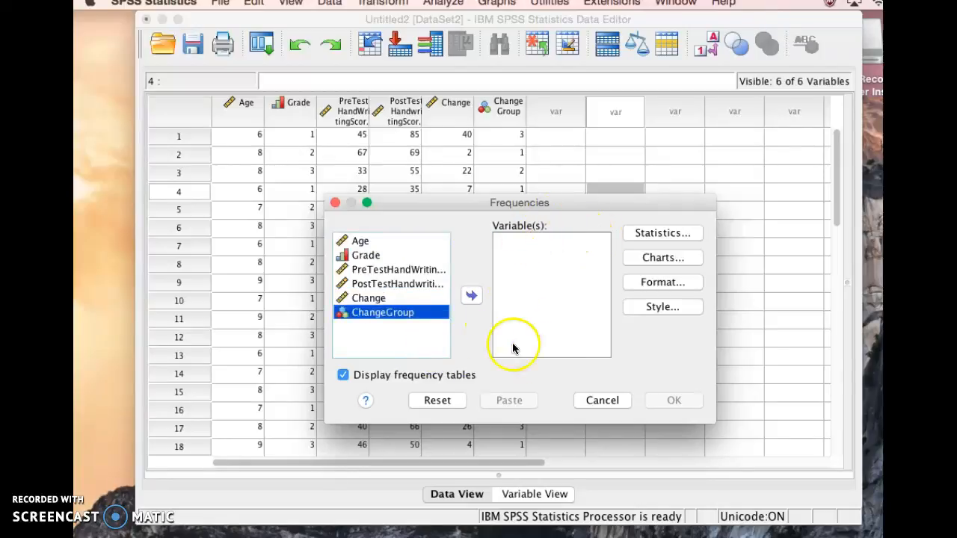
{"action": "mouse_move", "coordinate": [546, 266]}
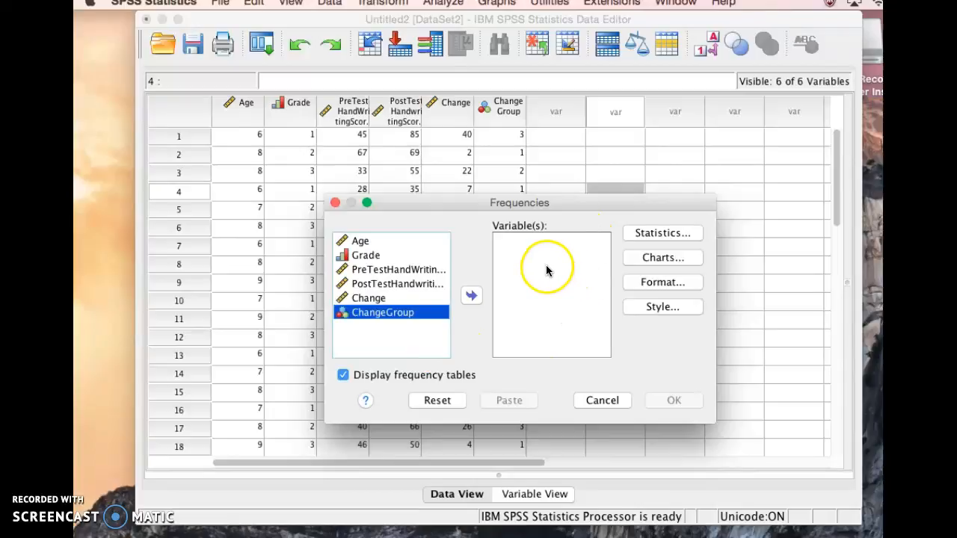
{"action": "mouse_move", "coordinate": [546, 269]}
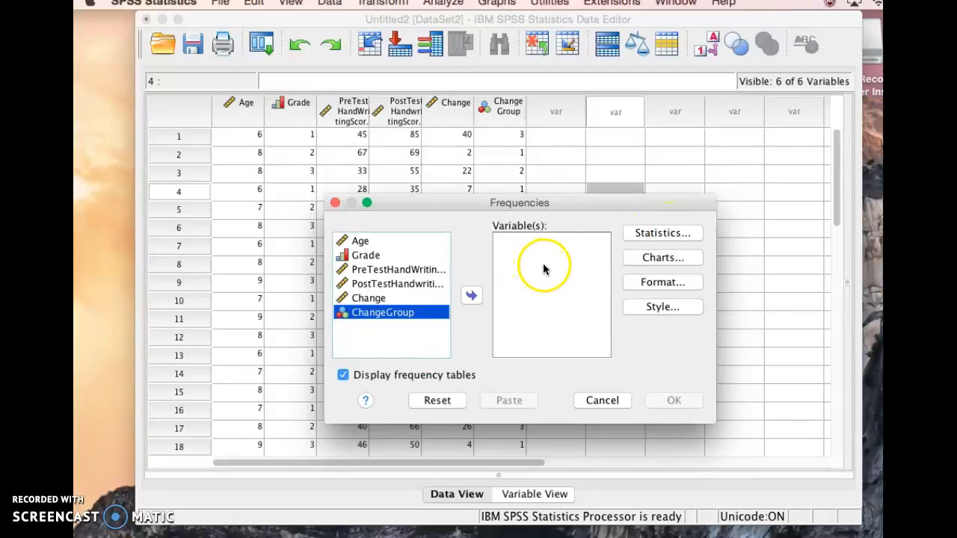
{"action": "mouse_move", "coordinate": [374, 243]}
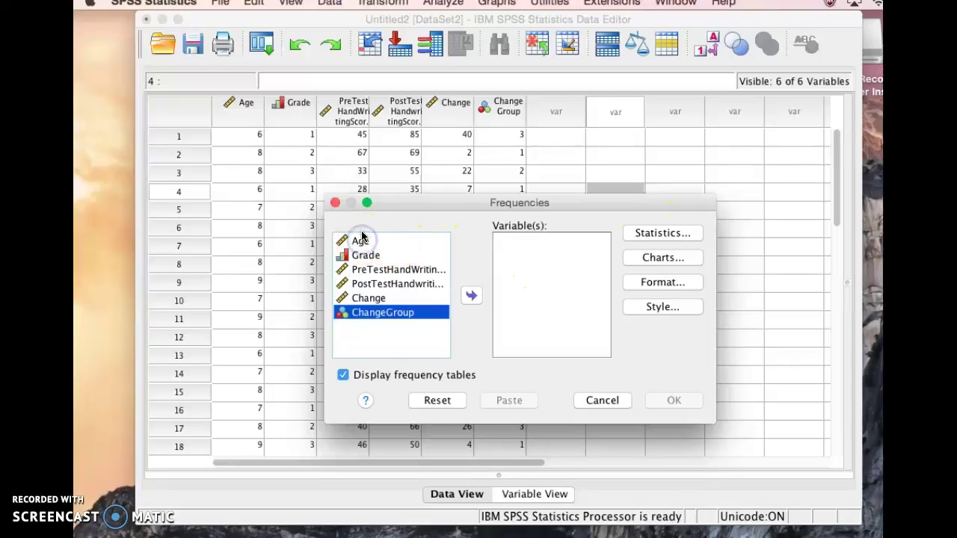
{"action": "mouse_move", "coordinate": [365, 243]}
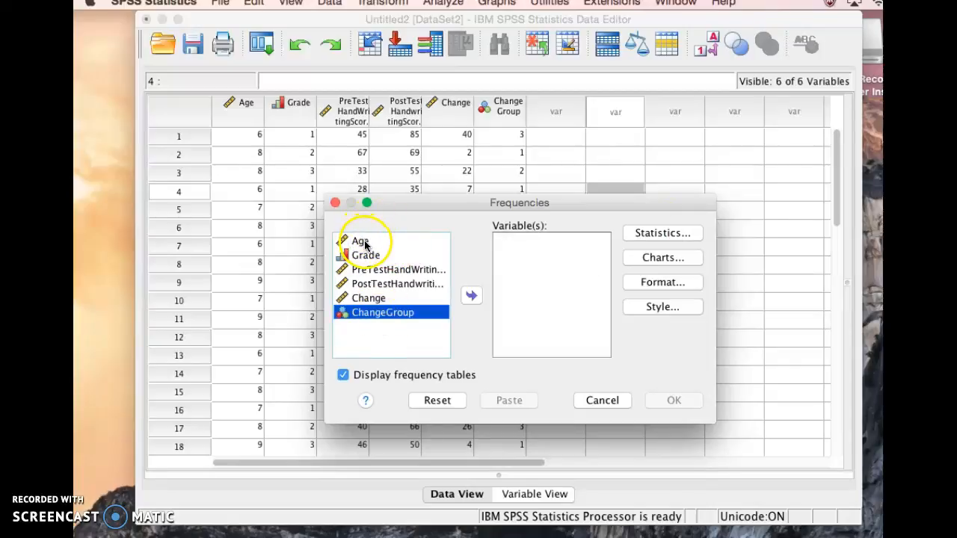
{"action": "left_click", "coordinate": [361, 241]}
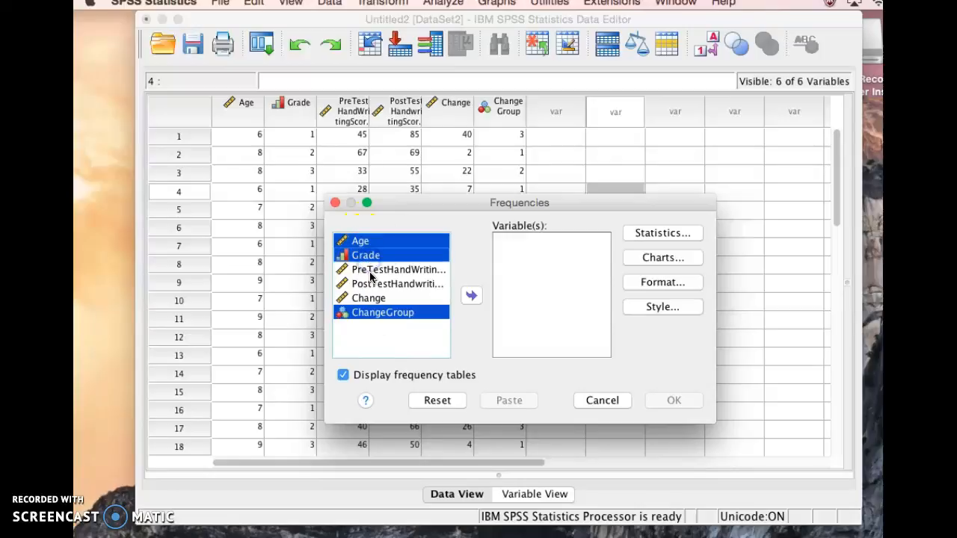
{"action": "left_click", "coordinate": [398, 269]}
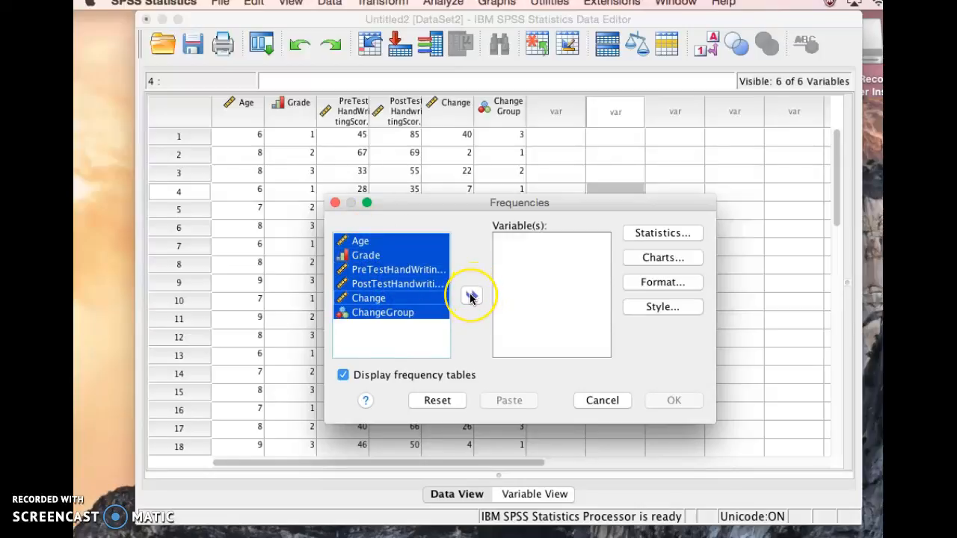
{"action": "left_click", "coordinate": [471, 295]}
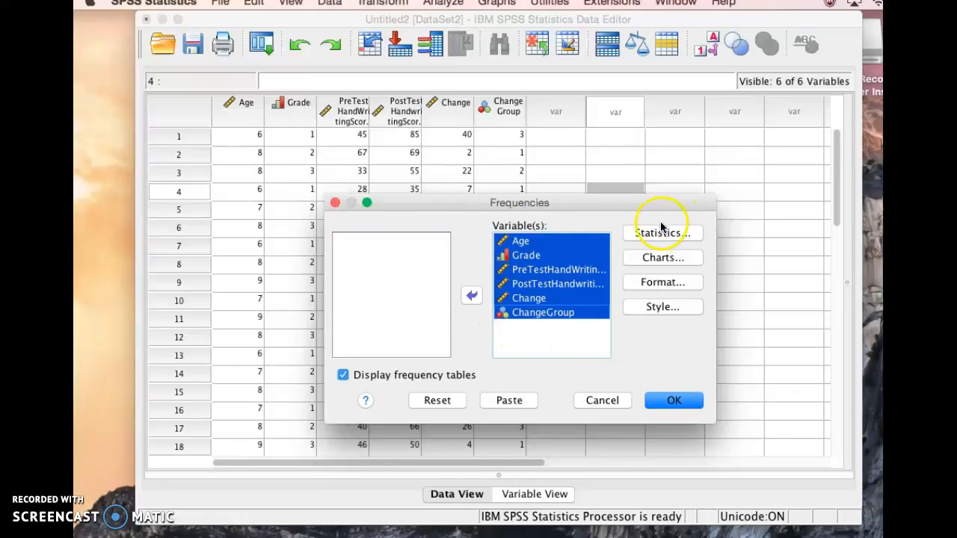
{"action": "mouse_move", "coordinate": [661, 233]}
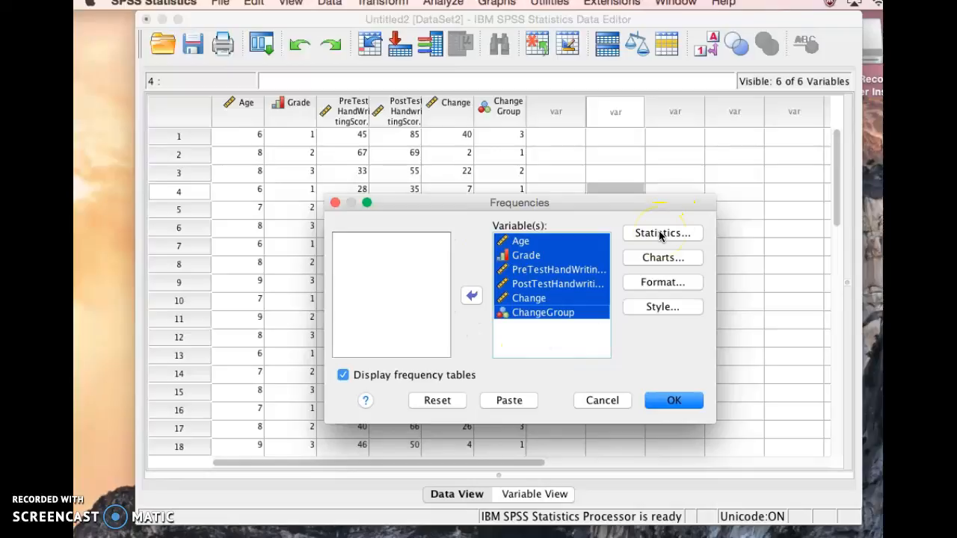
Show the Statistics options with Mean, Std. deviation, Variance, Minimum and Maximum checked.
{"action": "left_click", "coordinate": [661, 233]}
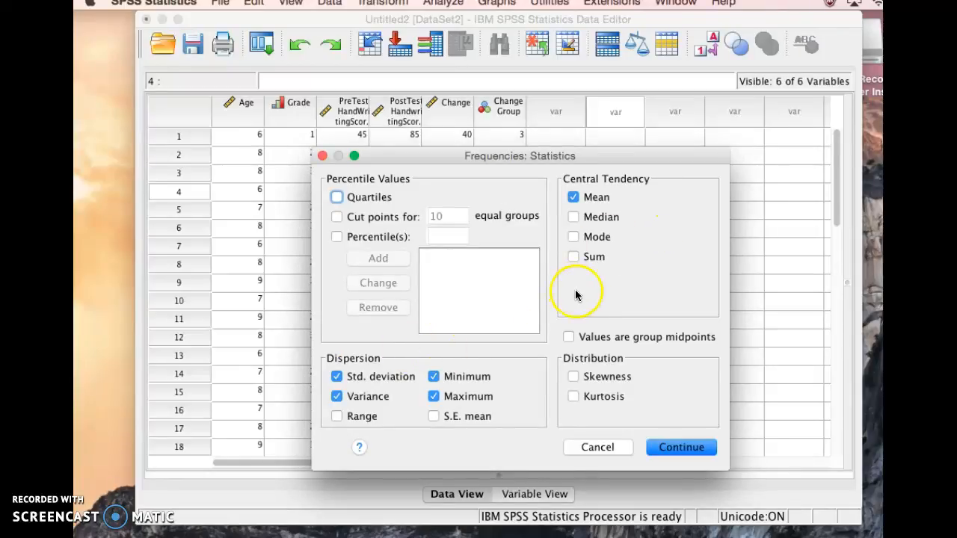
{"action": "mouse_move", "coordinate": [333, 236]}
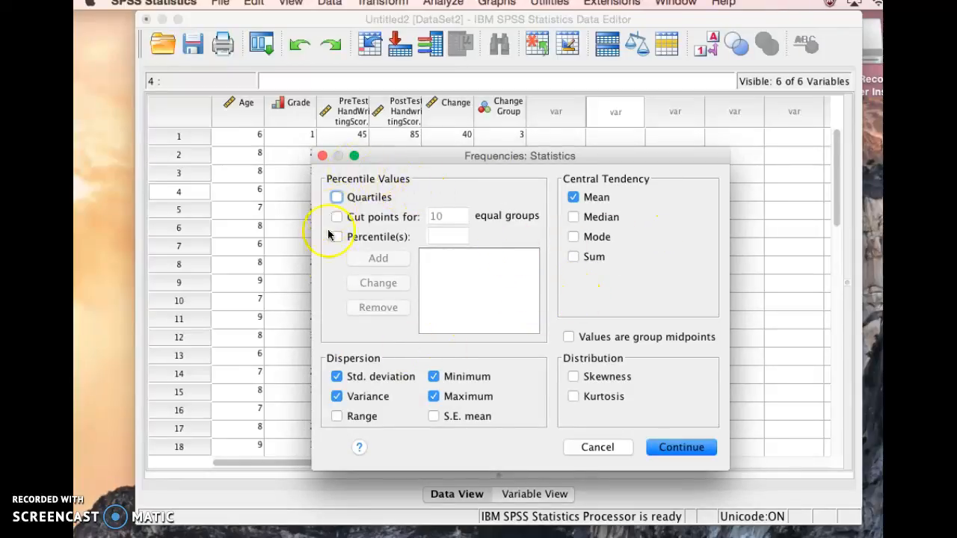
{"action": "mouse_move", "coordinate": [523, 266]}
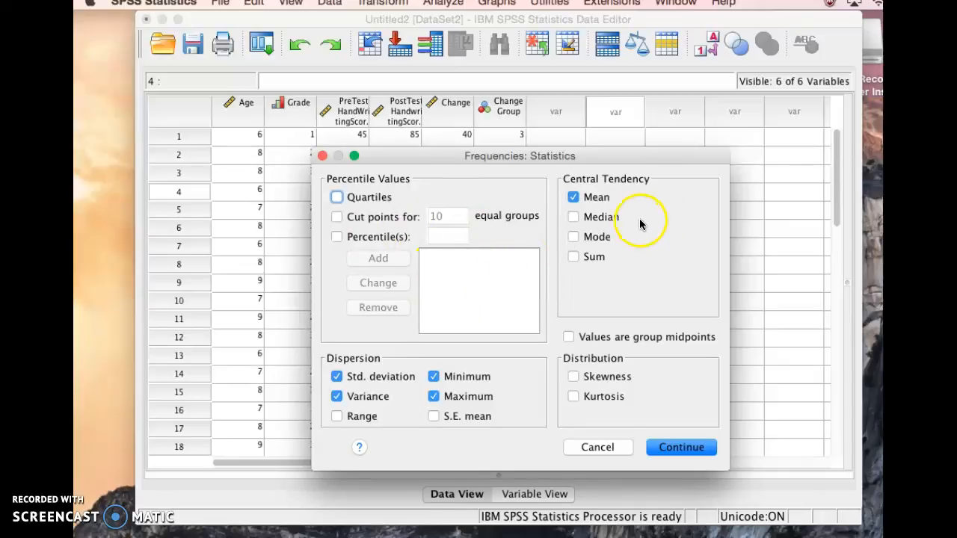
{"action": "mouse_move", "coordinate": [676, 233]}
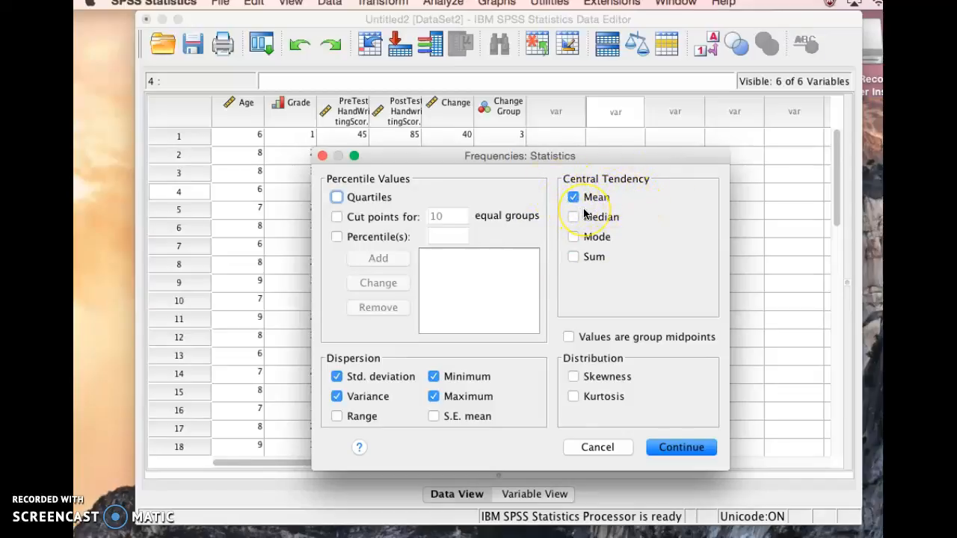
{"action": "mouse_move", "coordinate": [640, 213]}
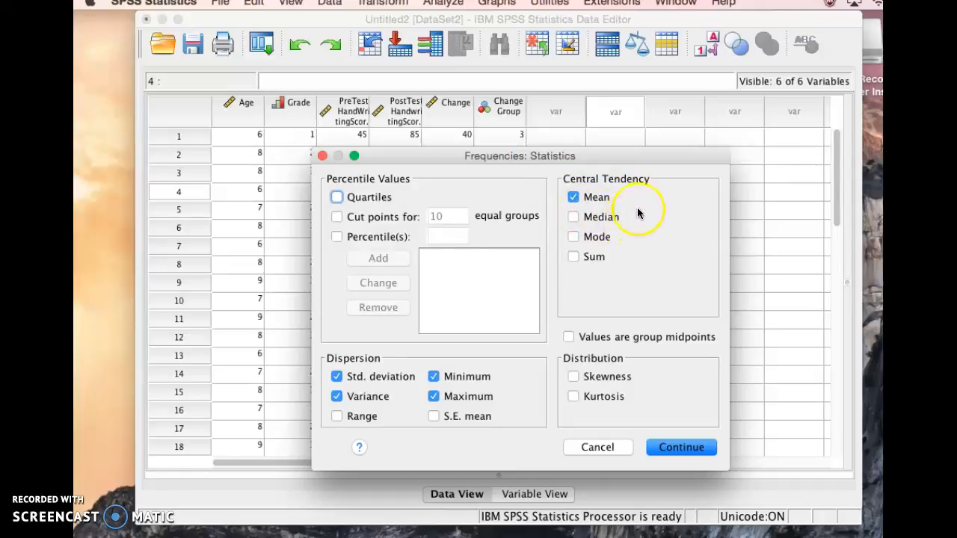
{"action": "mouse_move", "coordinate": [596, 185]}
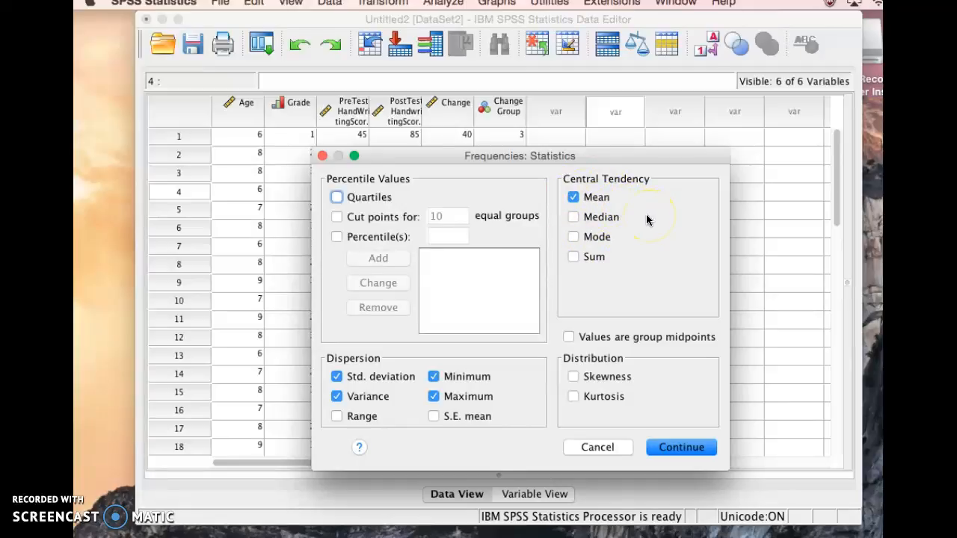
{"action": "mouse_move", "coordinate": [614, 242]}
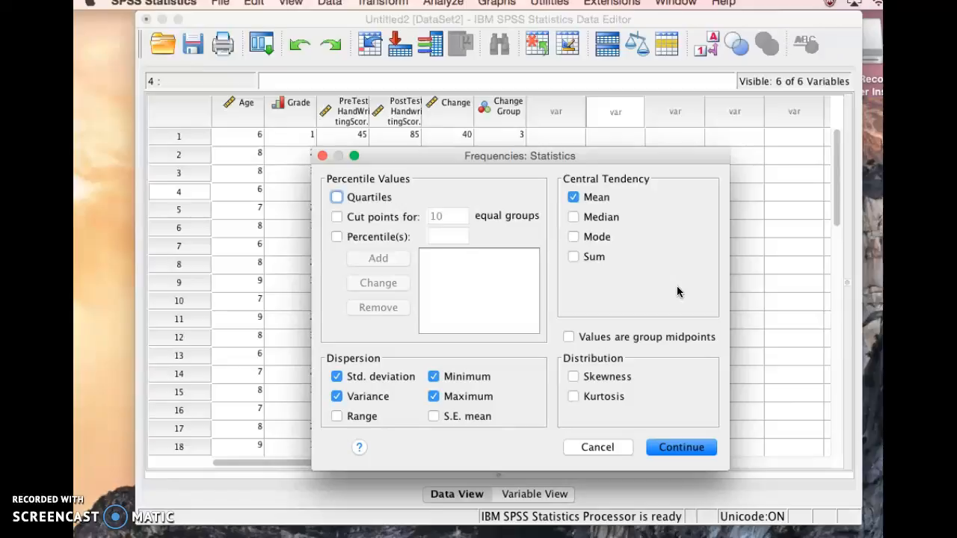
{"action": "mouse_move", "coordinate": [655, 252]}
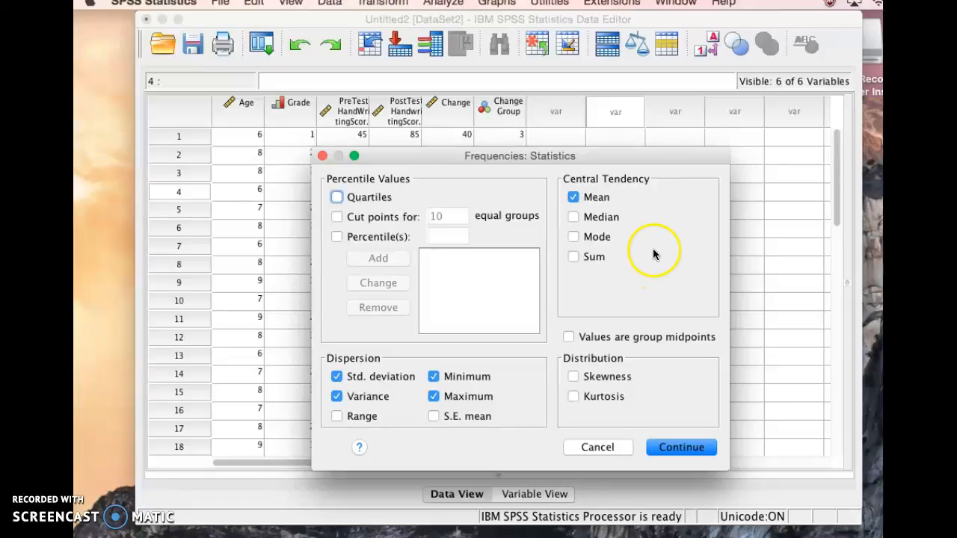
{"action": "mouse_move", "coordinate": [646, 262]}
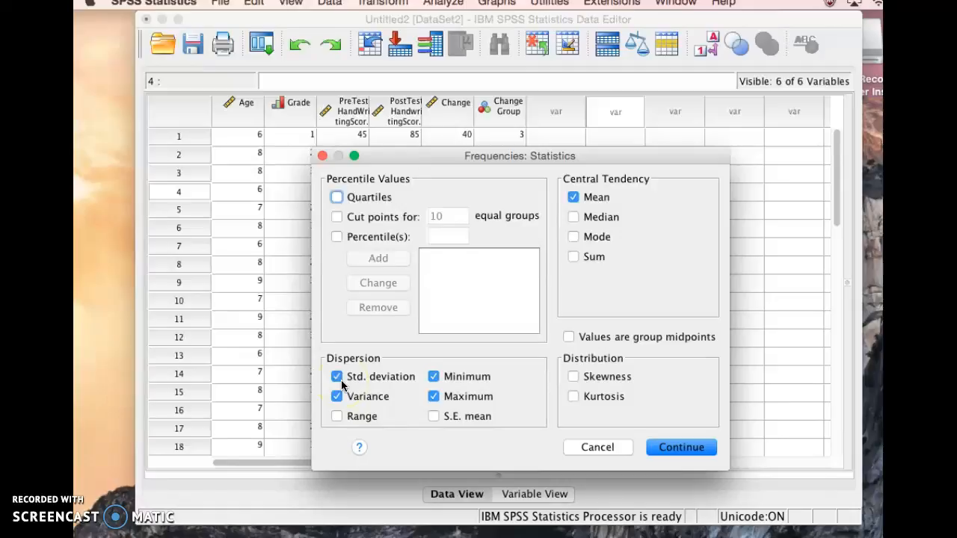
{"action": "mouse_move", "coordinate": [389, 376]}
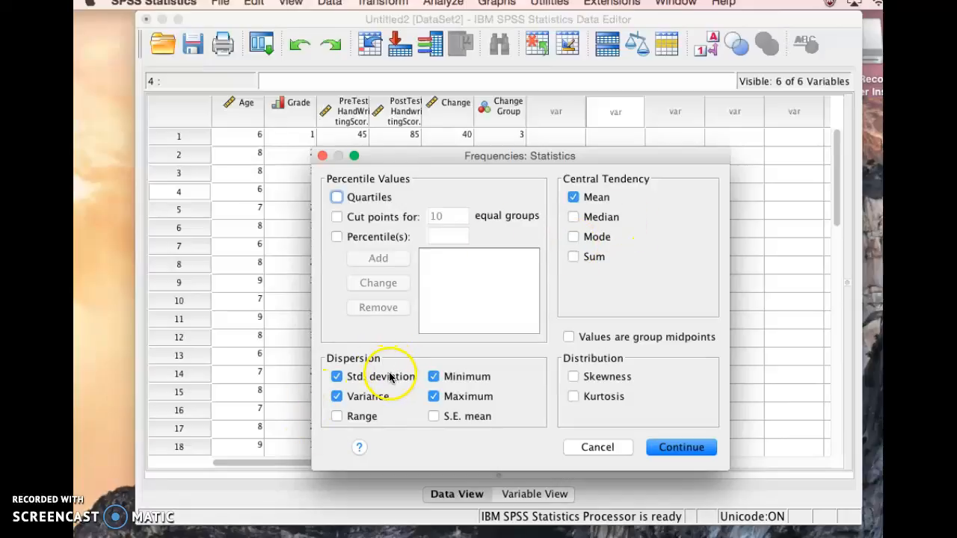
{"action": "mouse_move", "coordinate": [386, 386]}
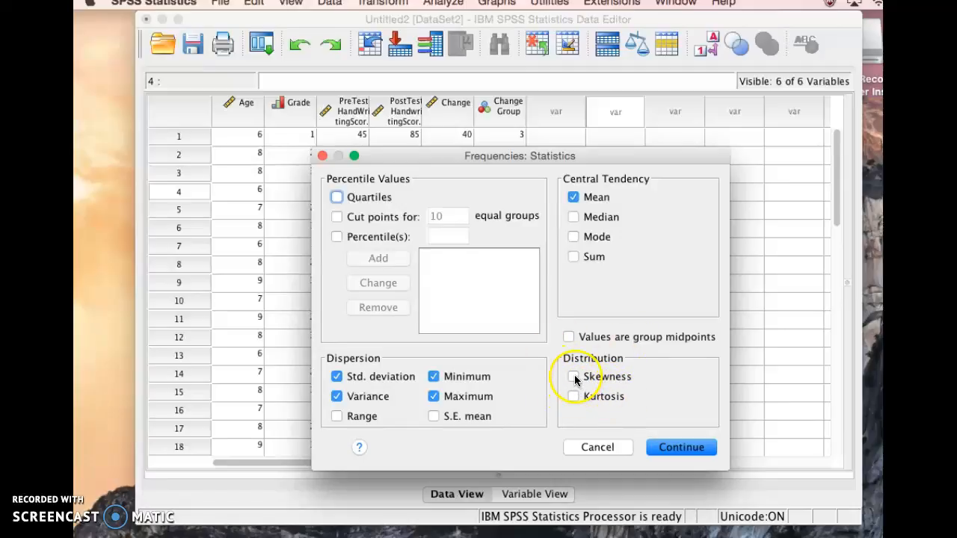
{"action": "mouse_move", "coordinate": [575, 398]}
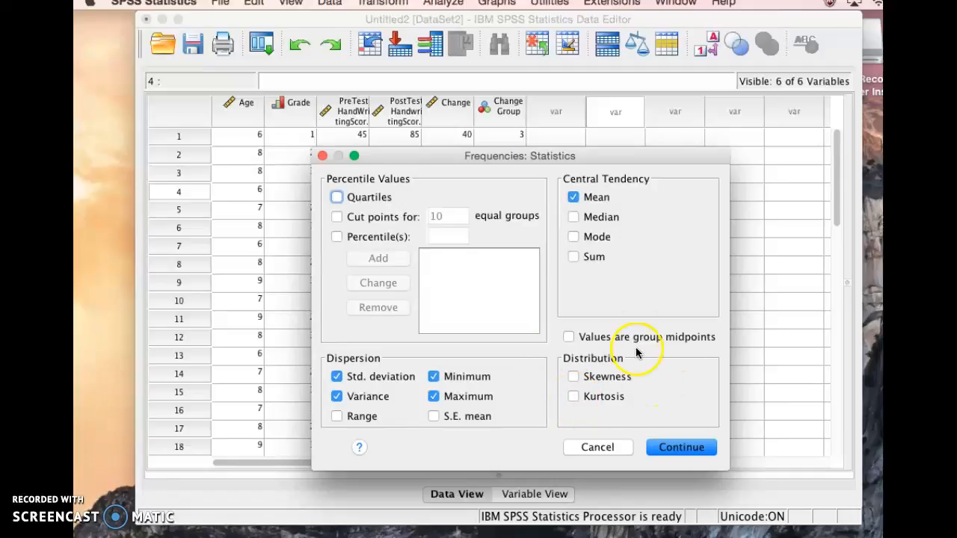
{"action": "mouse_move", "coordinate": [584, 202]}
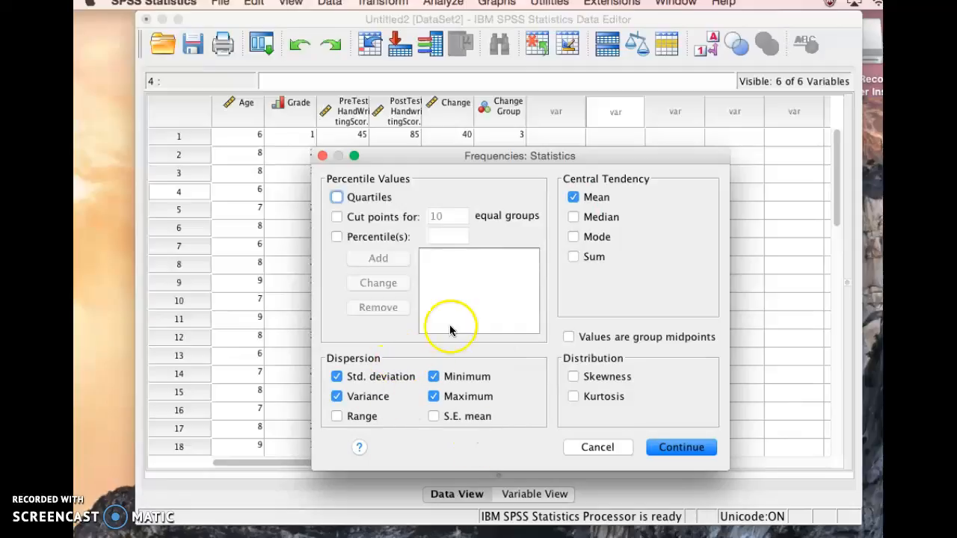
{"action": "mouse_move", "coordinate": [362, 377]}
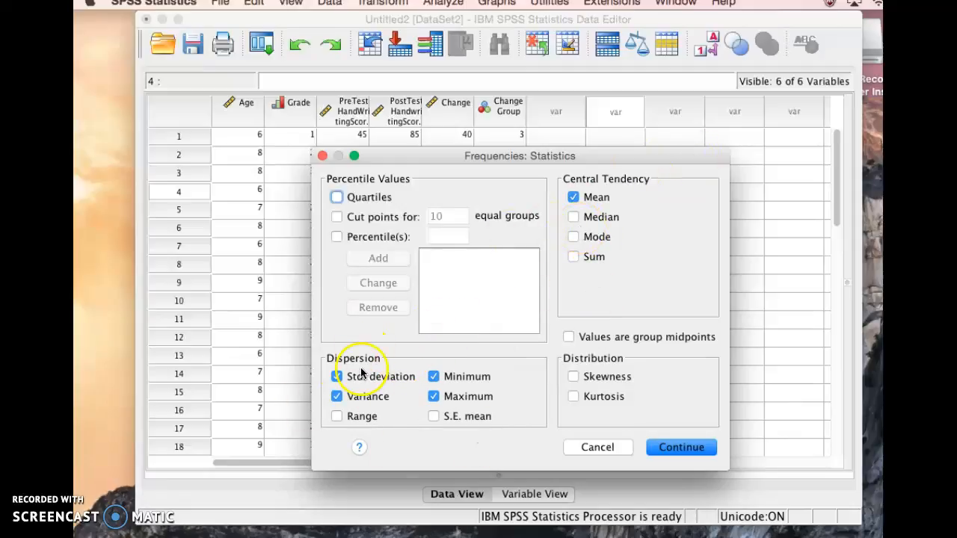
{"action": "mouse_move", "coordinate": [681, 448]}
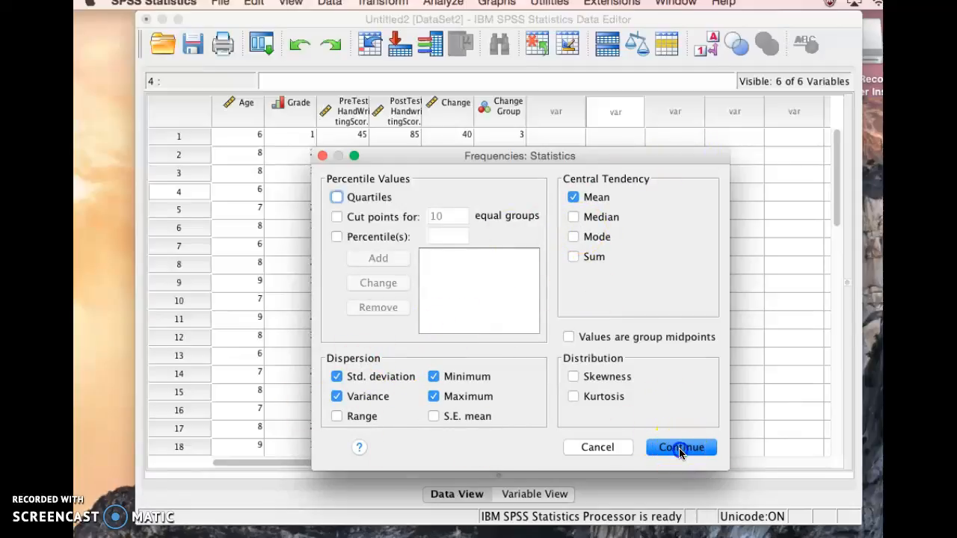
Keep the statistics choices and choose Bar charts with frequency values in the Charts options.
{"action": "left_click", "coordinate": [680, 447]}
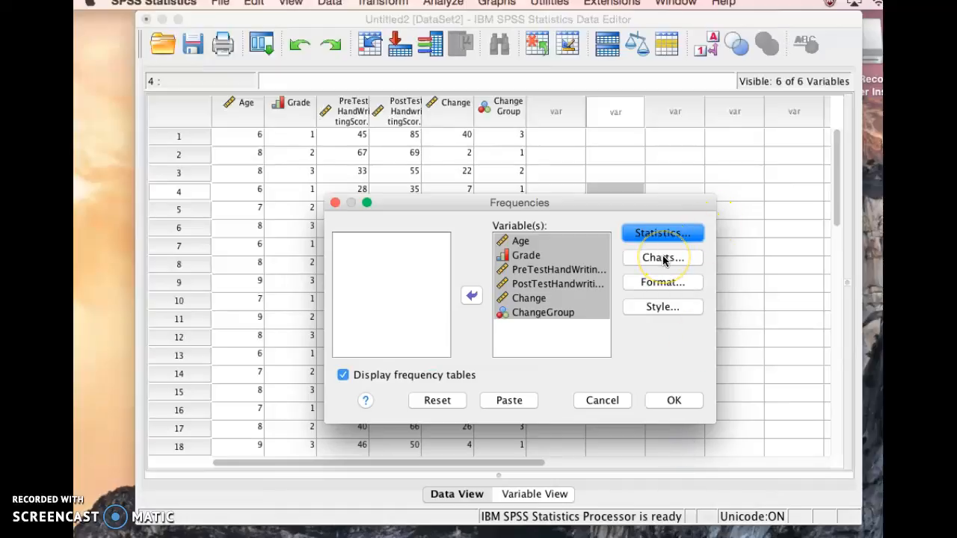
{"action": "left_click", "coordinate": [661, 257]}
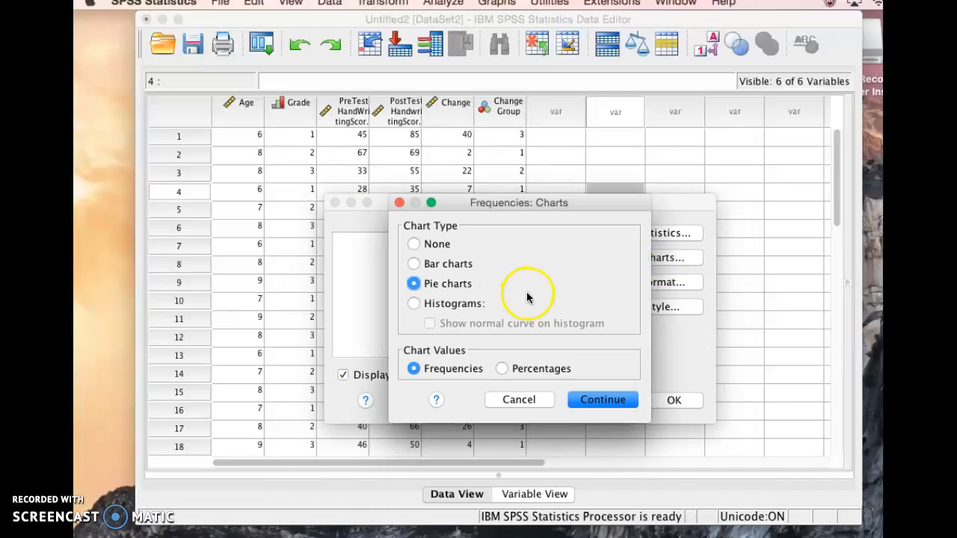
{"action": "mouse_move", "coordinate": [413, 263]}
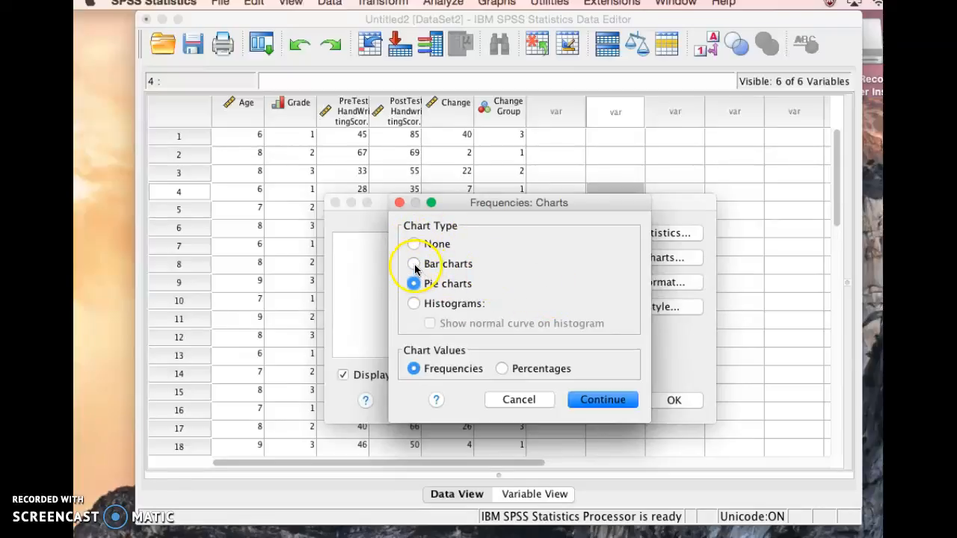
{"action": "left_click", "coordinate": [413, 263]}
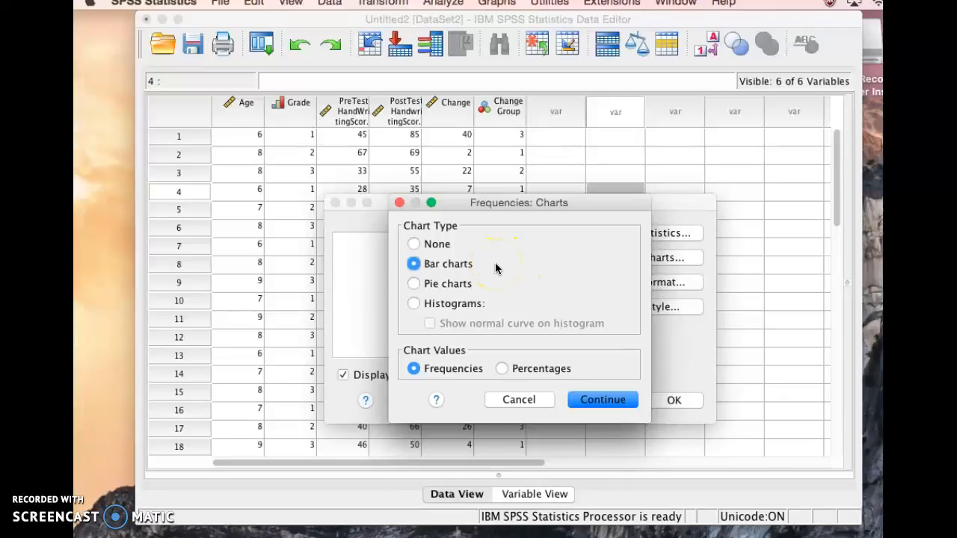
{"action": "mouse_move", "coordinate": [537, 290]}
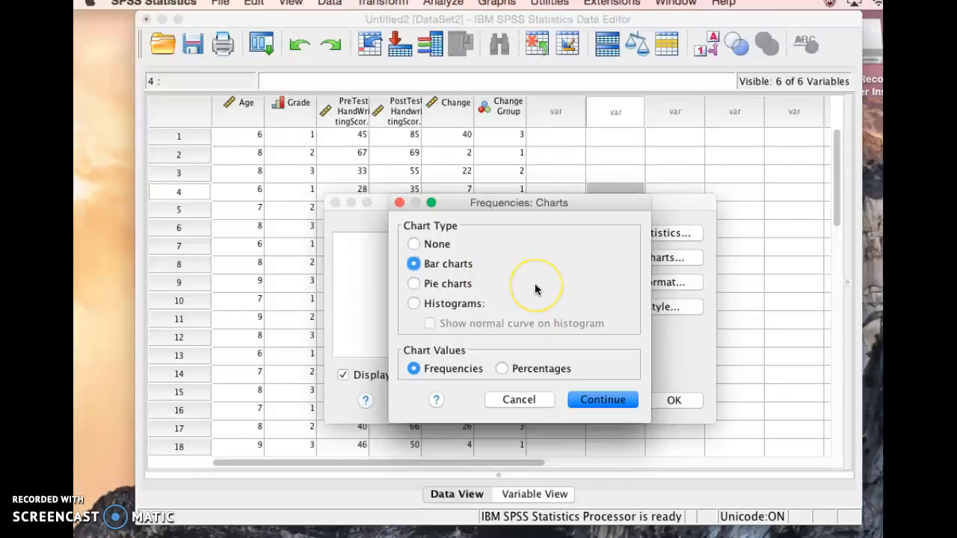
{"action": "mouse_move", "coordinate": [466, 239]}
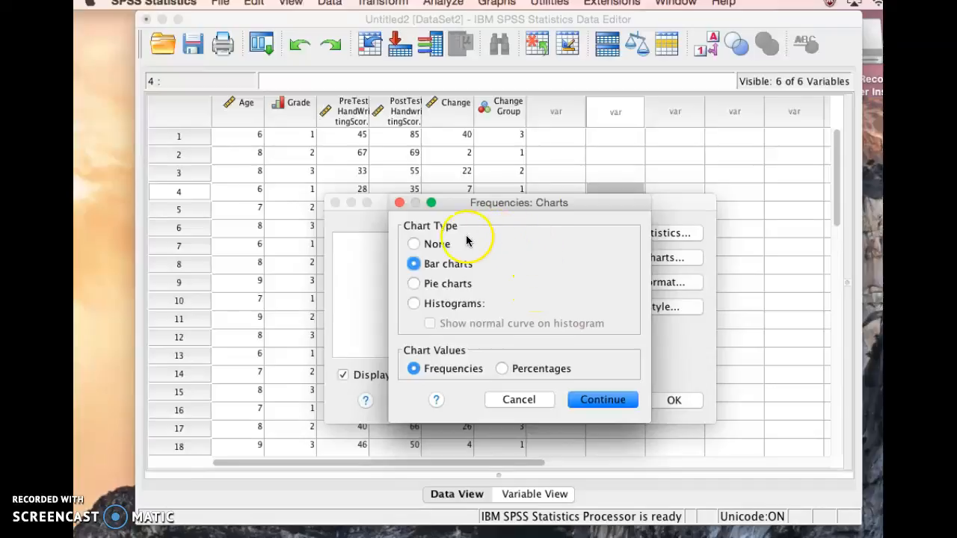
{"action": "mouse_move", "coordinate": [607, 317]}
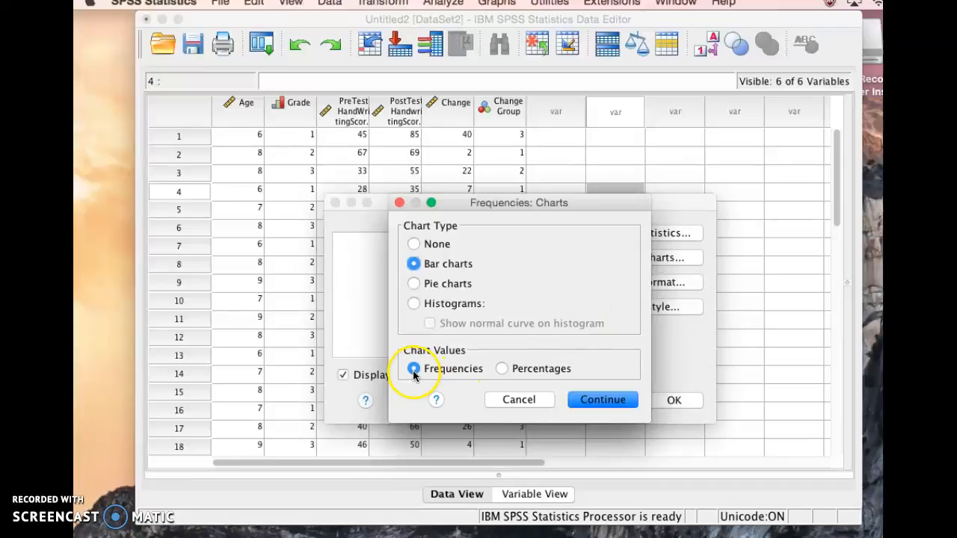
{"action": "mouse_move", "coordinate": [522, 373]}
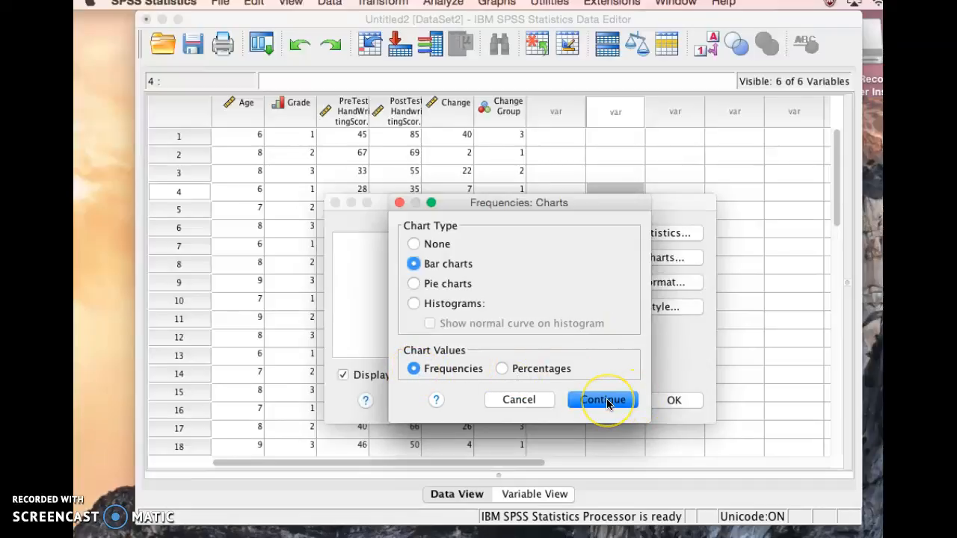
Keep bar charts, accept the default Format settings and leave Style unchanged, returning to Frequencies.
{"action": "left_click", "coordinate": [603, 401]}
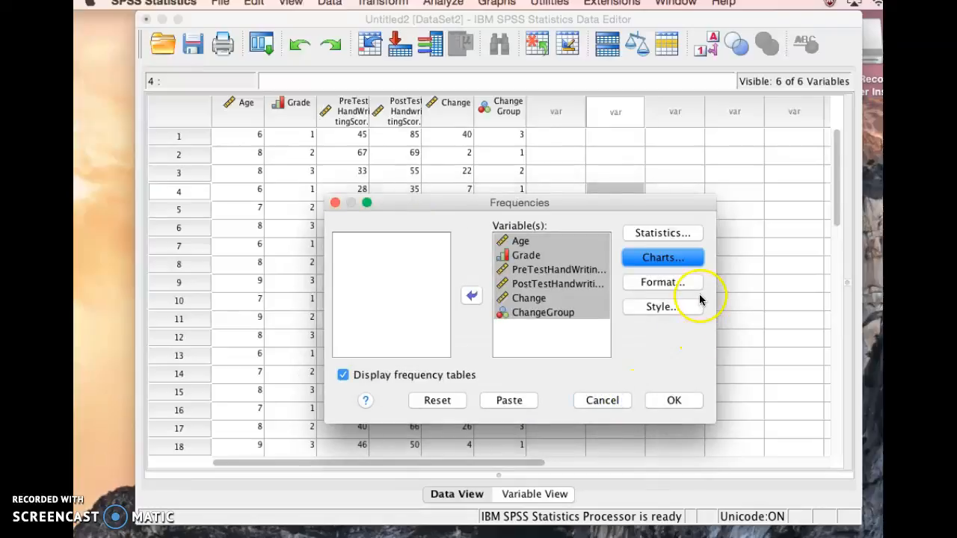
{"action": "mouse_move", "coordinate": [662, 281]}
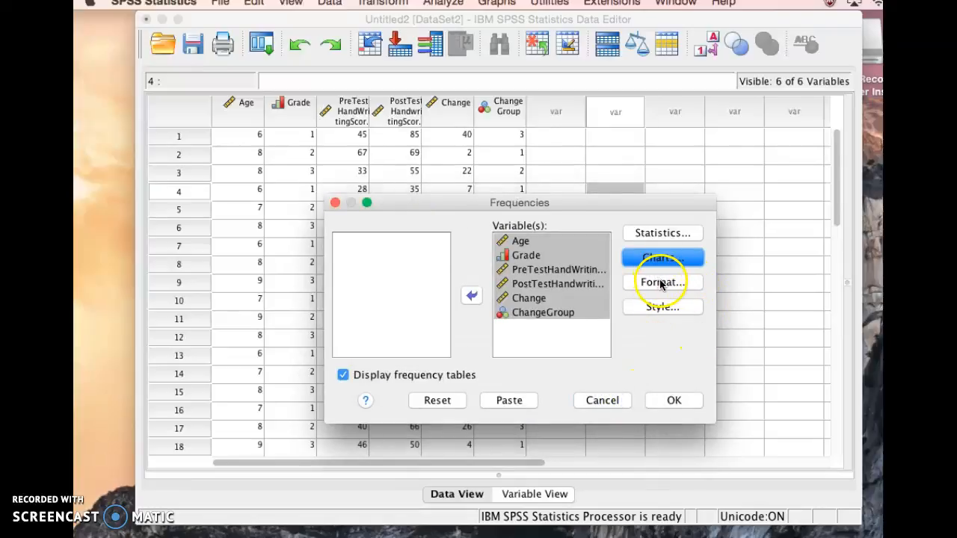
{"action": "left_click", "coordinate": [661, 282]}
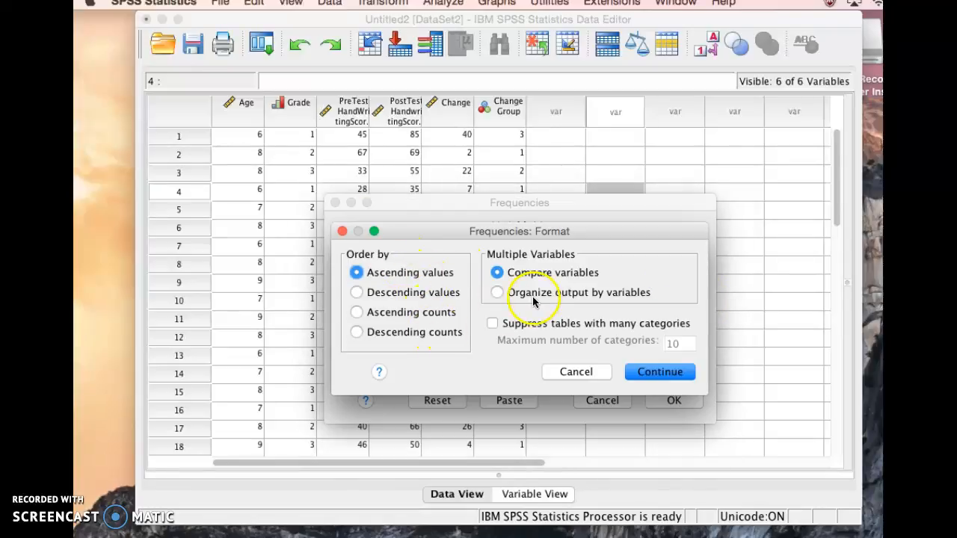
{"action": "mouse_move", "coordinate": [662, 371]}
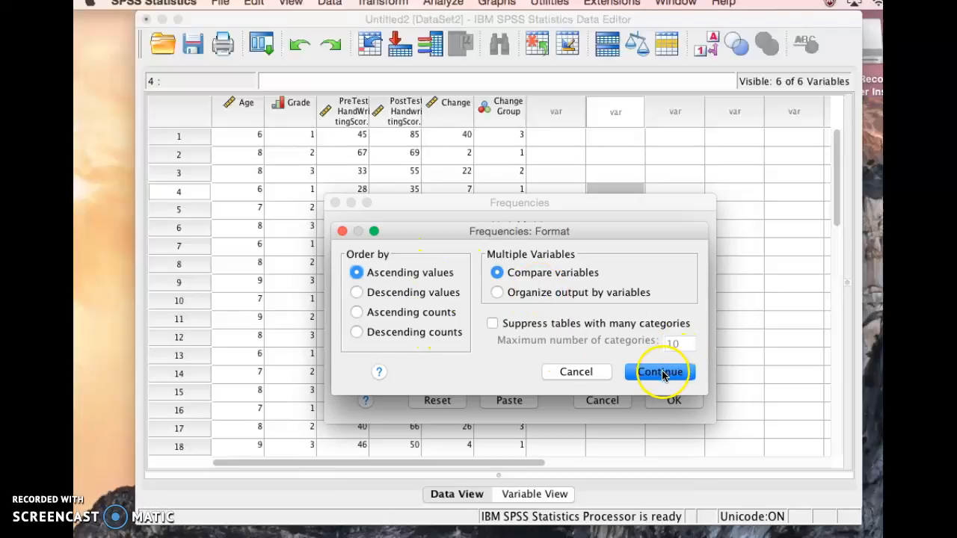
{"action": "left_click", "coordinate": [659, 371]}
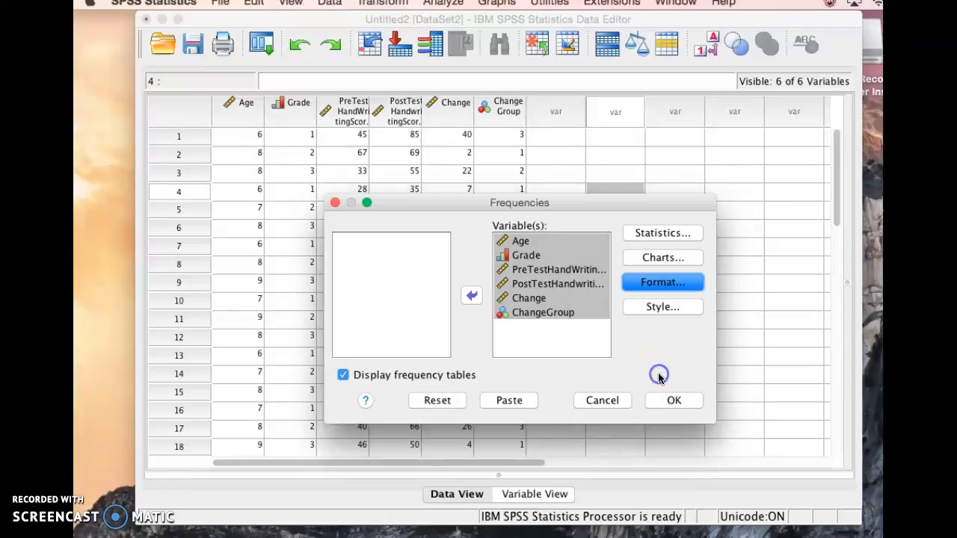
{"action": "mouse_move", "coordinate": [730, 313]}
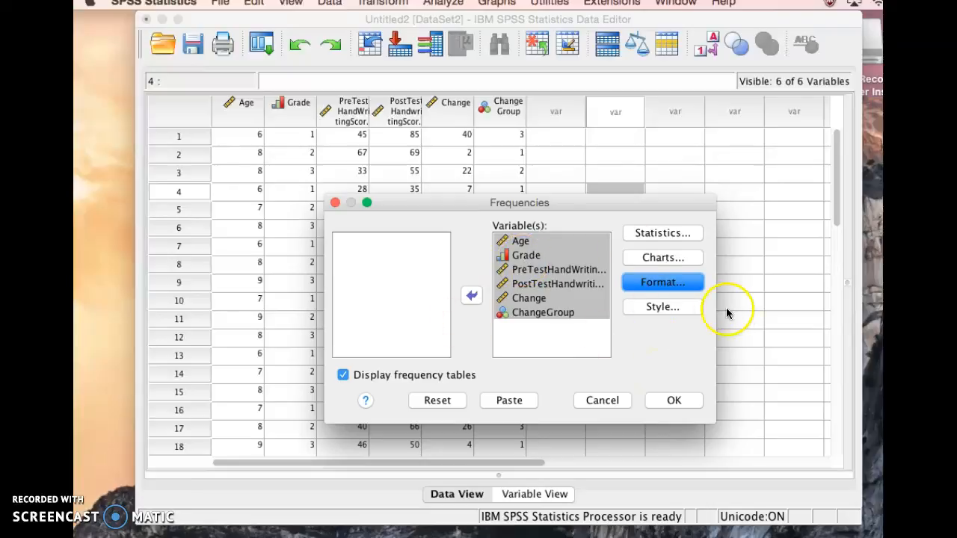
{"action": "left_click", "coordinate": [661, 307]}
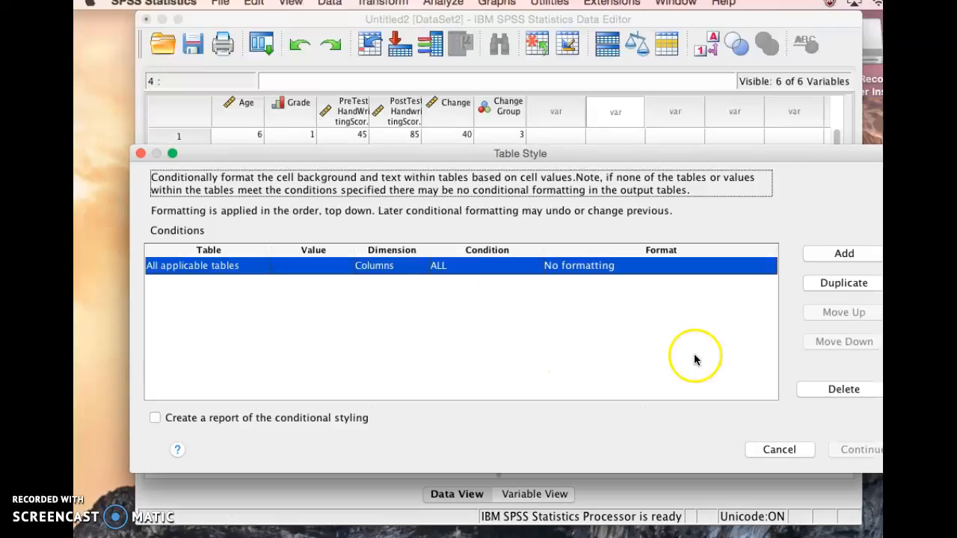
{"action": "mouse_move", "coordinate": [780, 449]}
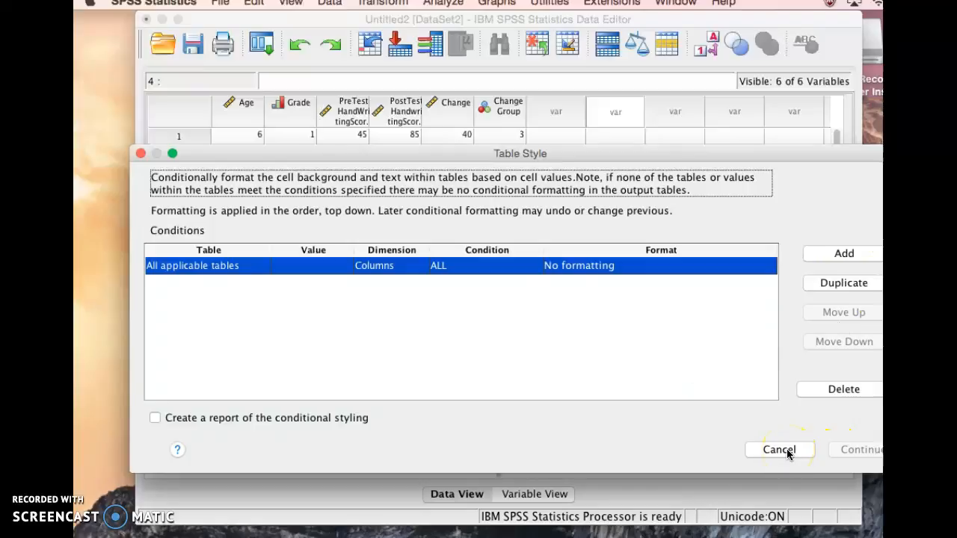
{"action": "left_click", "coordinate": [778, 449]}
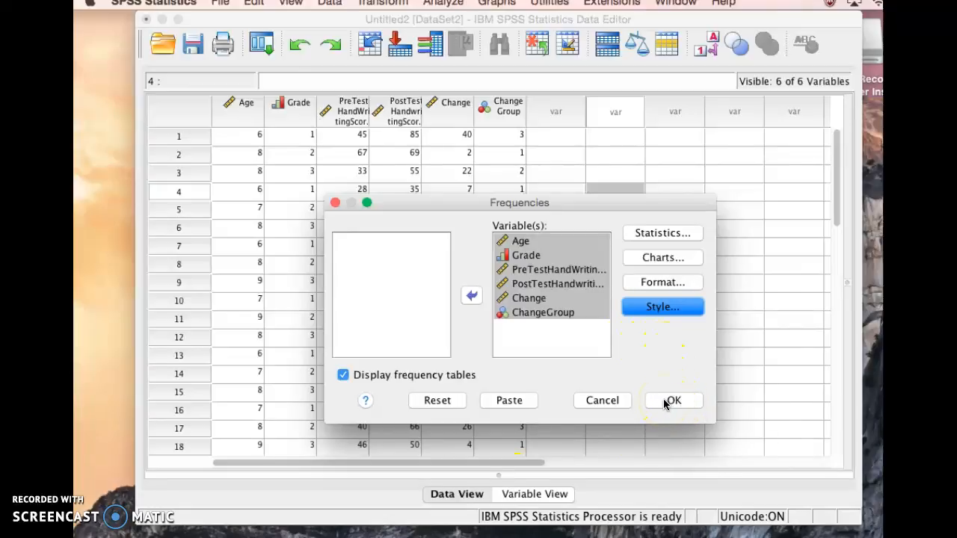
Run the frequency analysis on all six variables to produce the Viewer output.
{"action": "left_click", "coordinate": [673, 400]}
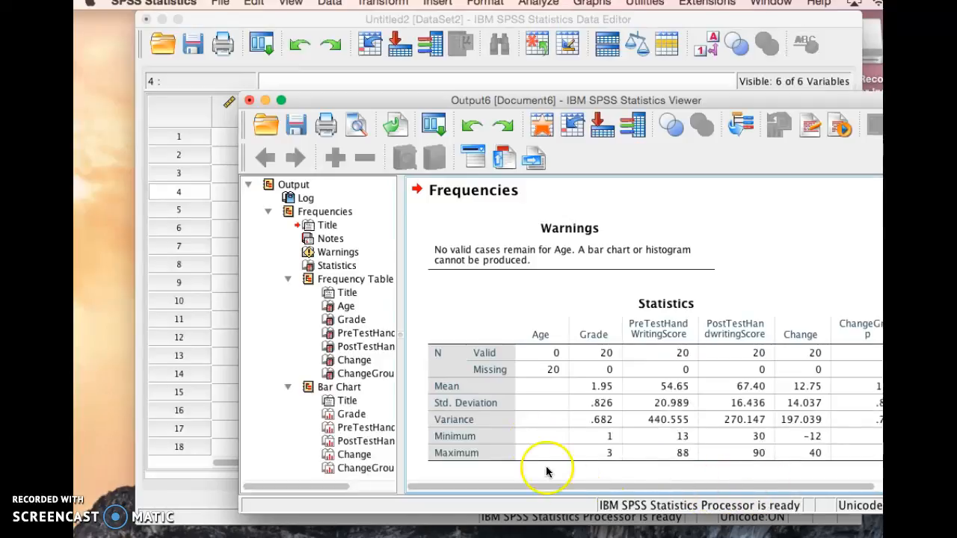
{"action": "mouse_move", "coordinate": [386, 84]}
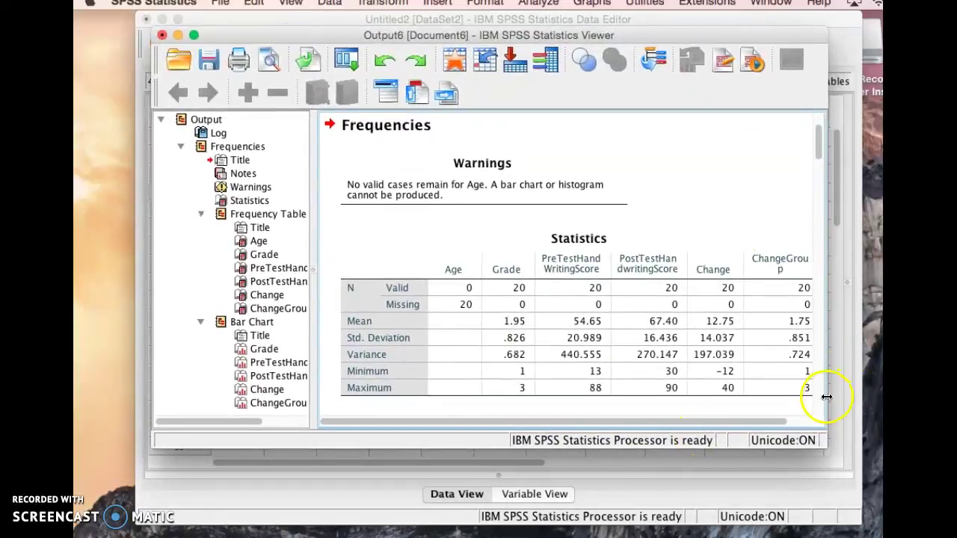
{"action": "mouse_move", "coordinate": [822, 443]}
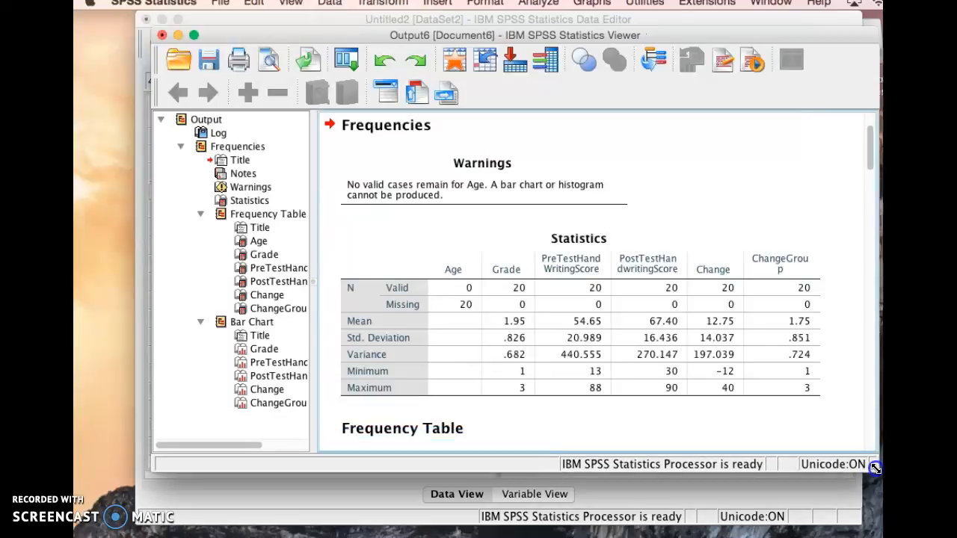
{"action": "mouse_move", "coordinate": [614, 162]}
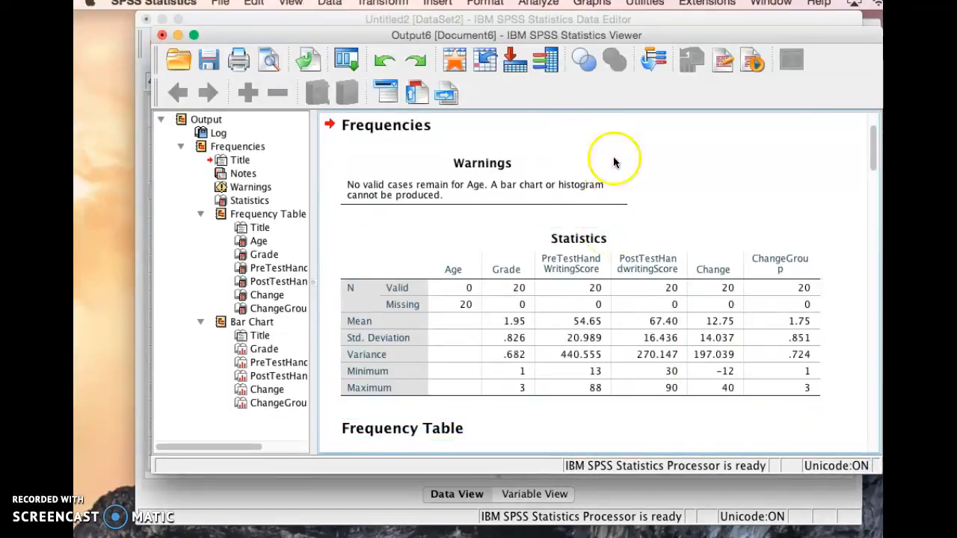
{"action": "mouse_move", "coordinate": [691, 183]}
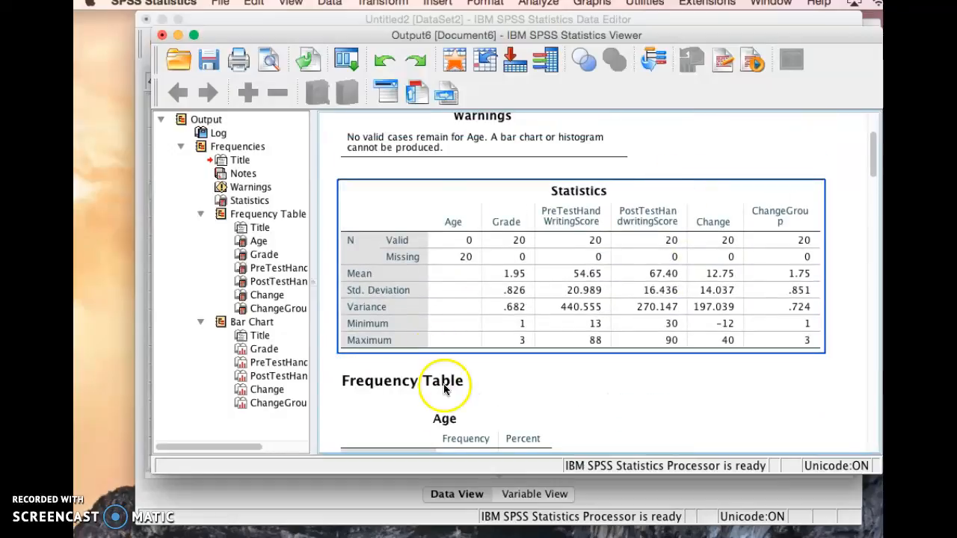
{"action": "mouse_move", "coordinate": [571, 347]}
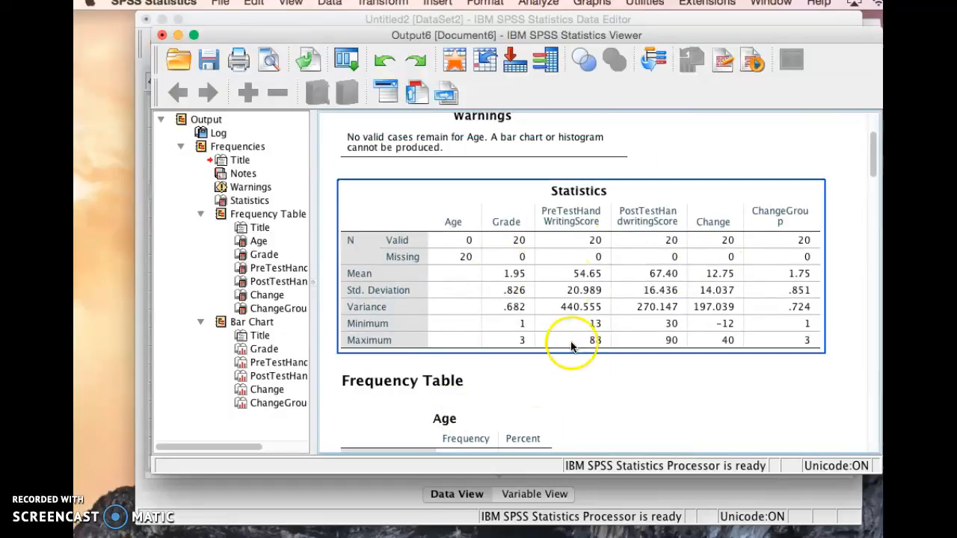
{"action": "mouse_move", "coordinate": [516, 344]}
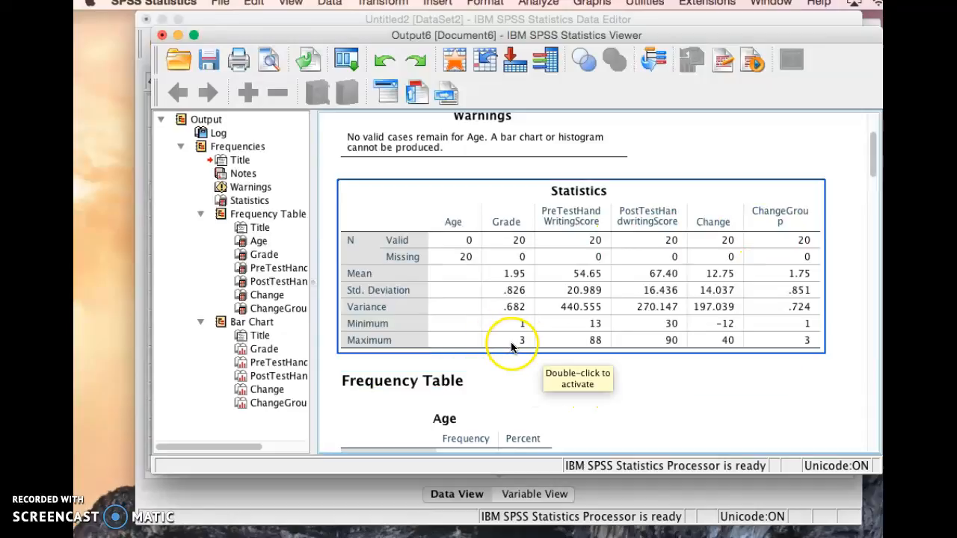
{"action": "mouse_move", "coordinate": [460, 206]}
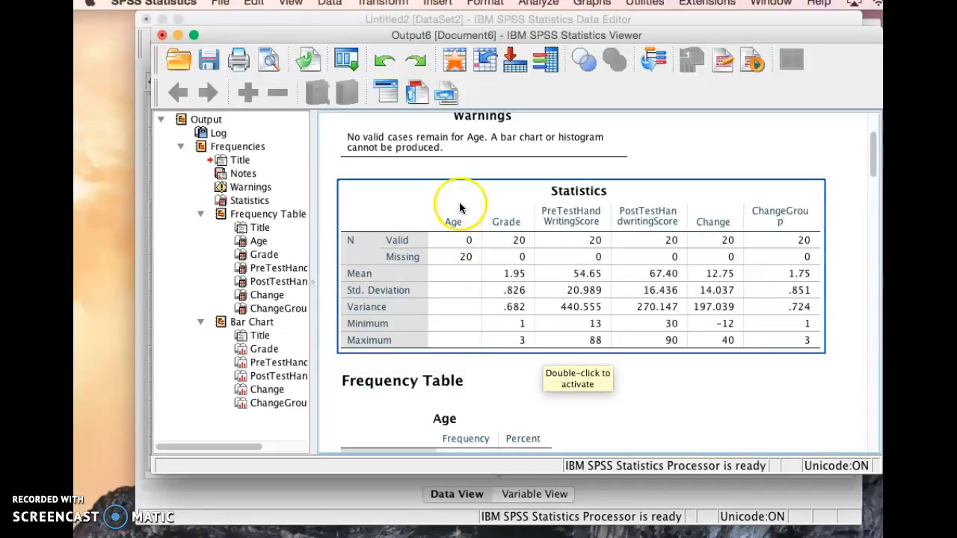
{"action": "mouse_move", "coordinate": [445, 259]}
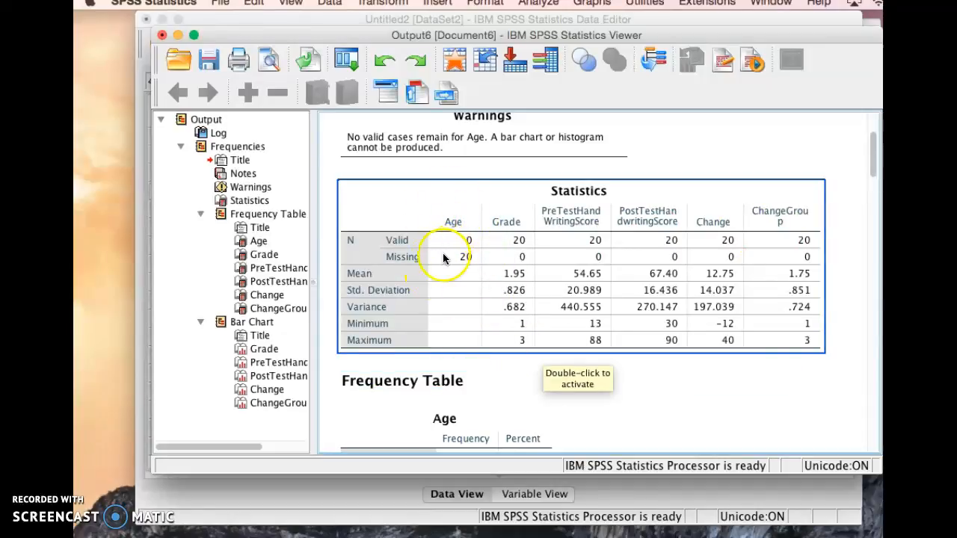
{"action": "mouse_move", "coordinate": [456, 260]}
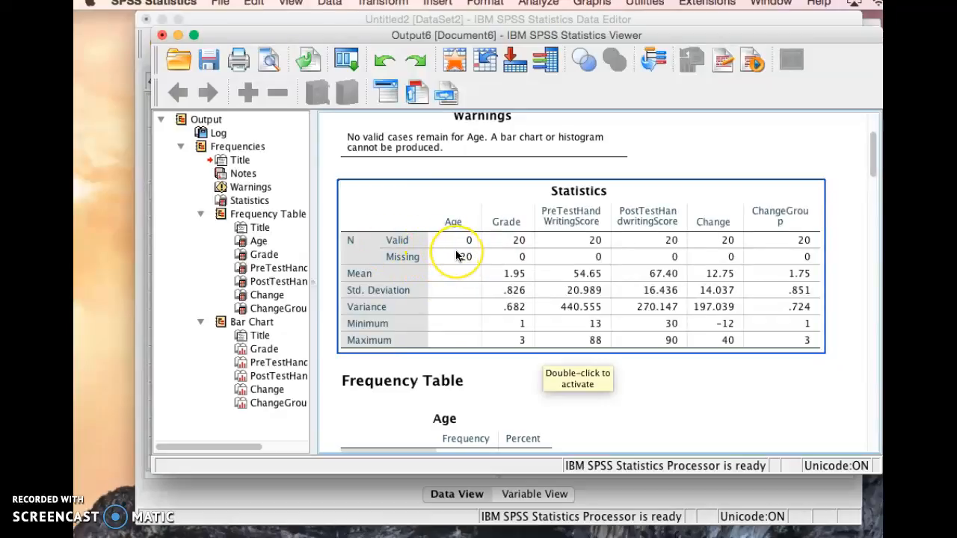
{"action": "mouse_move", "coordinate": [527, 237]}
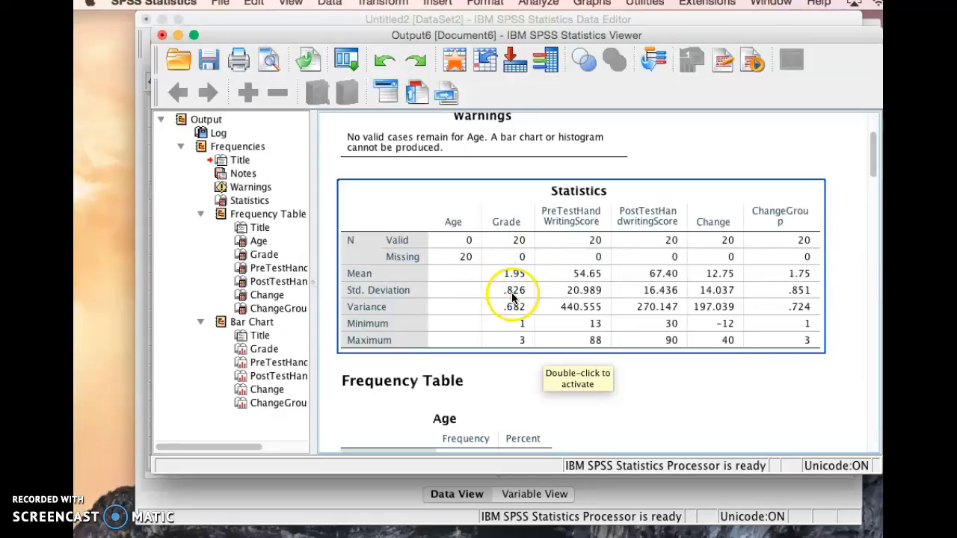
{"action": "mouse_move", "coordinate": [531, 284]}
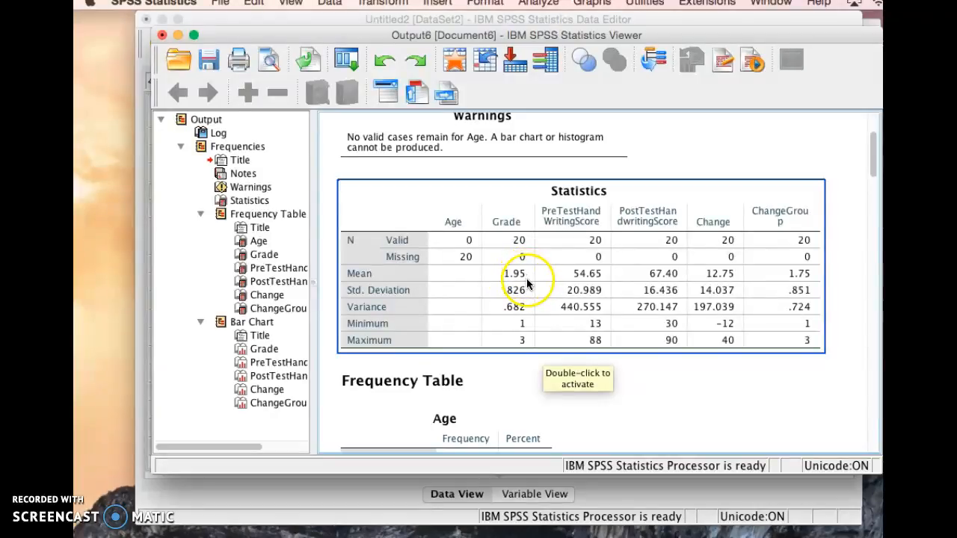
{"action": "mouse_move", "coordinate": [509, 296]}
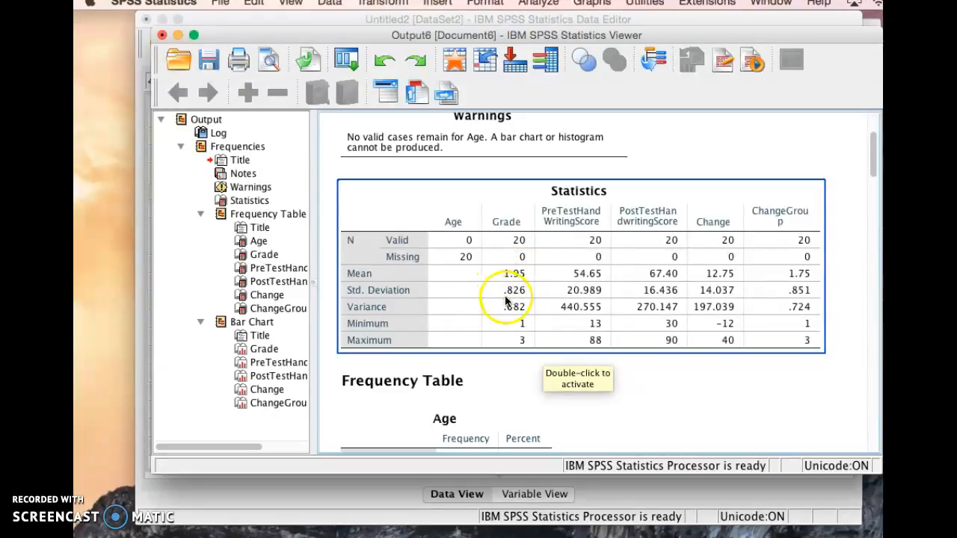
{"action": "mouse_move", "coordinate": [554, 334]}
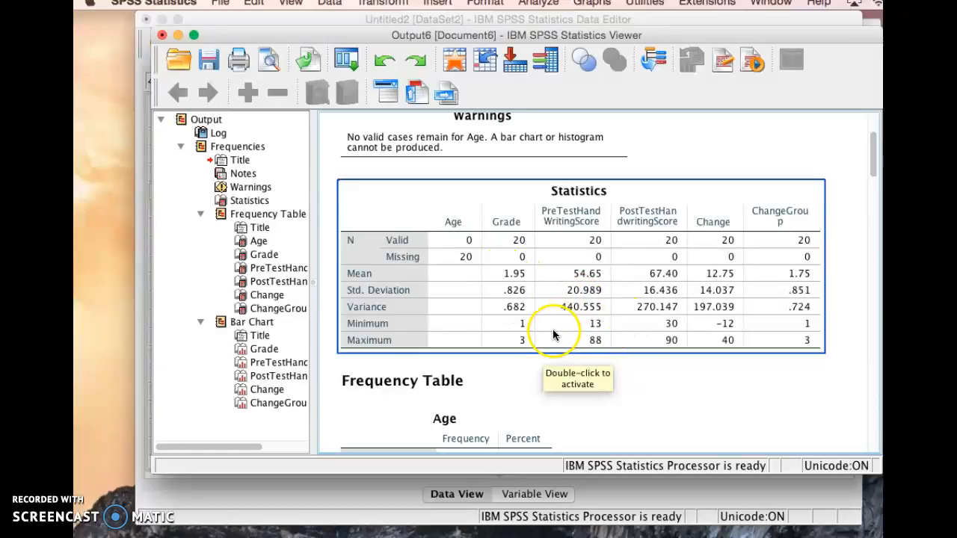
{"action": "mouse_move", "coordinate": [591, 224]}
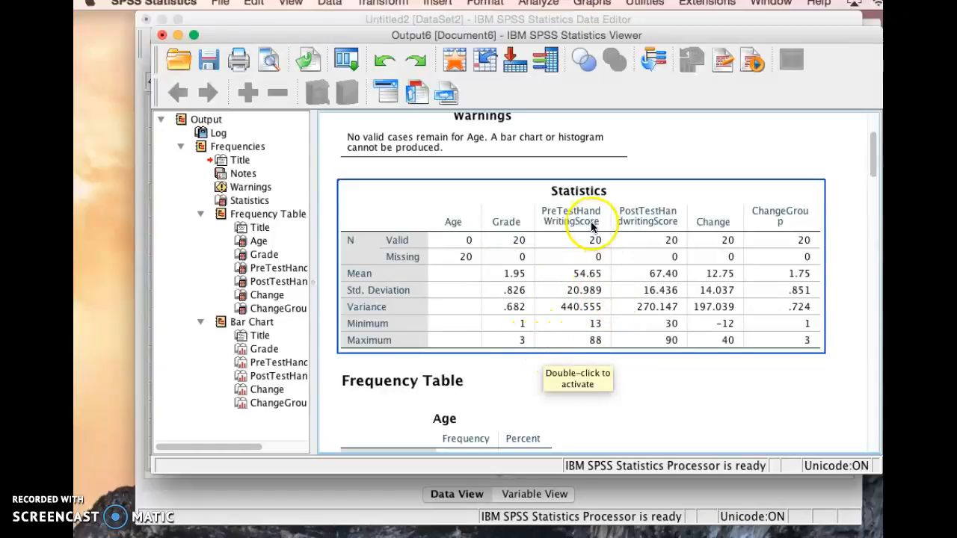
{"action": "mouse_move", "coordinate": [598, 277]}
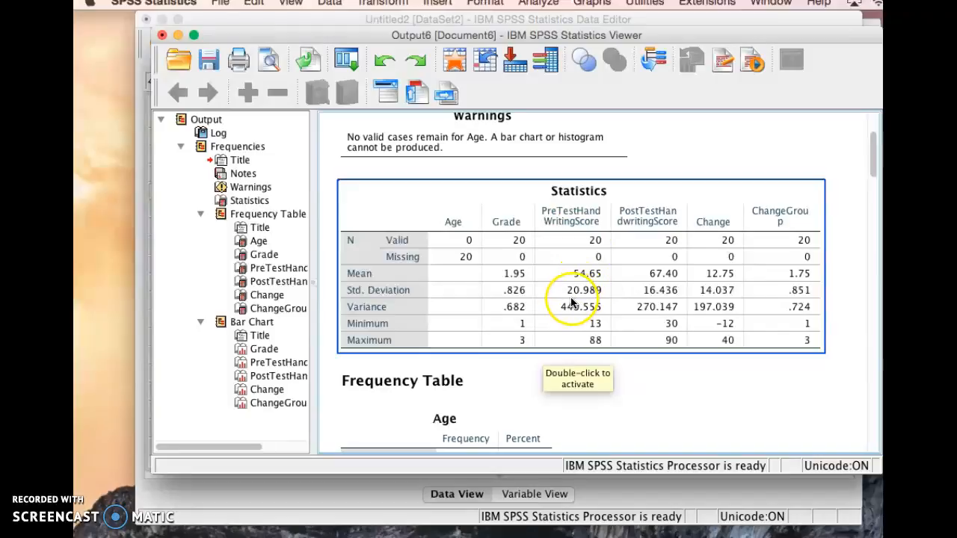
{"action": "mouse_move", "coordinate": [604, 291]}
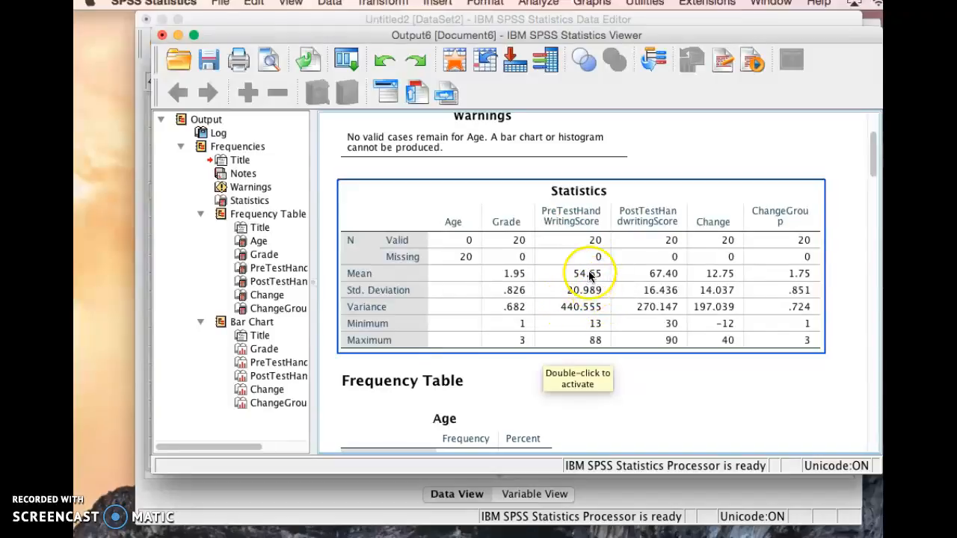
{"action": "mouse_move", "coordinate": [559, 302]}
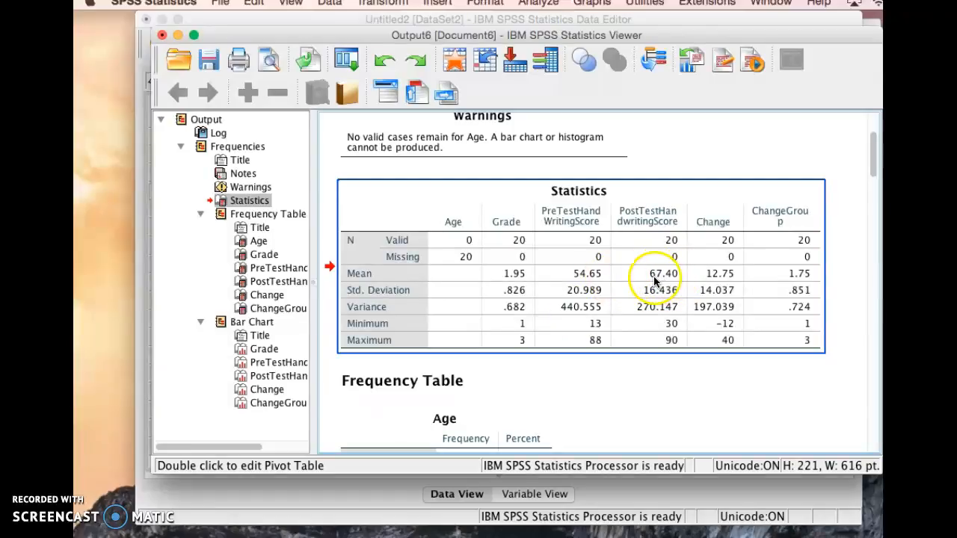
{"action": "mouse_move", "coordinate": [652, 305]}
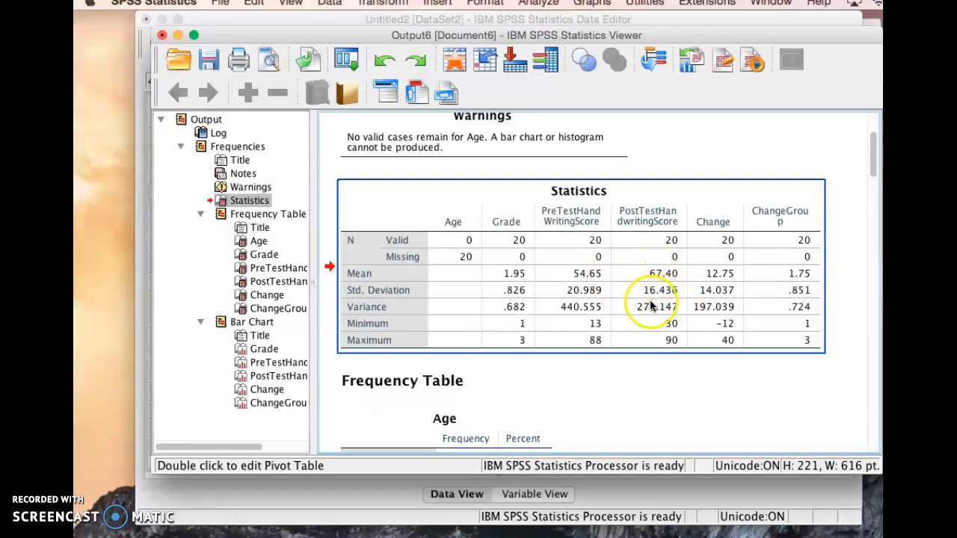
{"action": "mouse_move", "coordinate": [649, 302]}
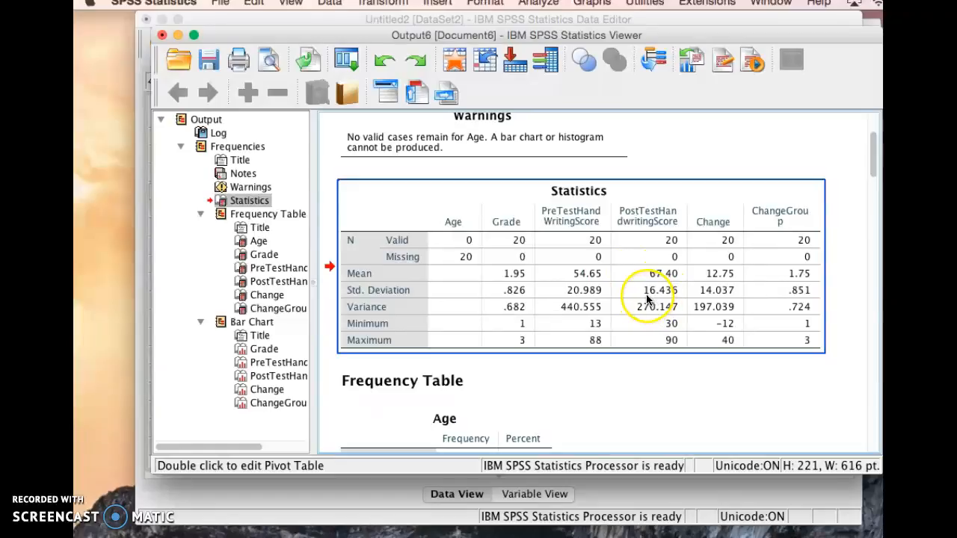
{"action": "mouse_move", "coordinate": [656, 301]}
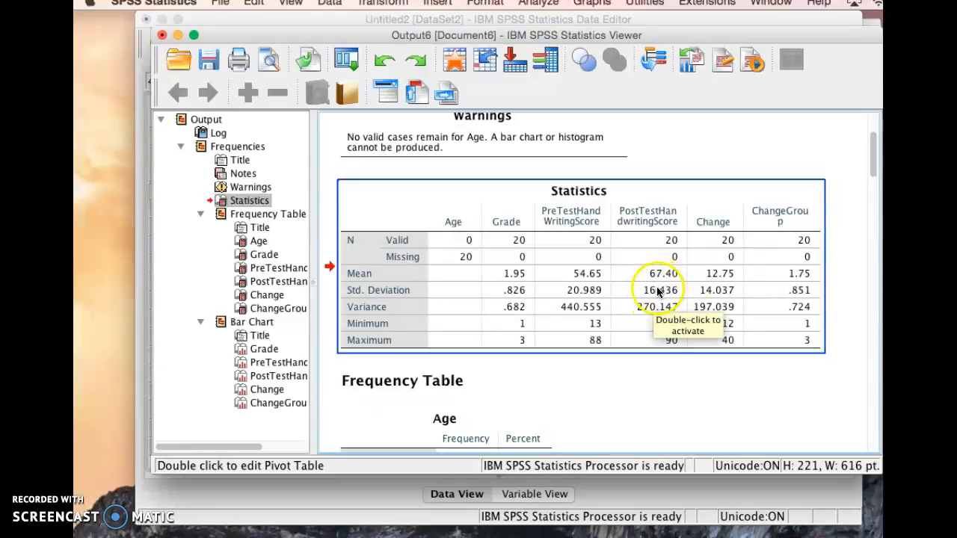
{"action": "mouse_move", "coordinate": [646, 310]}
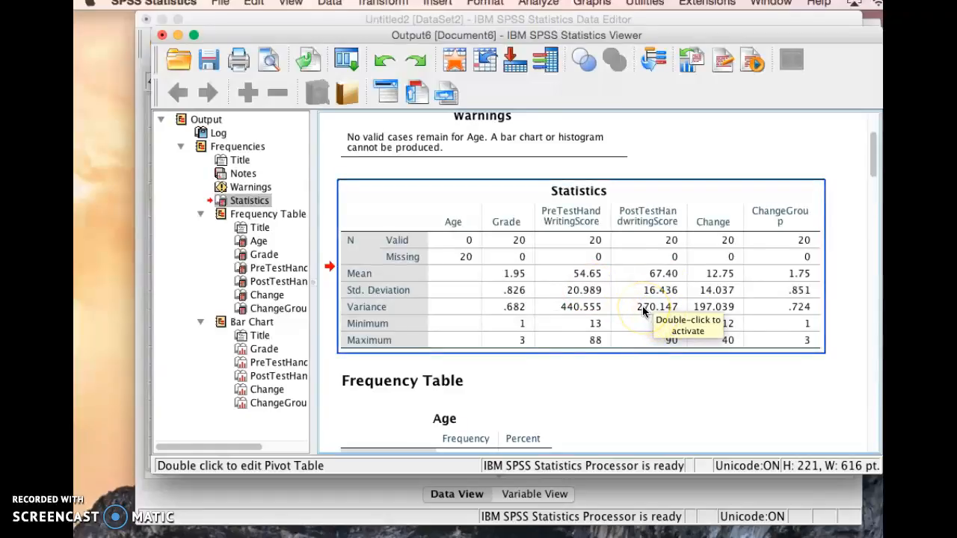
{"action": "mouse_move", "coordinate": [740, 247]}
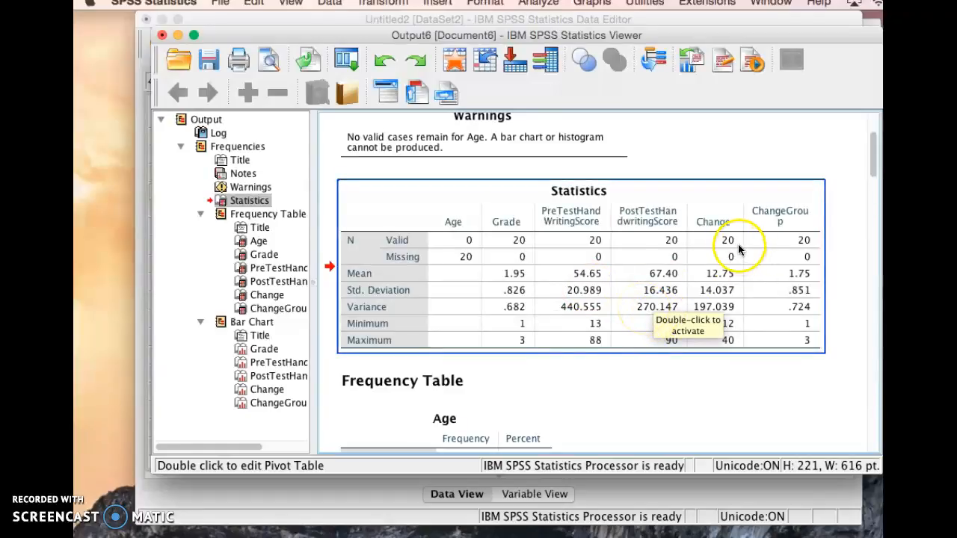
{"action": "mouse_move", "coordinate": [733, 283]}
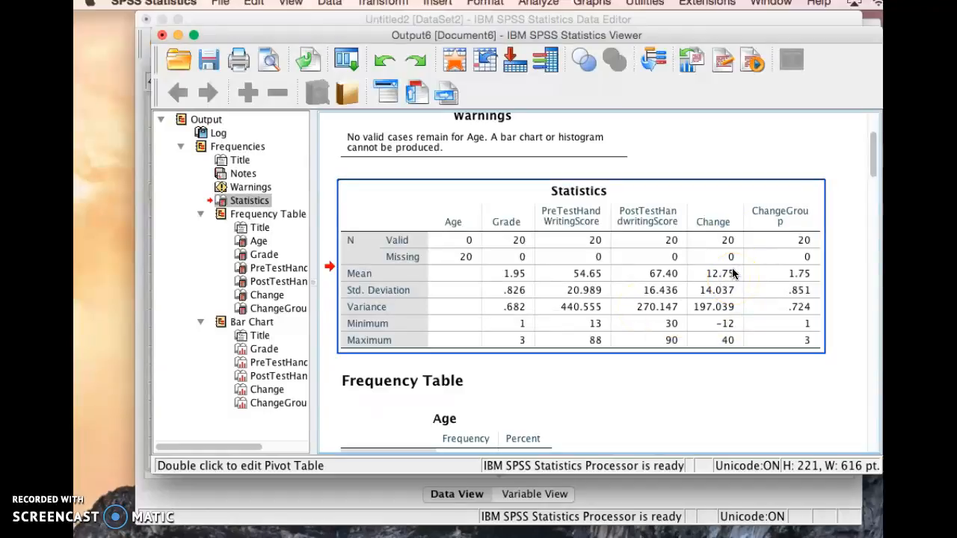
{"action": "mouse_move", "coordinate": [725, 282]}
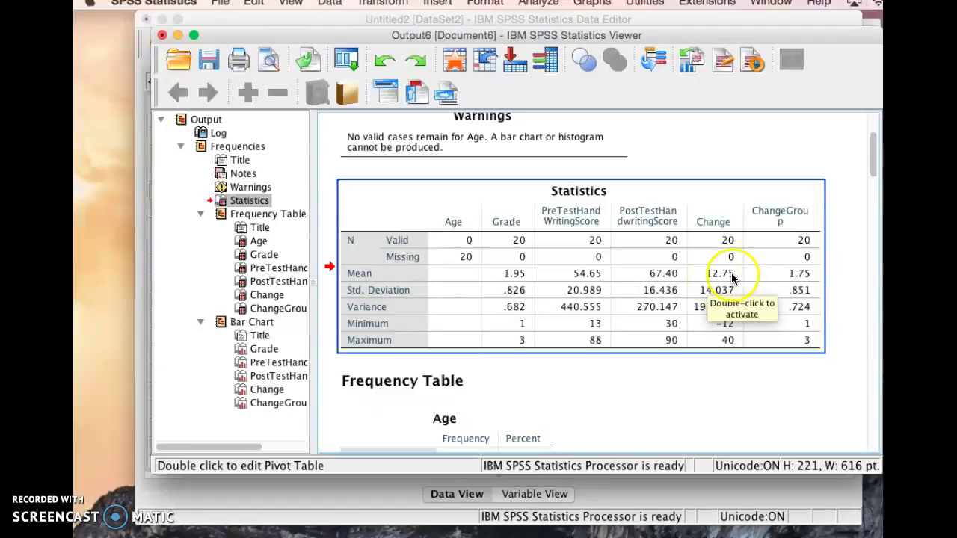
{"action": "mouse_move", "coordinate": [733, 290]}
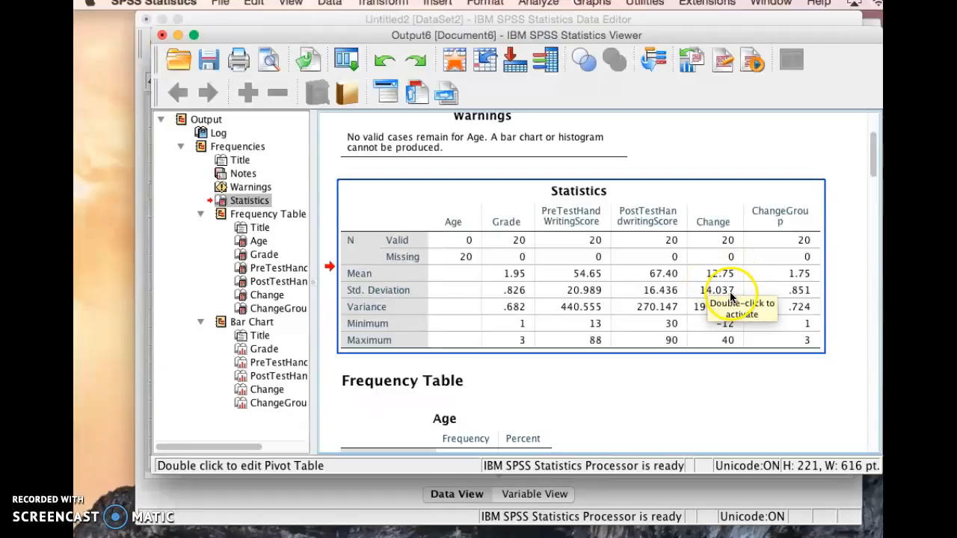
{"action": "mouse_move", "coordinate": [724, 301]}
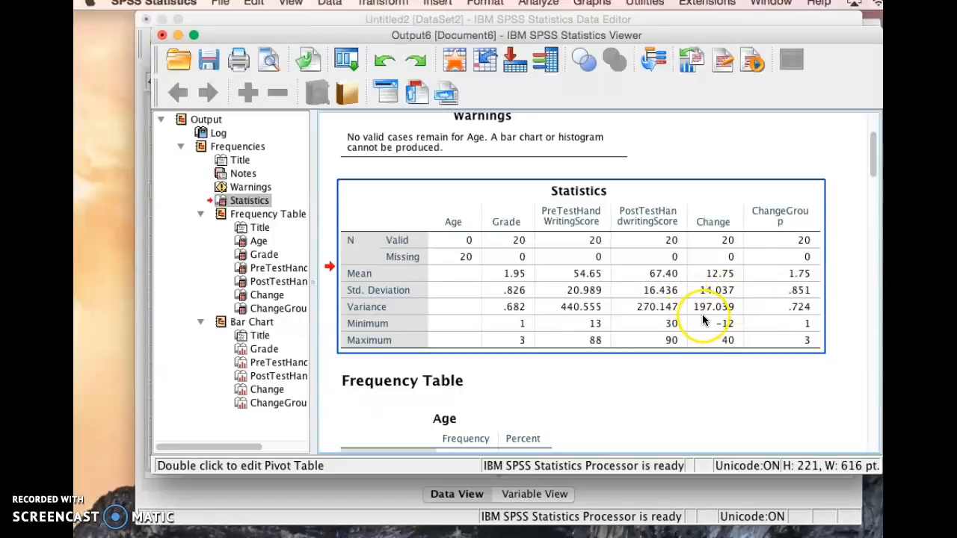
{"action": "mouse_move", "coordinate": [724, 360]}
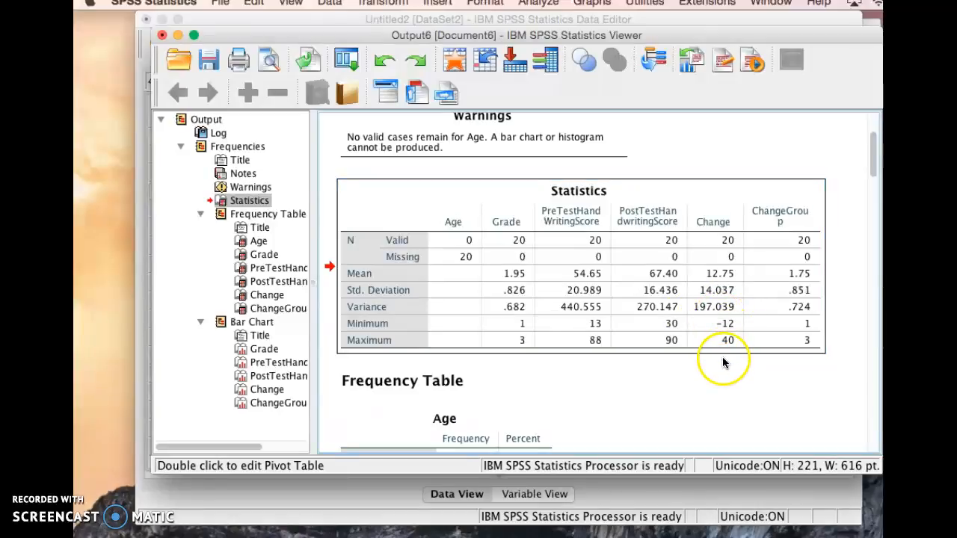
{"action": "mouse_move", "coordinate": [829, 336]}
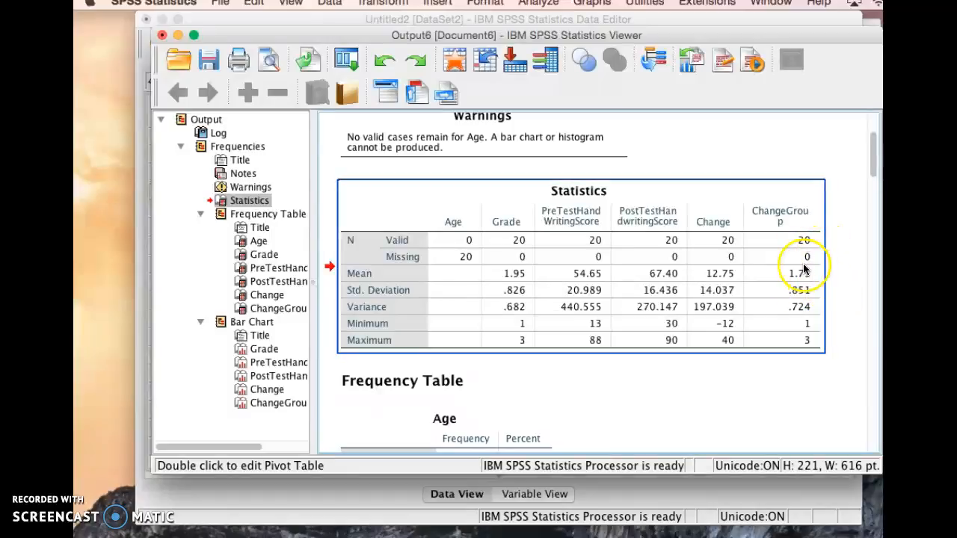
{"action": "mouse_move", "coordinate": [841, 287]}
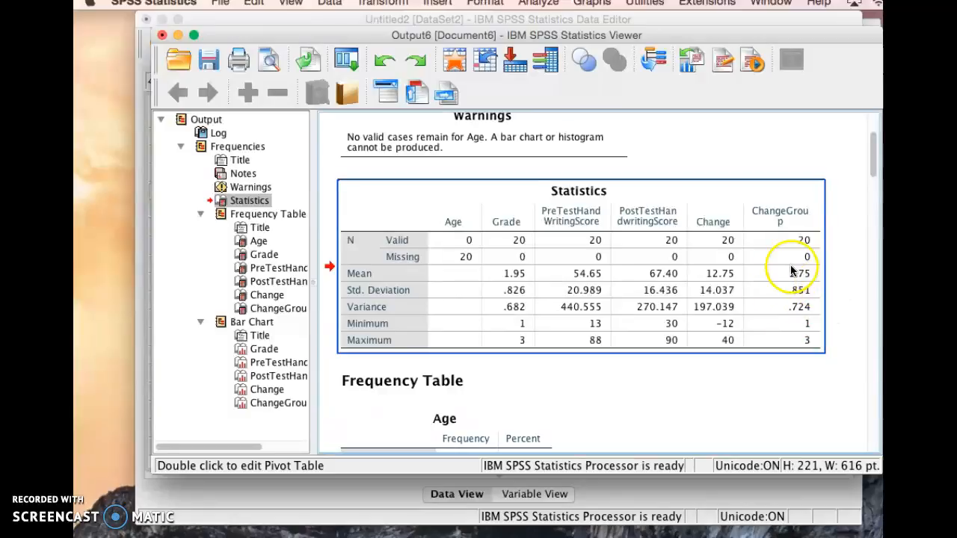
{"action": "mouse_move", "coordinate": [780, 197]}
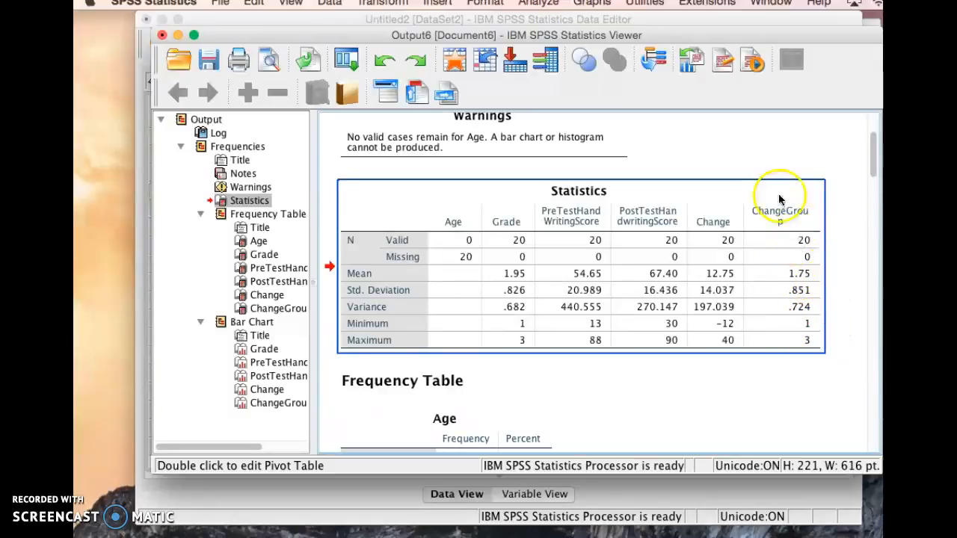
{"action": "mouse_move", "coordinate": [536, 215]}
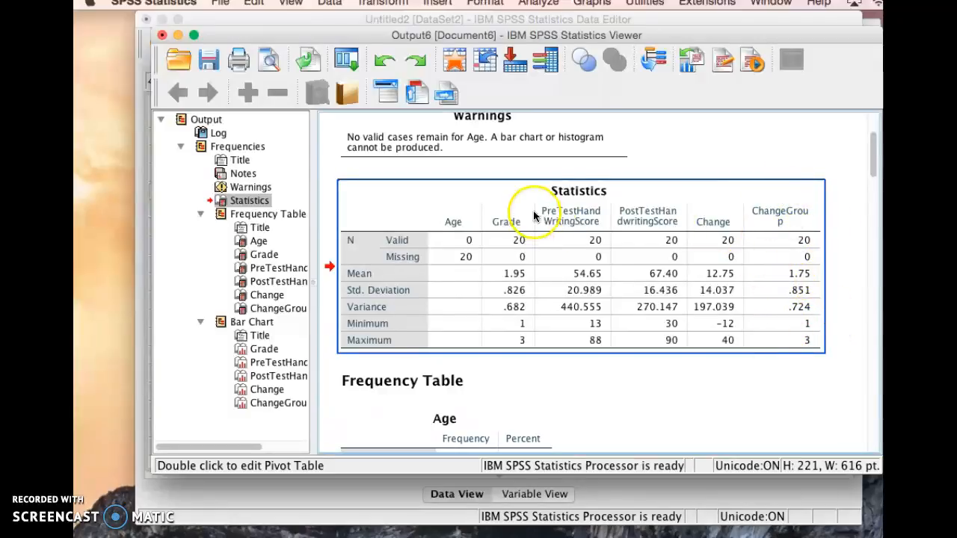
{"action": "mouse_move", "coordinate": [785, 183]}
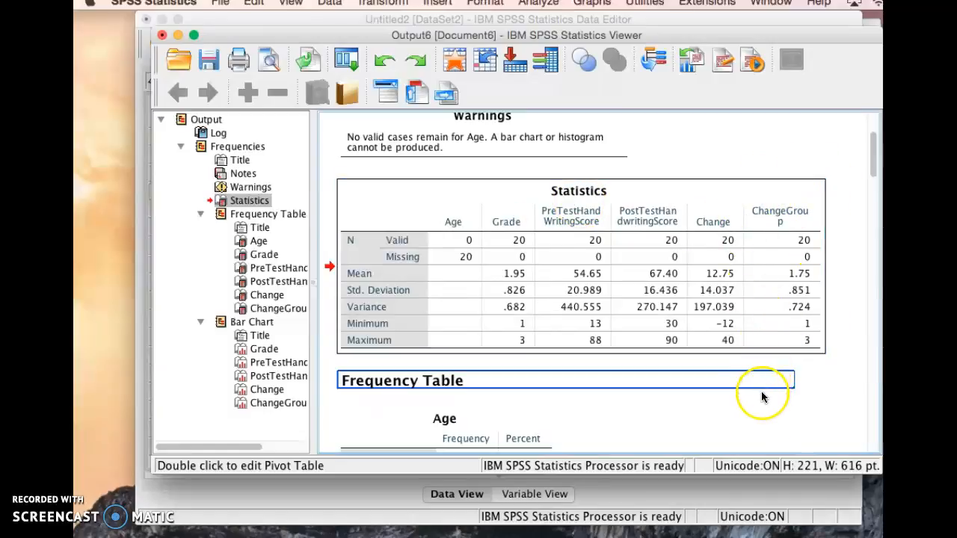
{"action": "scroll", "scroll_direction": "down", "scroll_amount": 3}
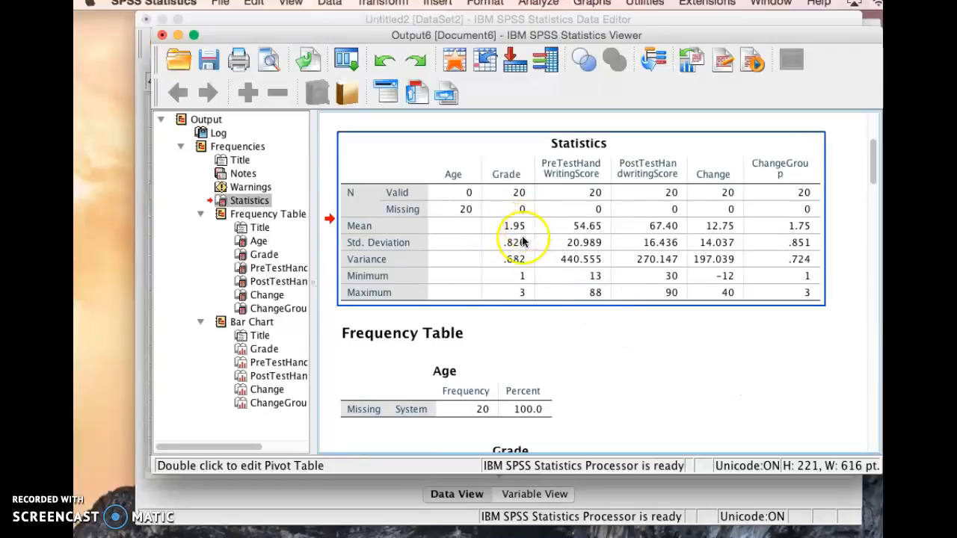
{"action": "mouse_move", "coordinate": [571, 356]}
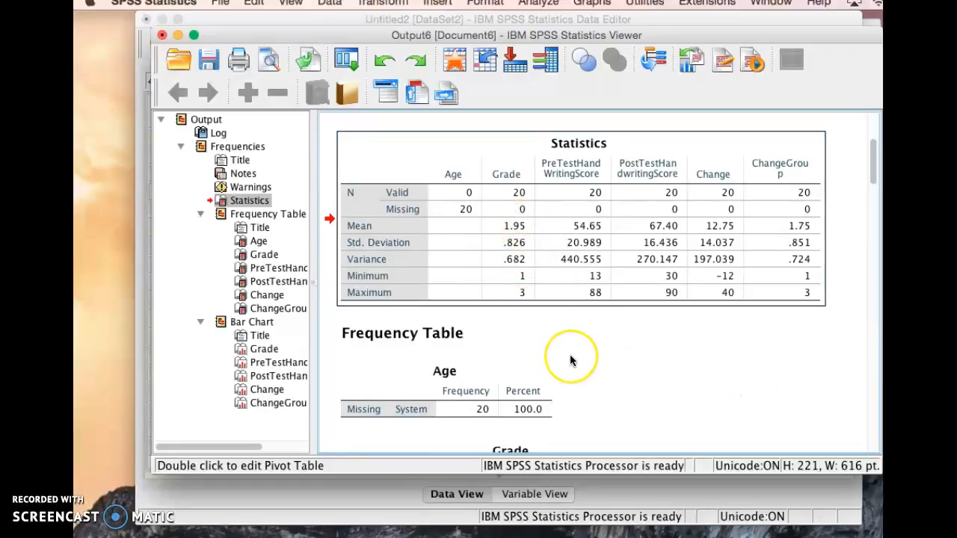
{"action": "scroll", "scroll_direction": "down", "scroll_amount": 3}
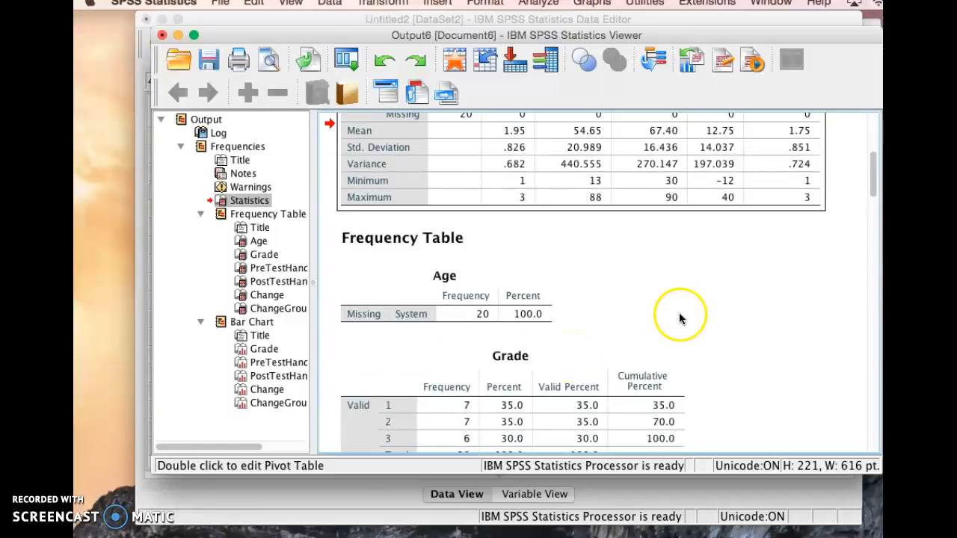
{"action": "scroll", "scroll_direction": "down", "scroll_amount": 3}
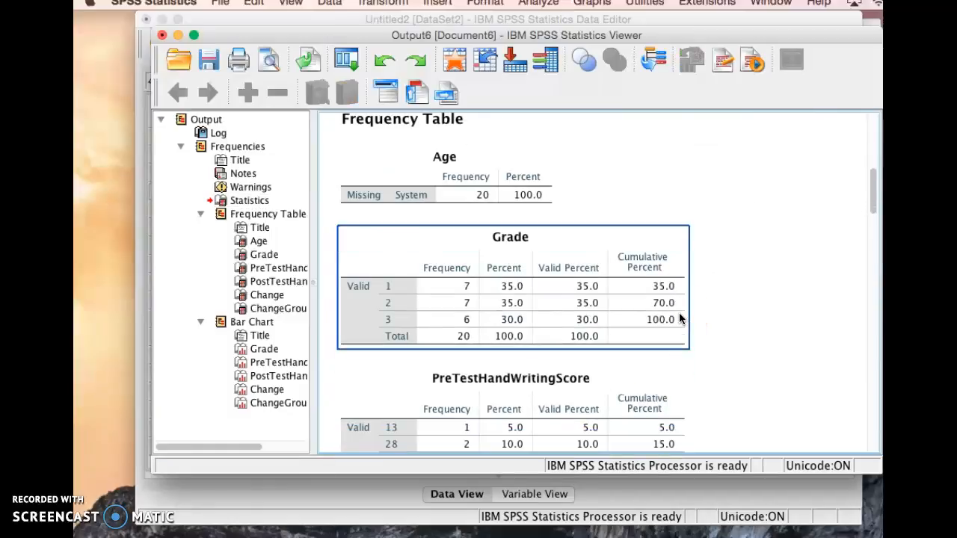
{"action": "scroll", "scroll_direction": "down", "scroll_amount": 3}
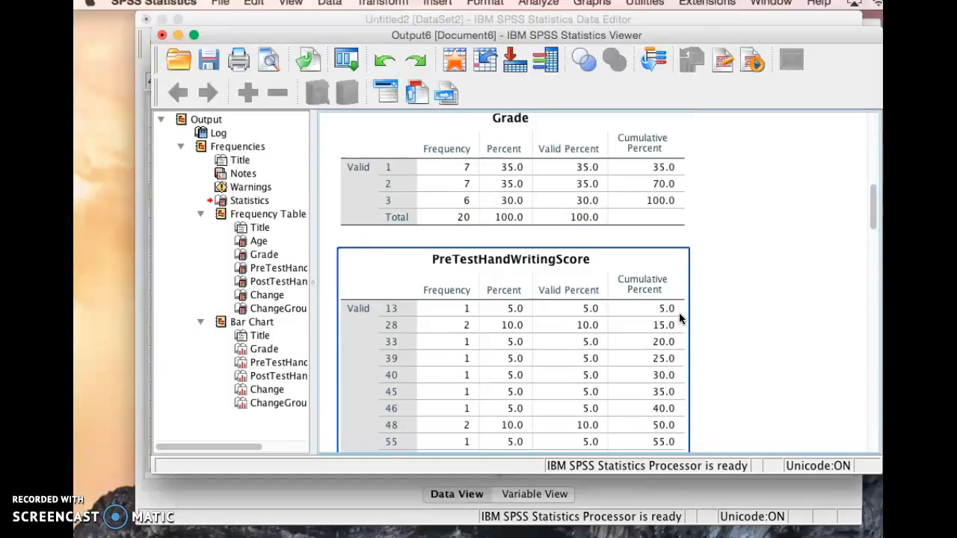
{"action": "scroll", "scroll_direction": "up", "scroll_amount": 3}
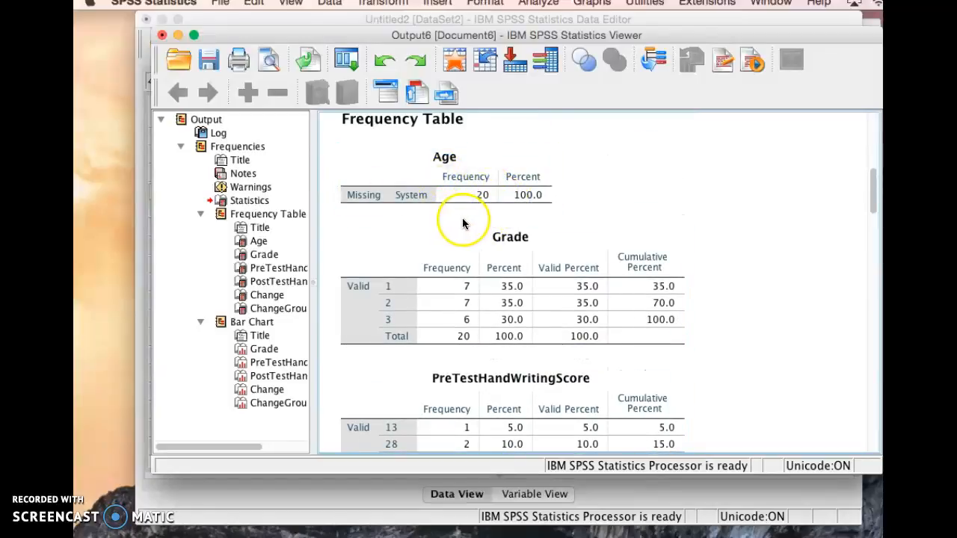
{"action": "left_click", "coordinate": [422, 198]}
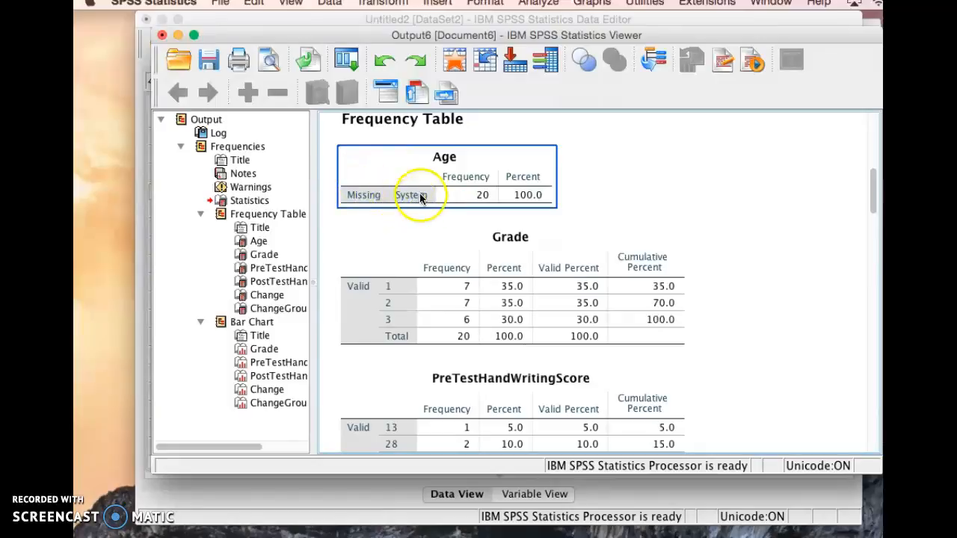
{"action": "scroll", "scroll_direction": "down", "scroll_amount": 3}
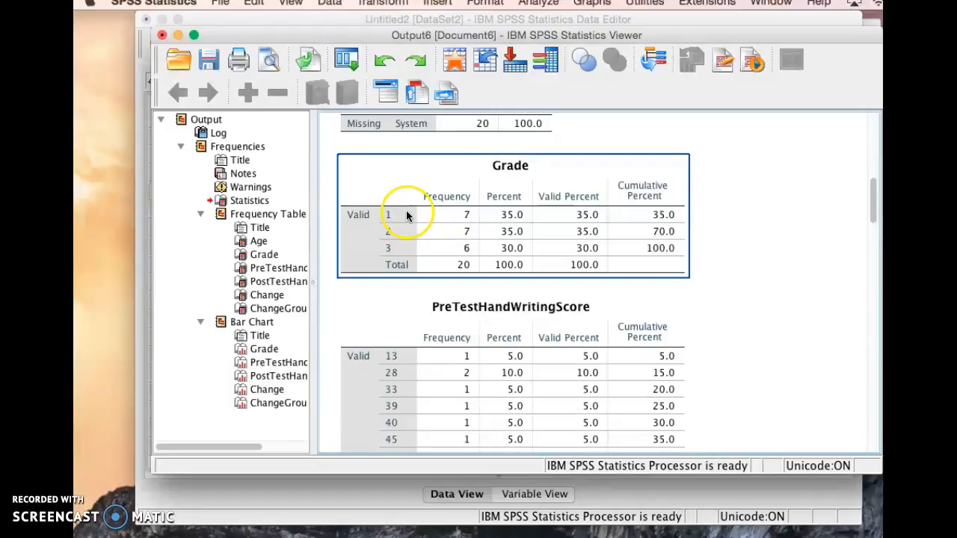
{"action": "mouse_move", "coordinate": [476, 218]}
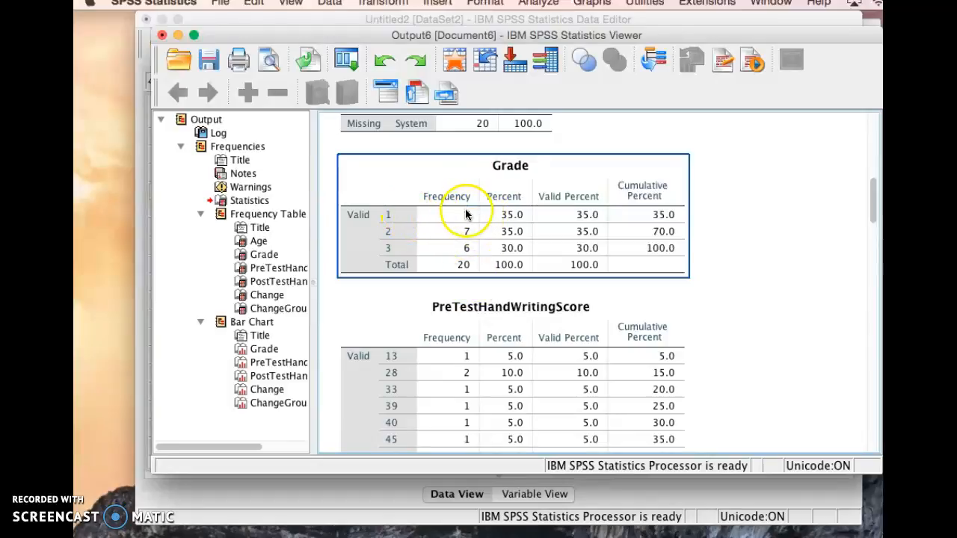
{"action": "mouse_move", "coordinate": [589, 218]}
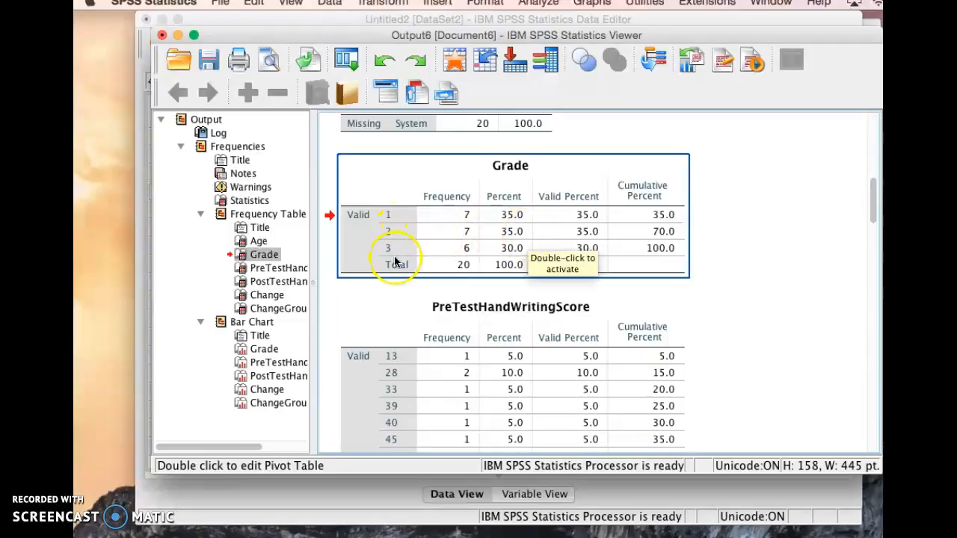
{"action": "mouse_move", "coordinate": [501, 254]}
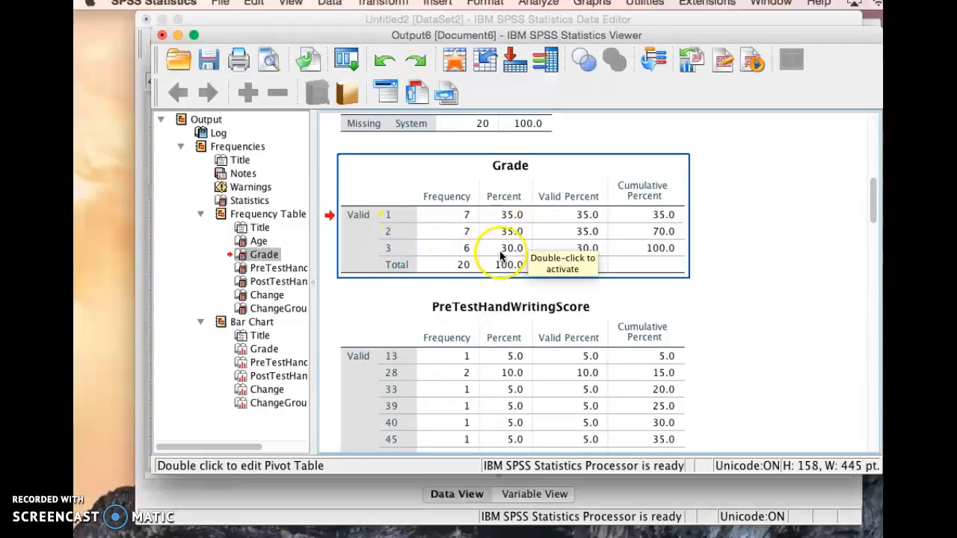
{"action": "mouse_move", "coordinate": [757, 254]}
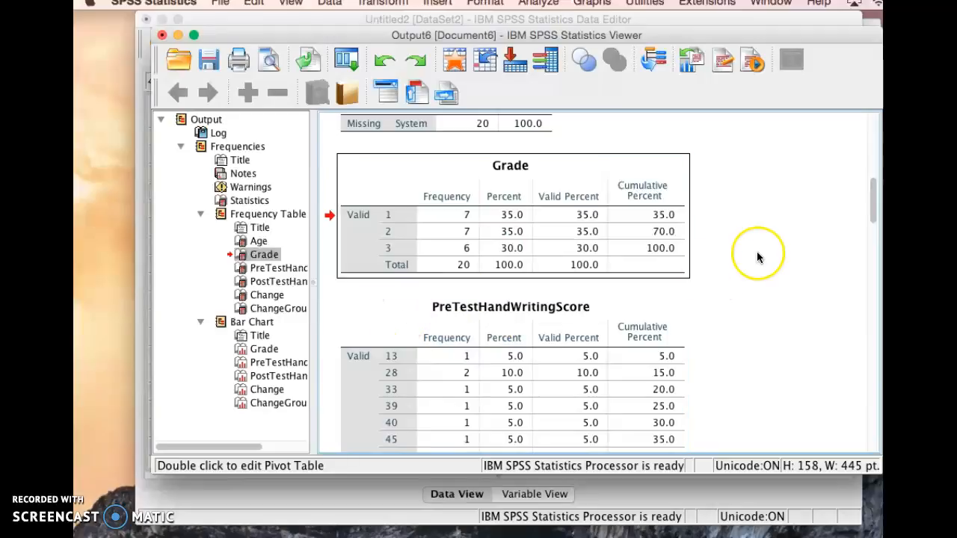
Scroll through the PreTest and post-test handwriting score frequency tables in the output.
{"action": "scroll", "scroll_direction": "down", "scroll_amount": 3}
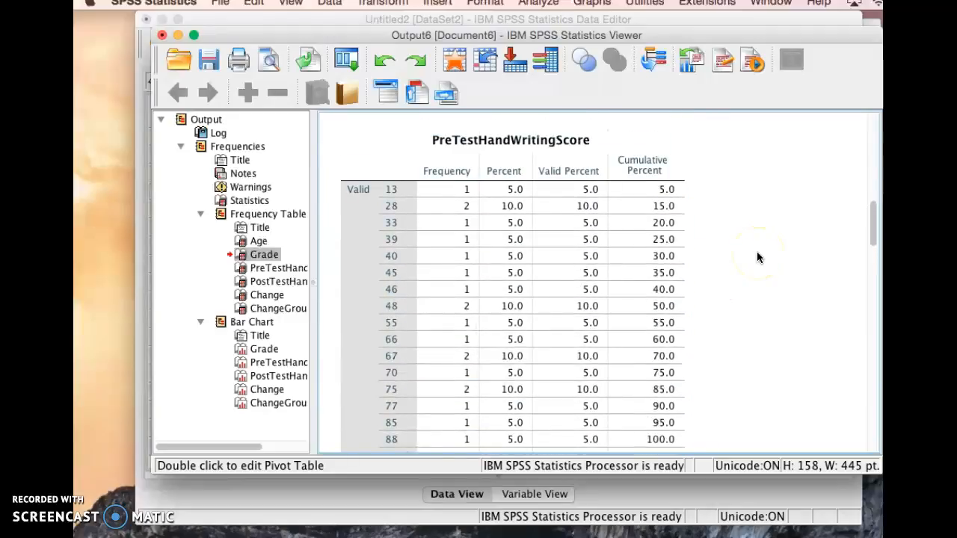
{"action": "mouse_move", "coordinate": [821, 232]}
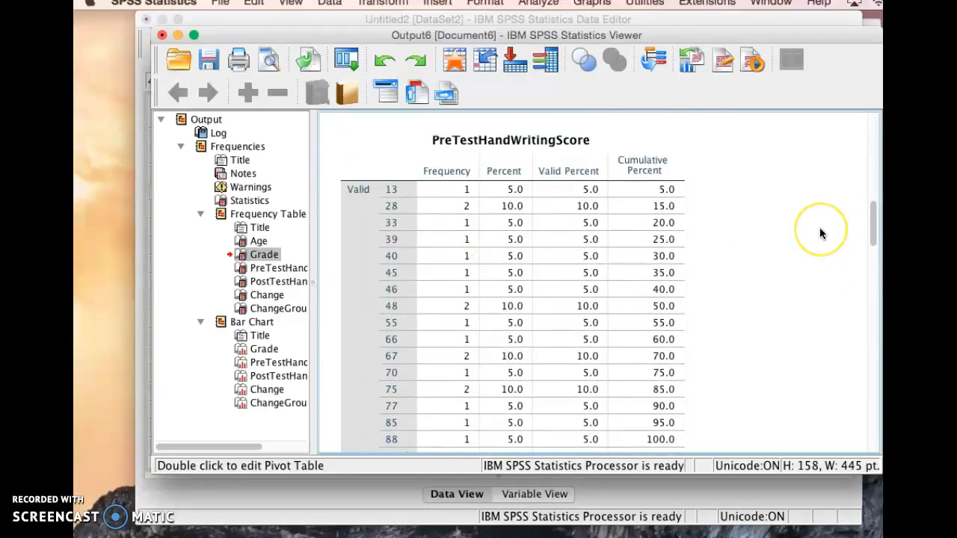
{"action": "mouse_move", "coordinate": [819, 231]}
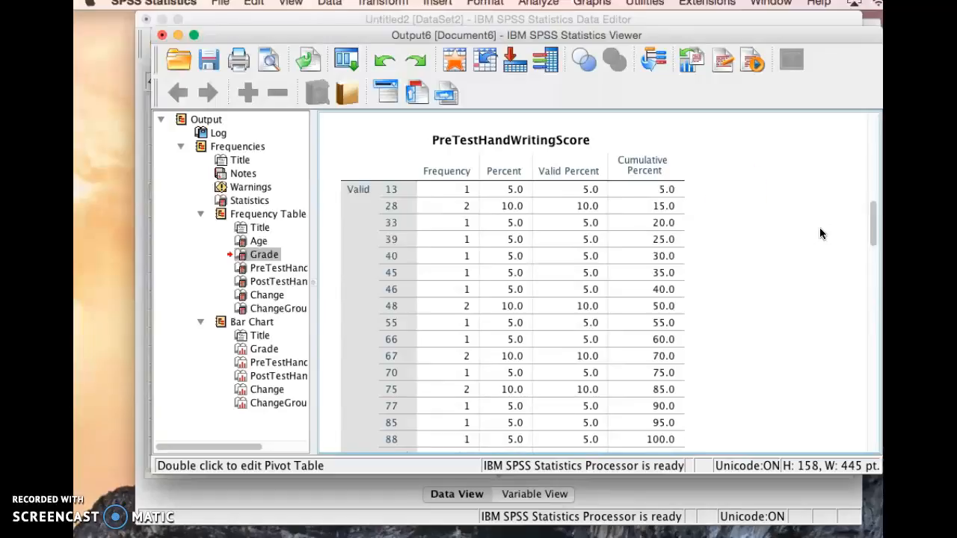
{"action": "left_click", "coordinate": [462, 419]}
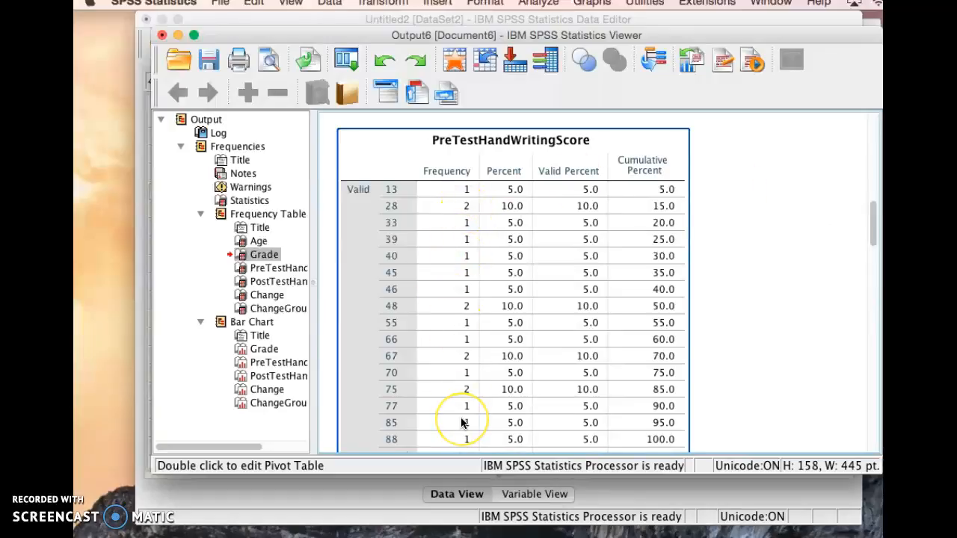
{"action": "scroll", "scroll_direction": "down", "scroll_amount": 3}
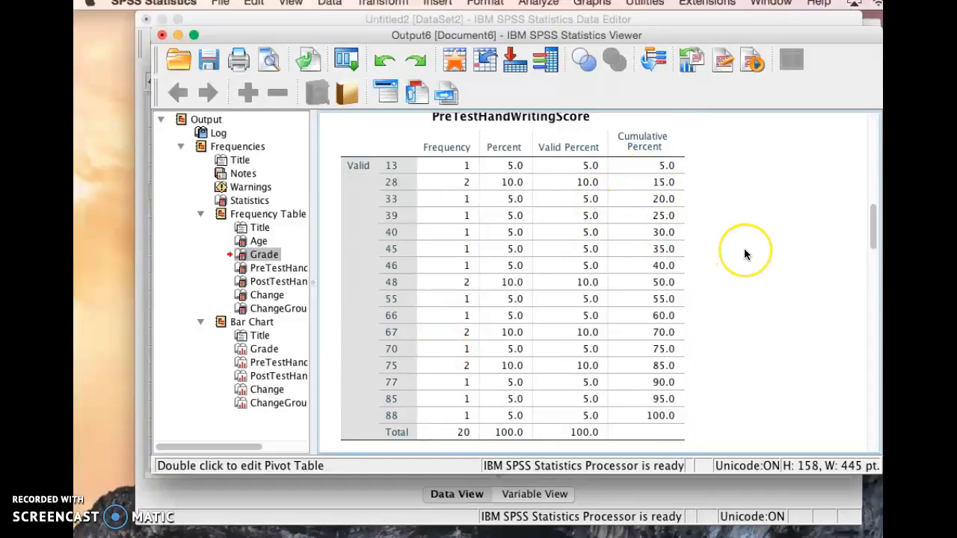
{"action": "left_click", "coordinate": [279, 281]}
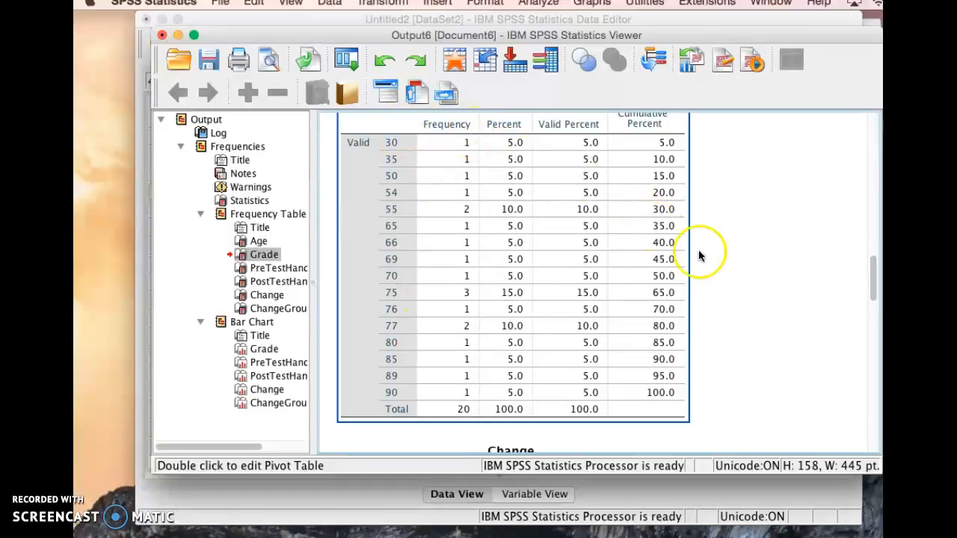
{"action": "mouse_move", "coordinate": [753, 246]}
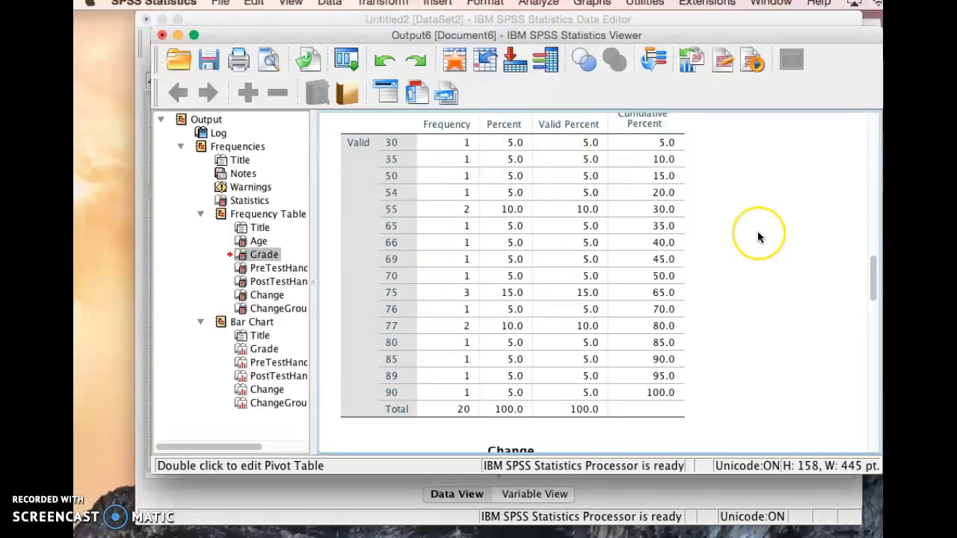
Scroll past the Change table and select the ChangeGroup frequency table (None 10, Low 5, High 5).
{"action": "scroll", "scroll_direction": "down", "scroll_amount": 3}
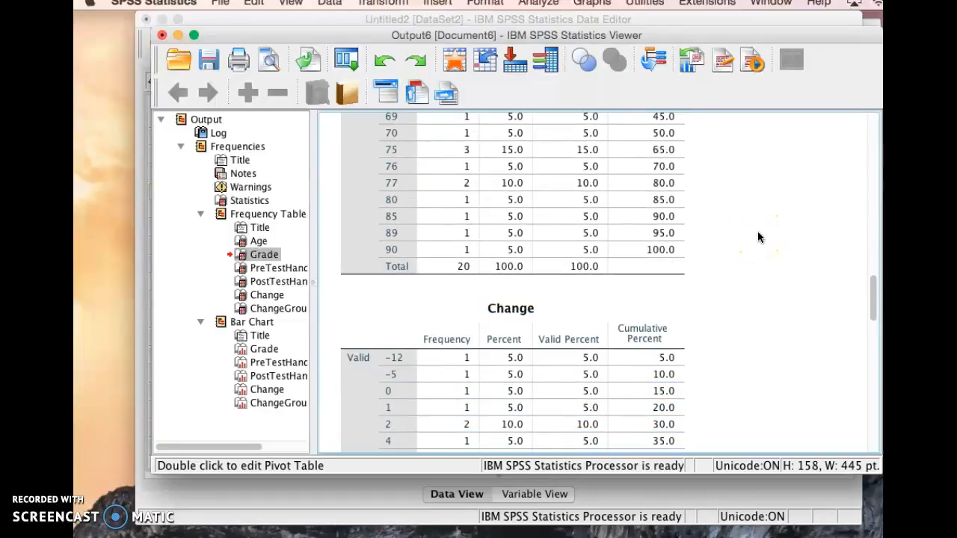
{"action": "scroll", "scroll_direction": "down", "scroll_amount": 3}
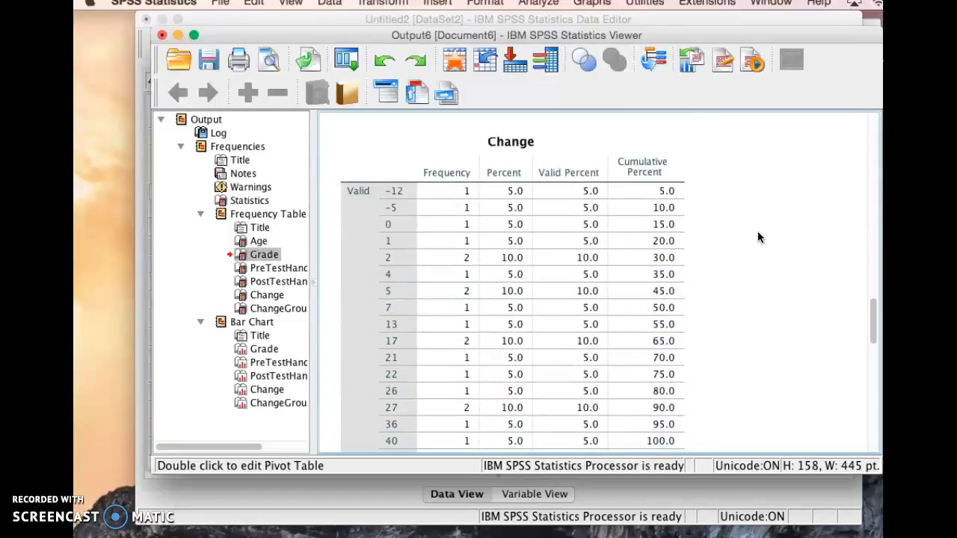
{"action": "scroll", "scroll_direction": "down", "scroll_amount": 3}
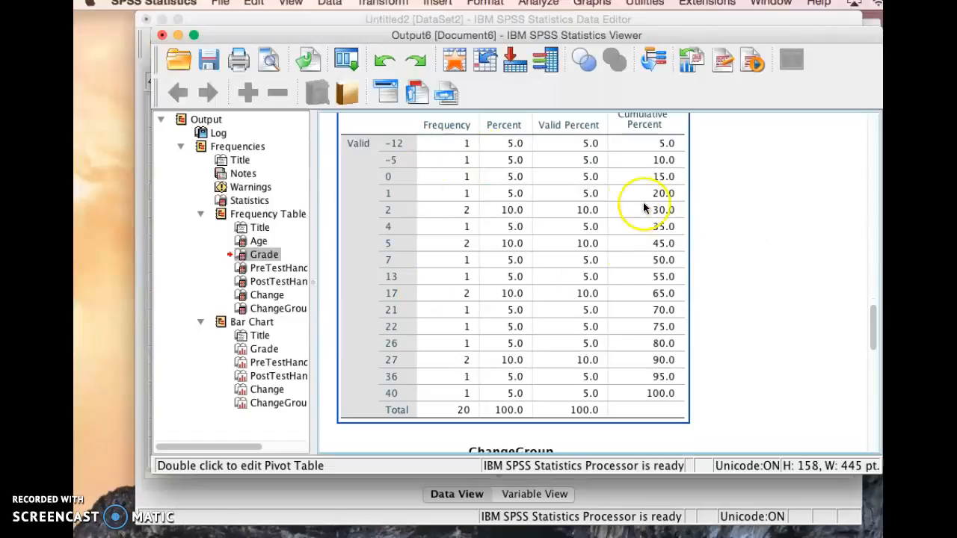
{"action": "scroll", "scroll_direction": "down", "scroll_amount": 3}
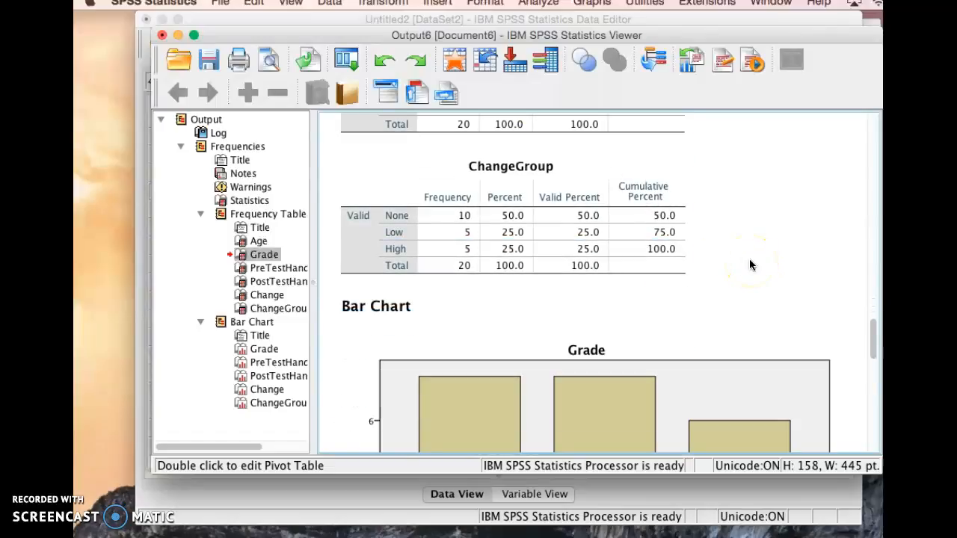
{"action": "left_click", "coordinate": [377, 305]}
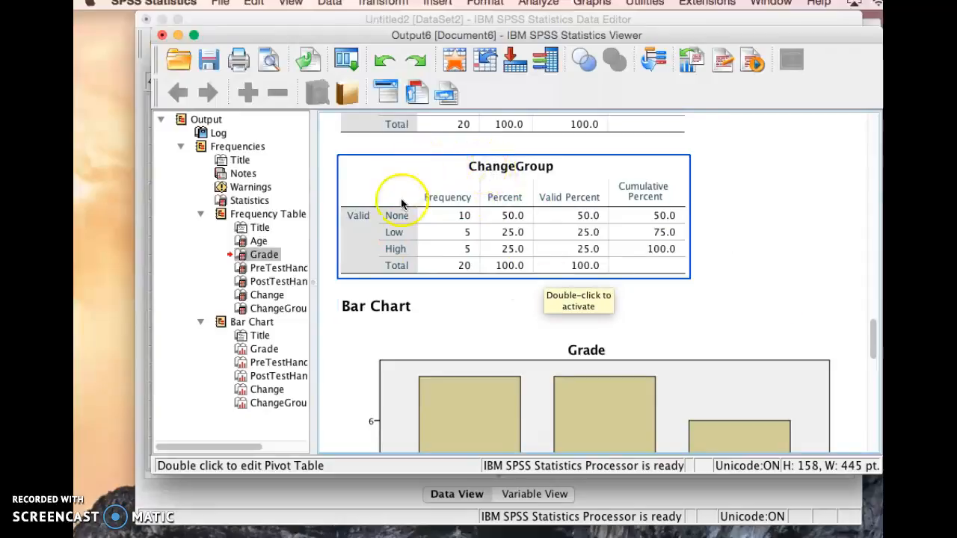
{"action": "mouse_move", "coordinate": [407, 248]}
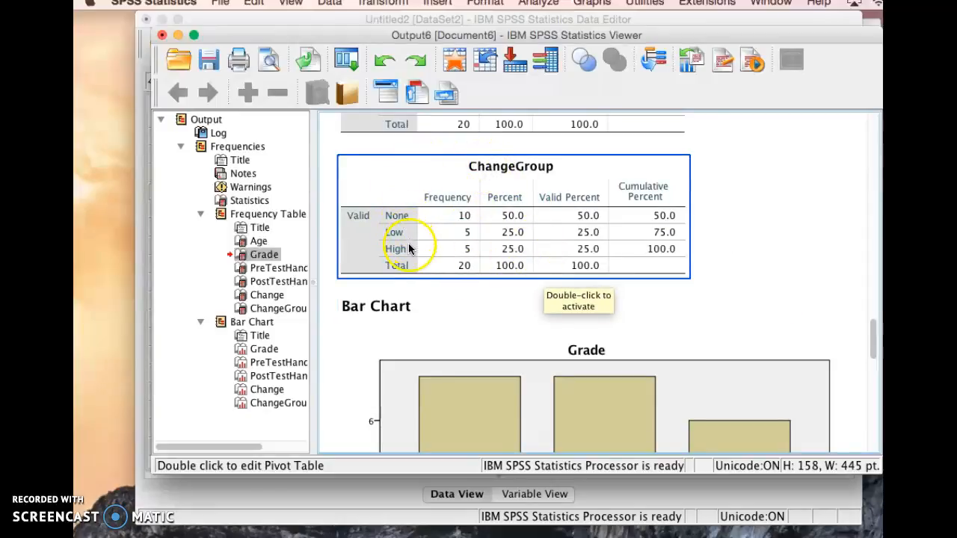
{"action": "mouse_move", "coordinate": [636, 240]}
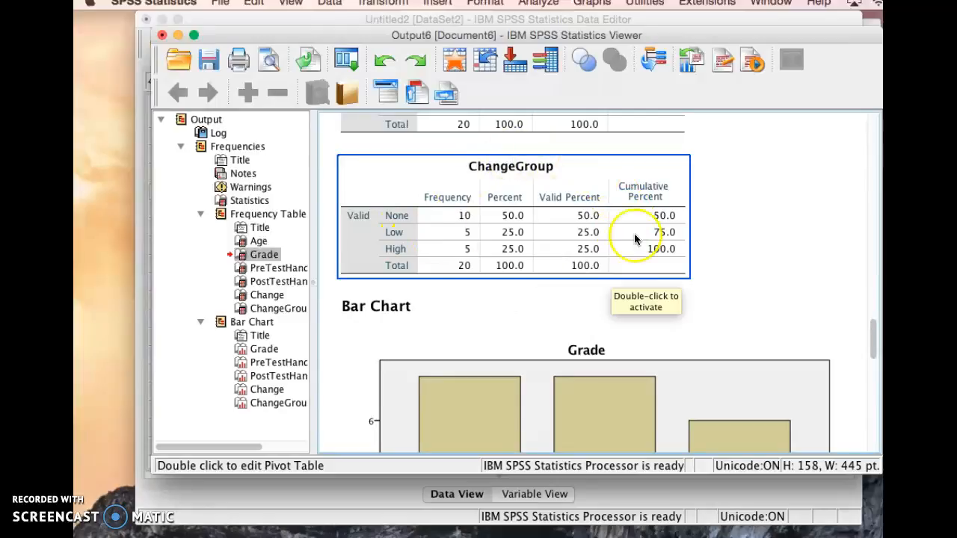
{"action": "mouse_move", "coordinate": [772, 186]}
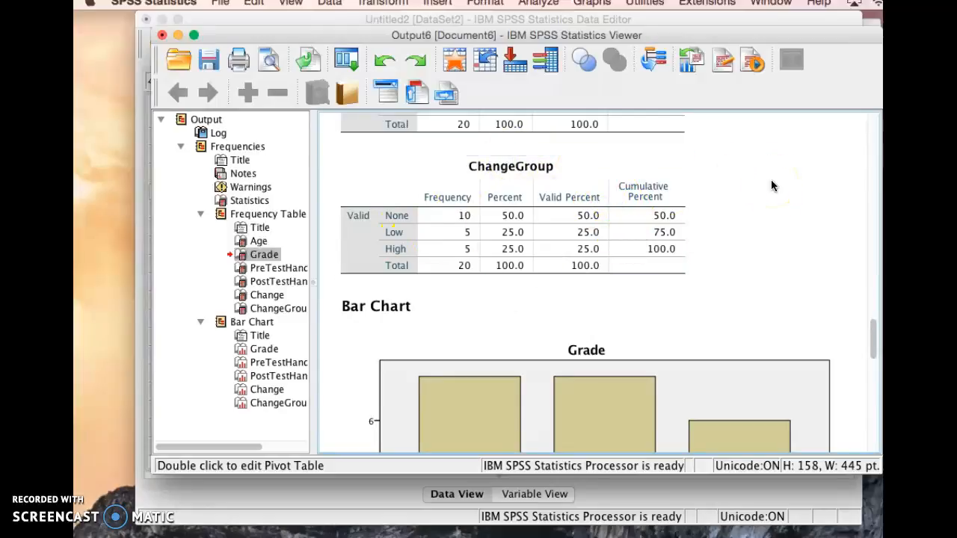
{"action": "left_click", "coordinate": [376, 305]}
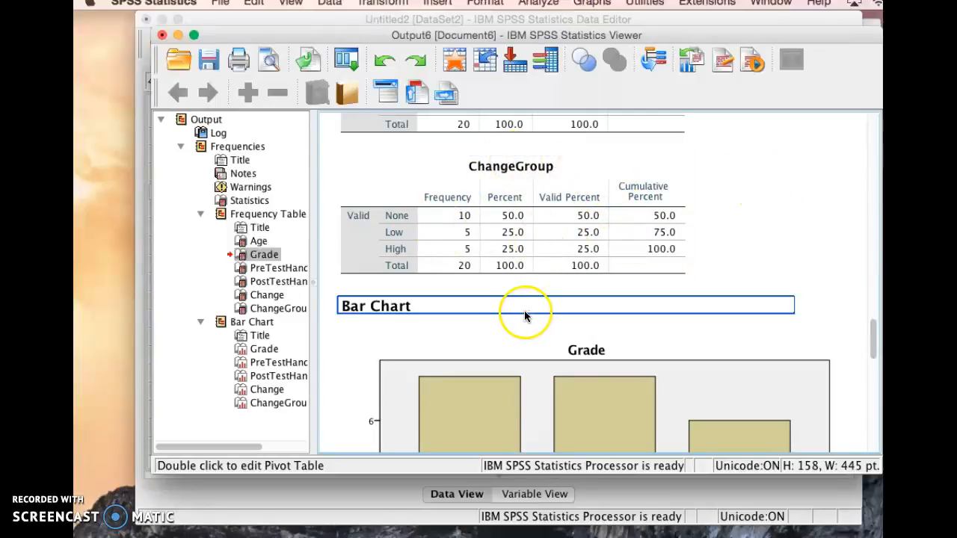
{"action": "left_click", "coordinate": [448, 238]}
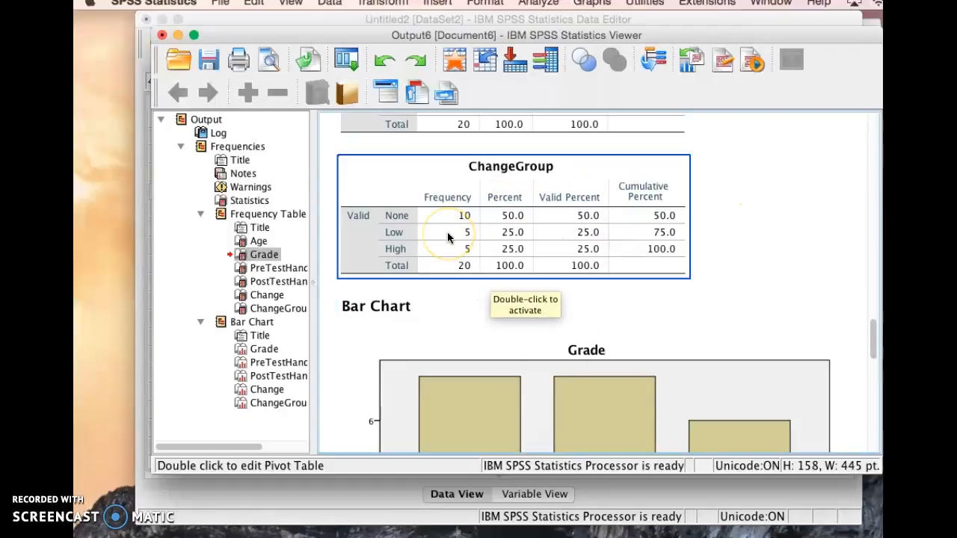
{"action": "mouse_move", "coordinate": [522, 225]}
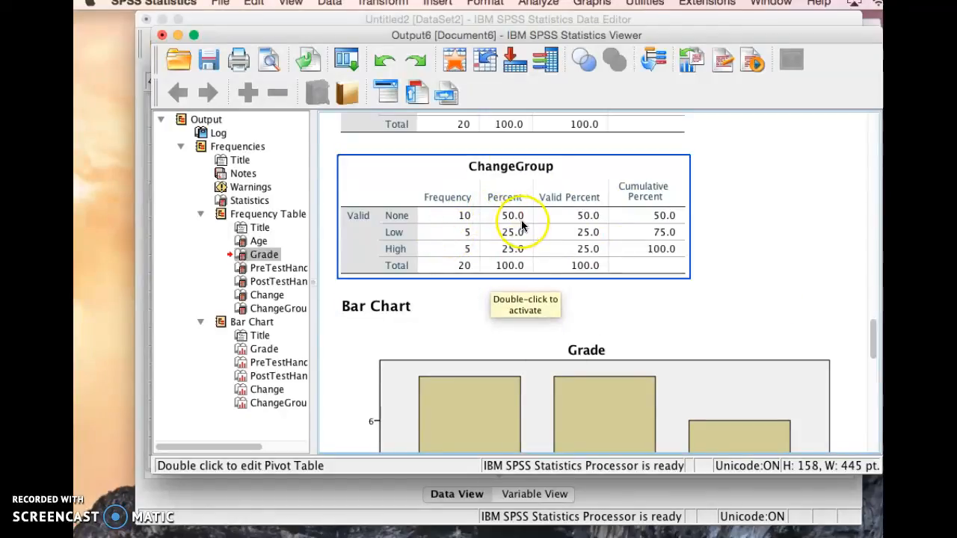
{"action": "mouse_move", "coordinate": [520, 224]}
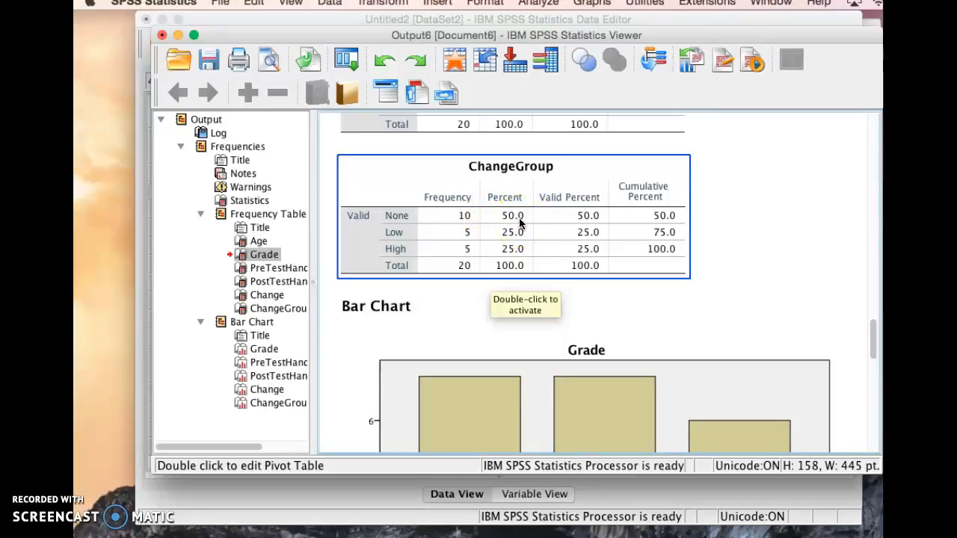
{"action": "mouse_move", "coordinate": [497, 257]}
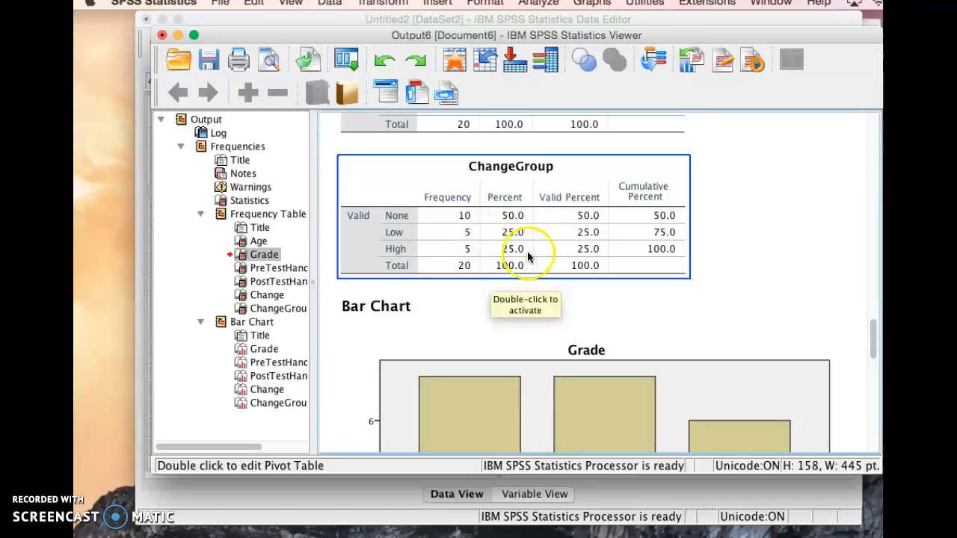
{"action": "mouse_move", "coordinate": [486, 239]}
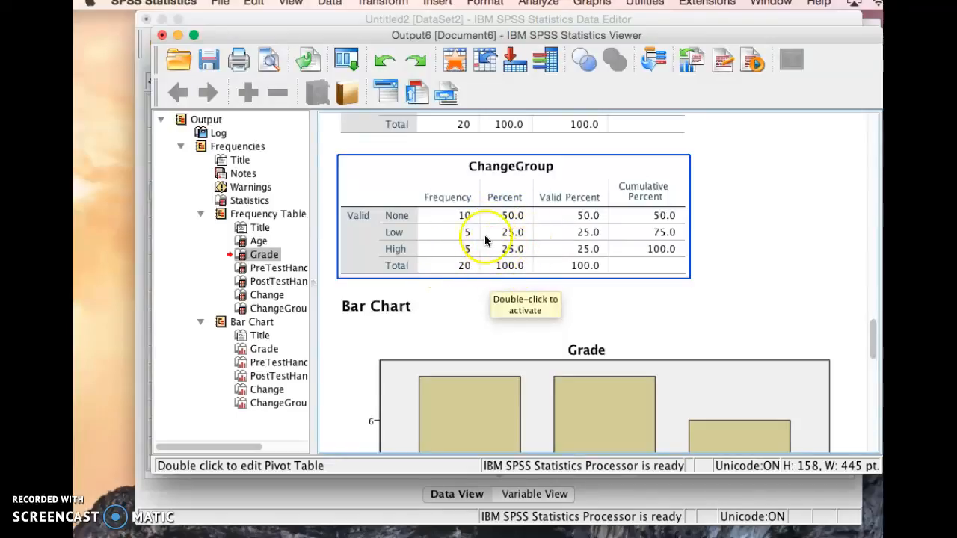
{"action": "mouse_move", "coordinate": [595, 243]}
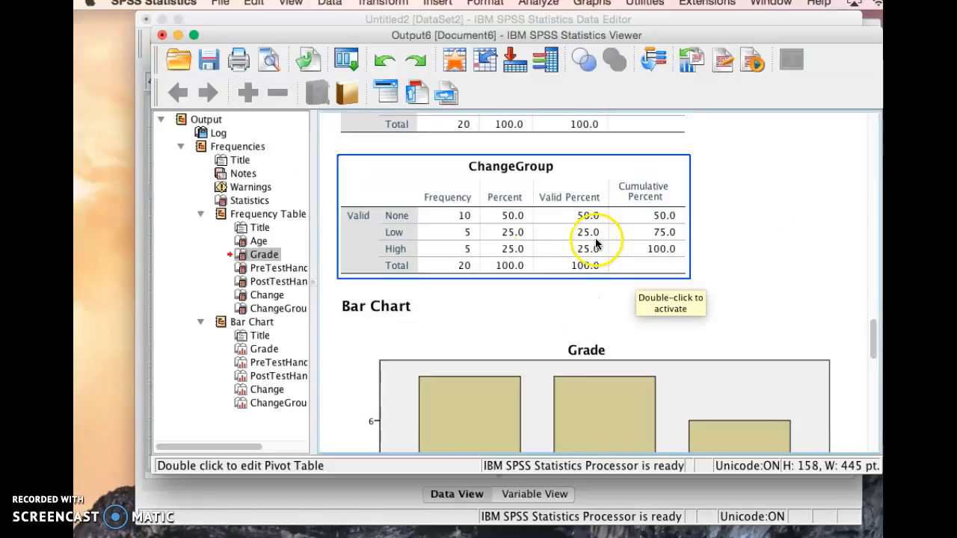
Scroll through the Grade, score, Change and ChangeGroup bar charts, then back up toward the Statistics table.
{"action": "scroll", "scroll_direction": "down", "scroll_amount": 3}
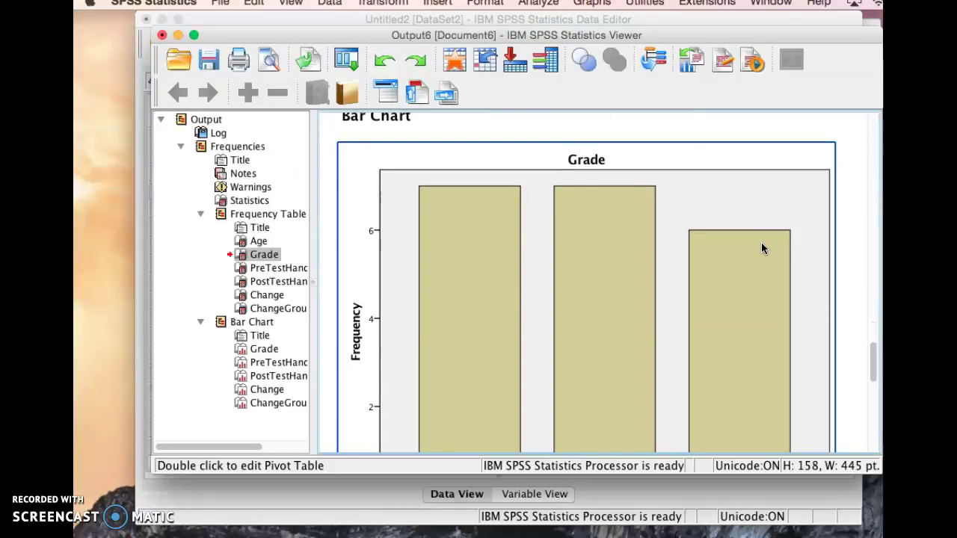
{"action": "scroll", "scroll_direction": "down", "scroll_amount": 3}
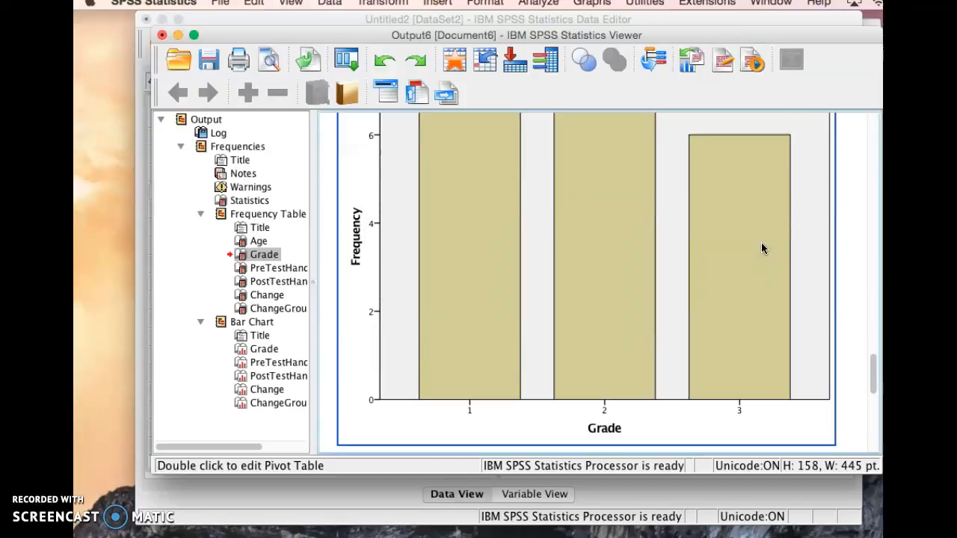
{"action": "scroll", "scroll_direction": "down", "scroll_amount": 3}
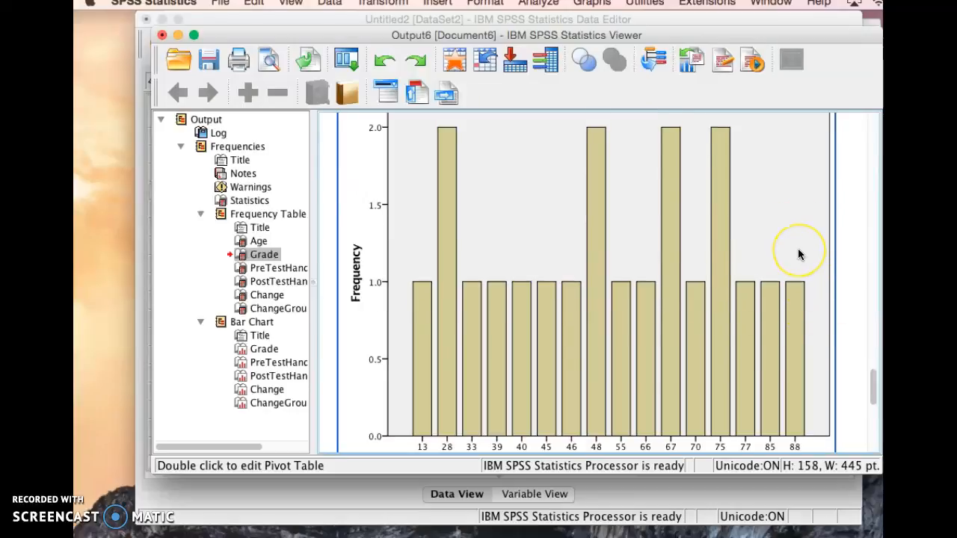
{"action": "scroll", "scroll_direction": "down", "scroll_amount": 3}
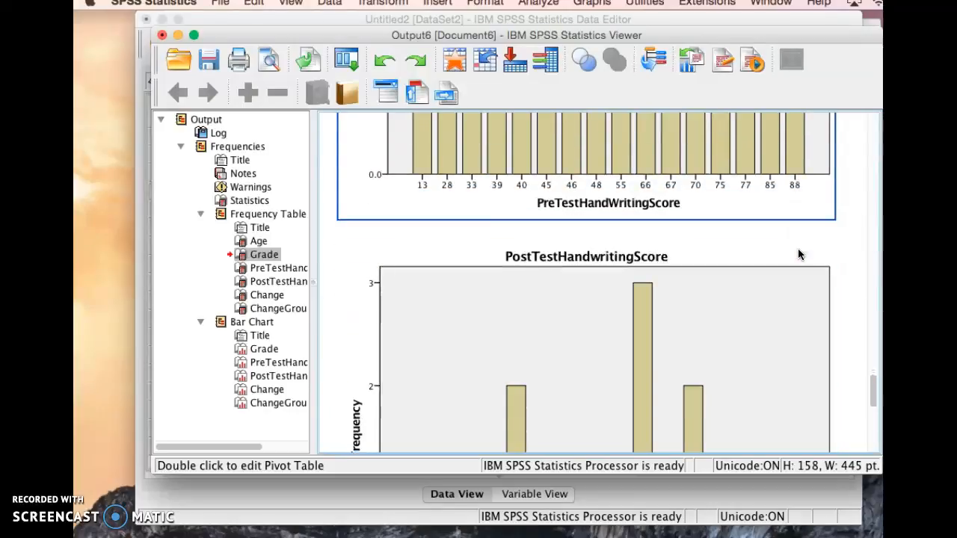
{"action": "scroll", "scroll_direction": "down", "scroll_amount": 3}
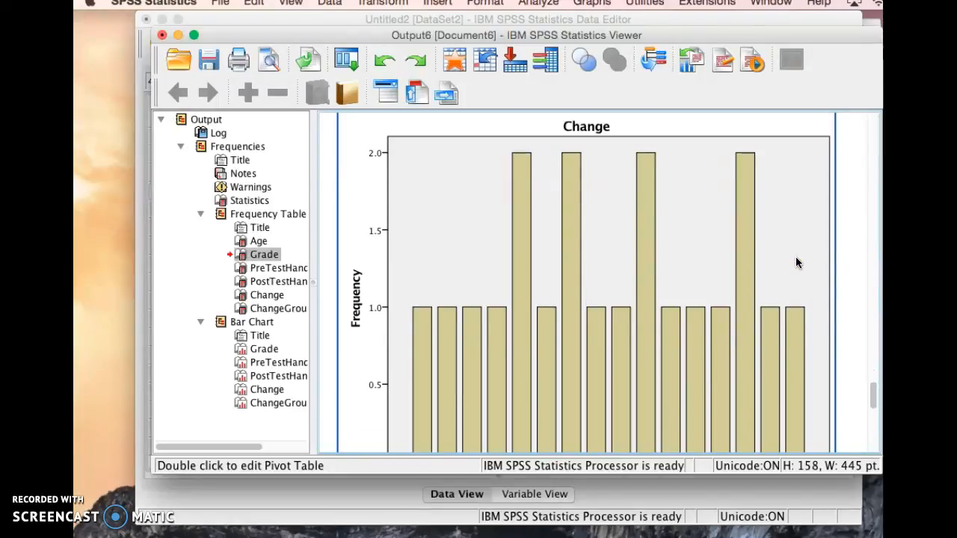
{"action": "scroll", "scroll_direction": "down", "scroll_amount": 3}
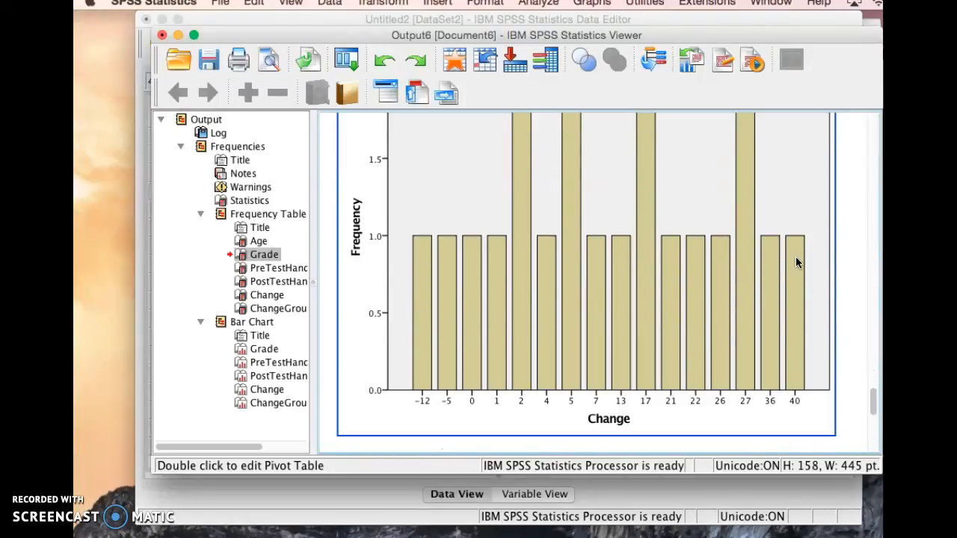
{"action": "scroll", "scroll_direction": "down", "scroll_amount": 3}
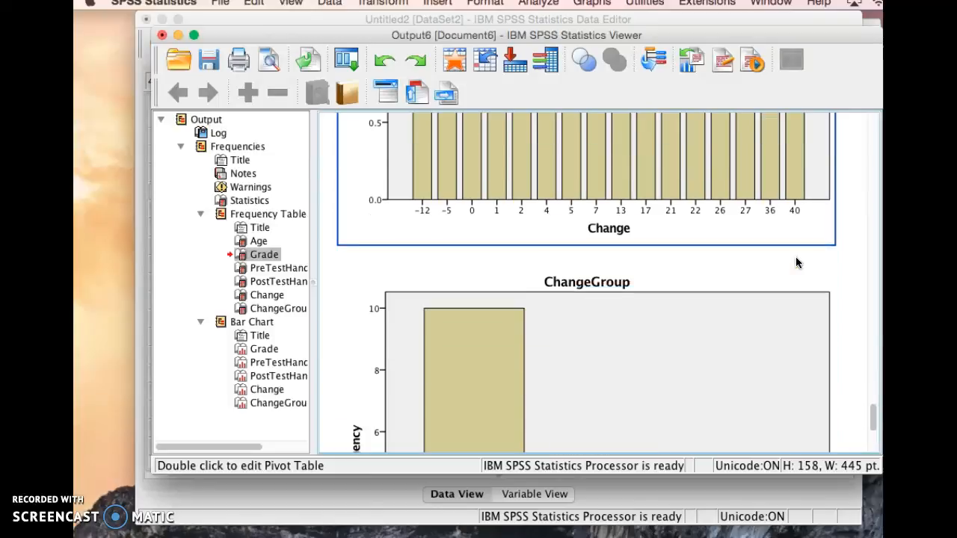
{"action": "scroll", "scroll_direction": "down", "scroll_amount": 3}
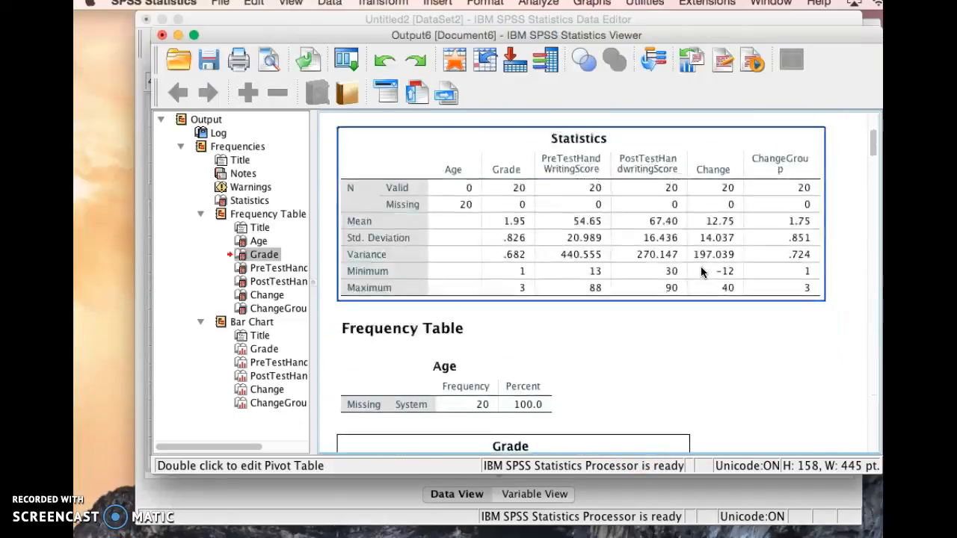
{"action": "scroll", "scroll_direction": "up", "scroll_amount": 3}
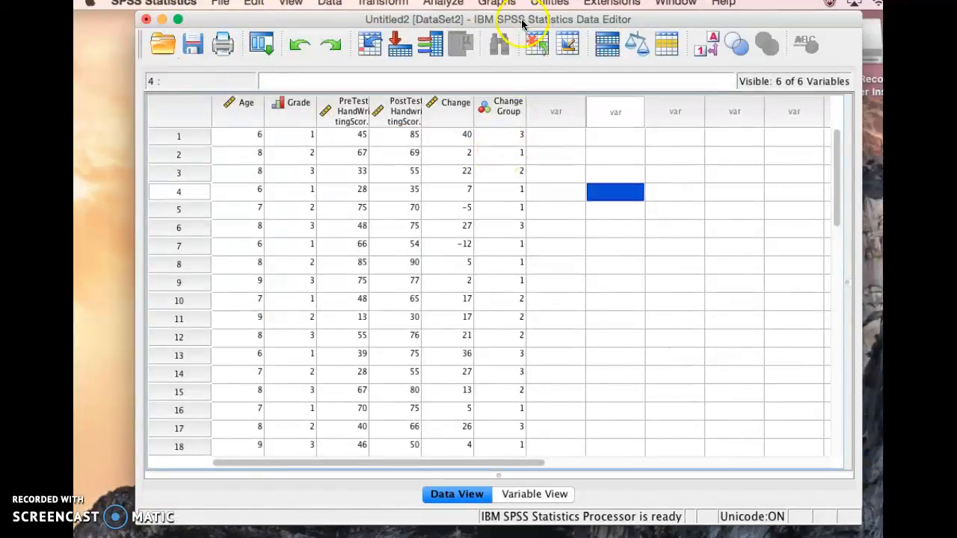
Reopen the Frequencies dialog and clear all variables from the analysis list.
{"action": "left_click", "coordinate": [443, 3]}
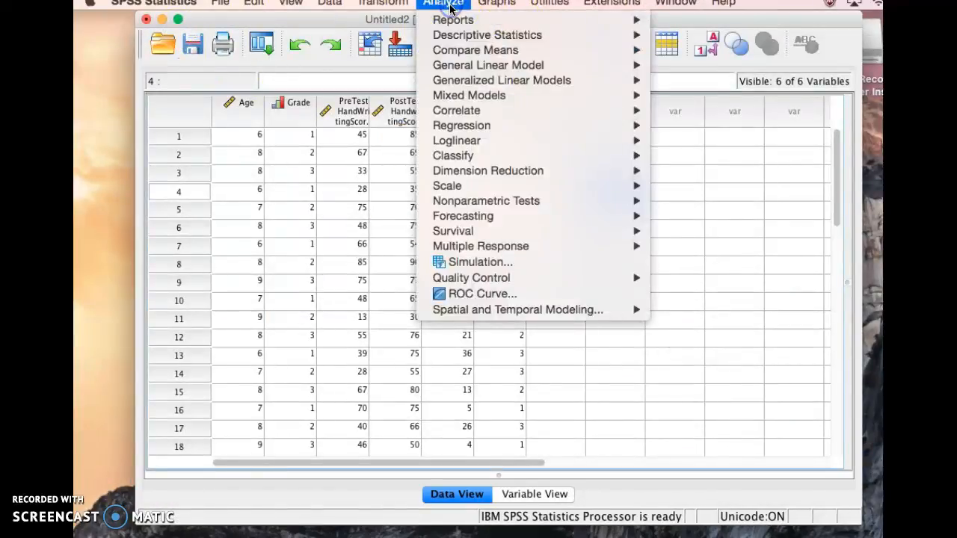
{"action": "mouse_move", "coordinate": [488, 36]}
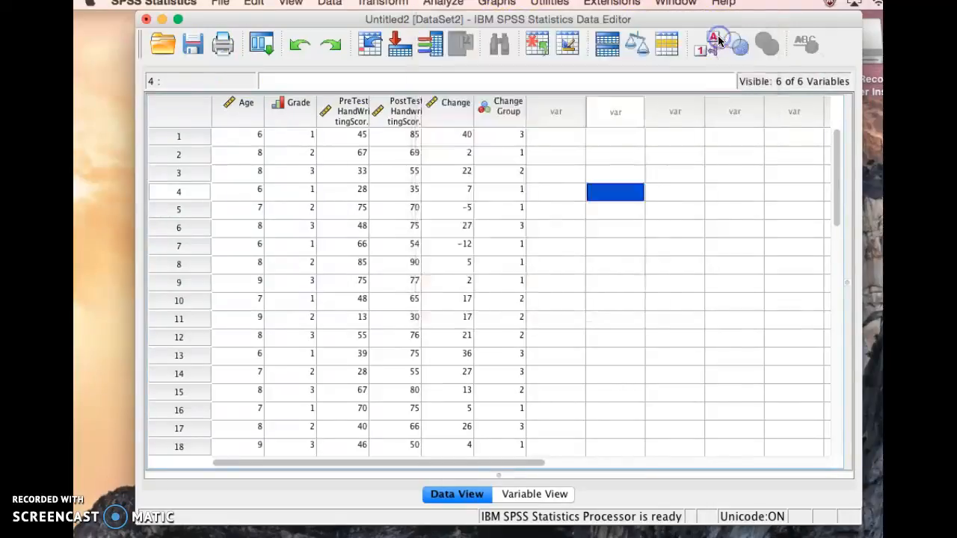
{"action": "left_click", "coordinate": [443, 3]}
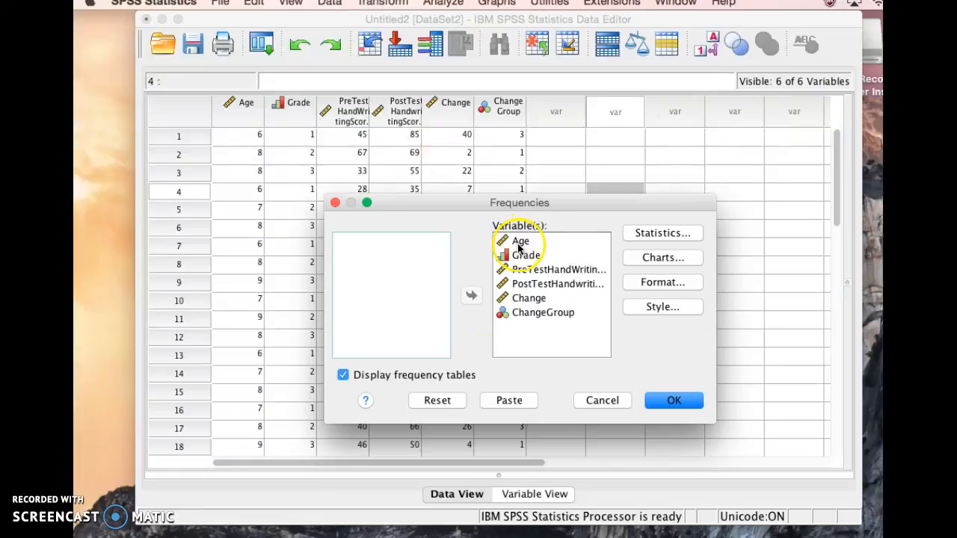
{"action": "left_click", "coordinate": [556, 270]}
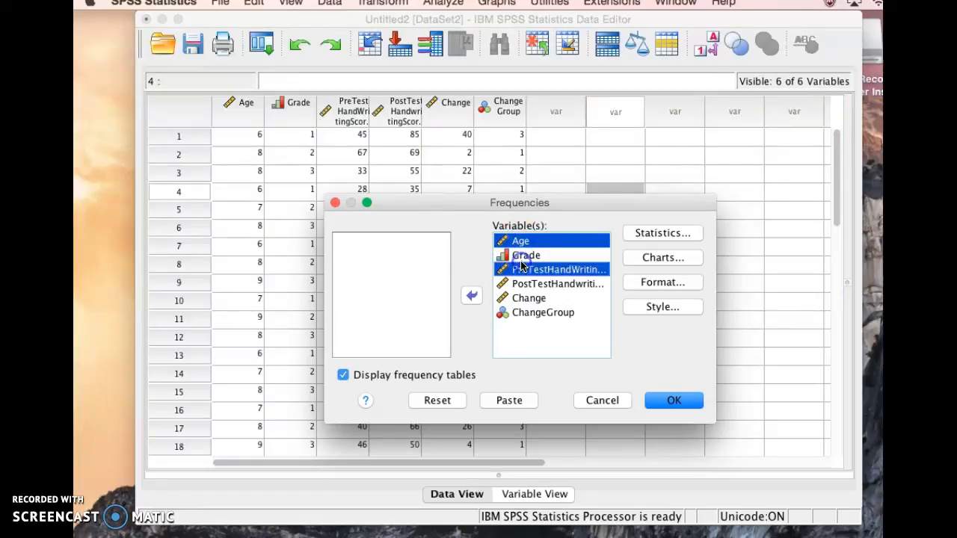
{"action": "left_click", "coordinate": [558, 285]}
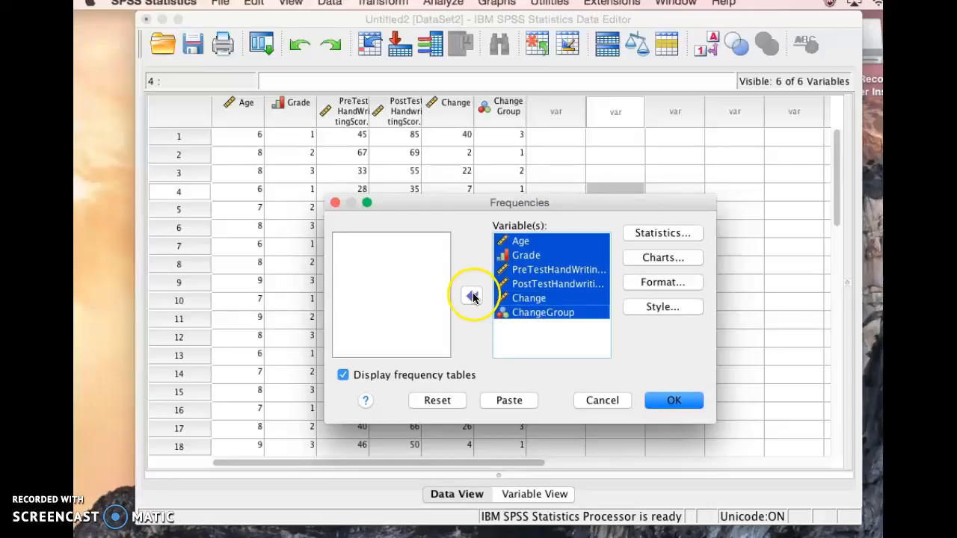
{"action": "left_click", "coordinate": [473, 295]}
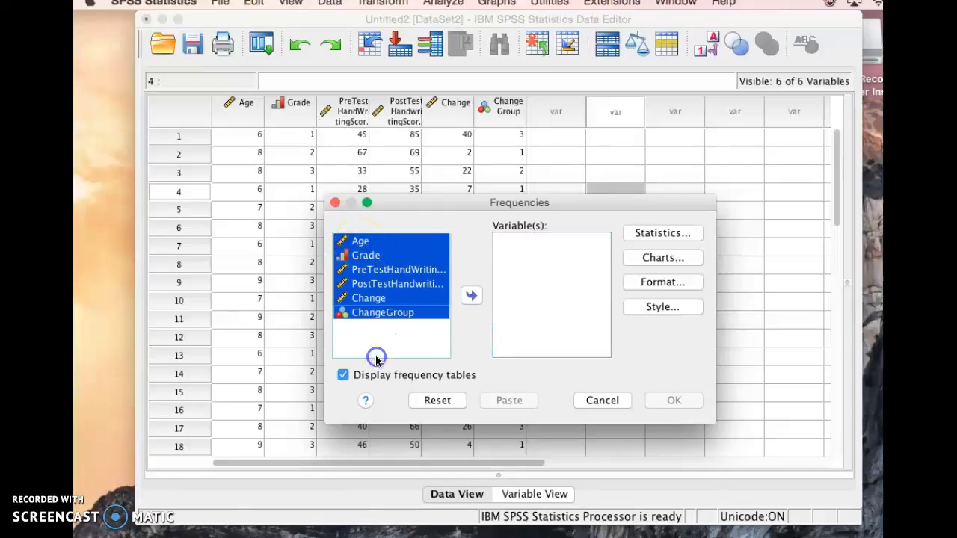
Move Age and ChangeGroup into Variable(s) and bring up the chart options.
{"action": "left_click", "coordinate": [361, 240]}
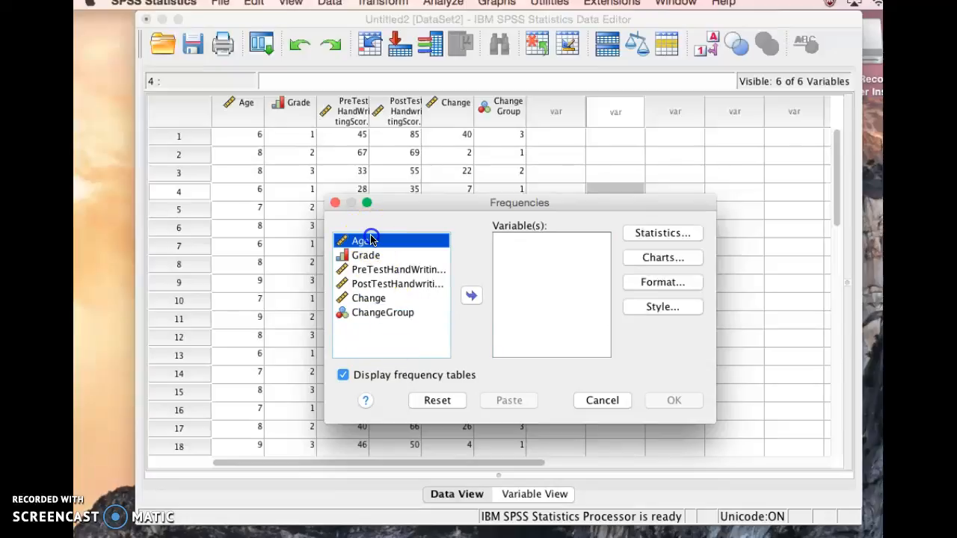
{"action": "mouse_move", "coordinate": [471, 294]}
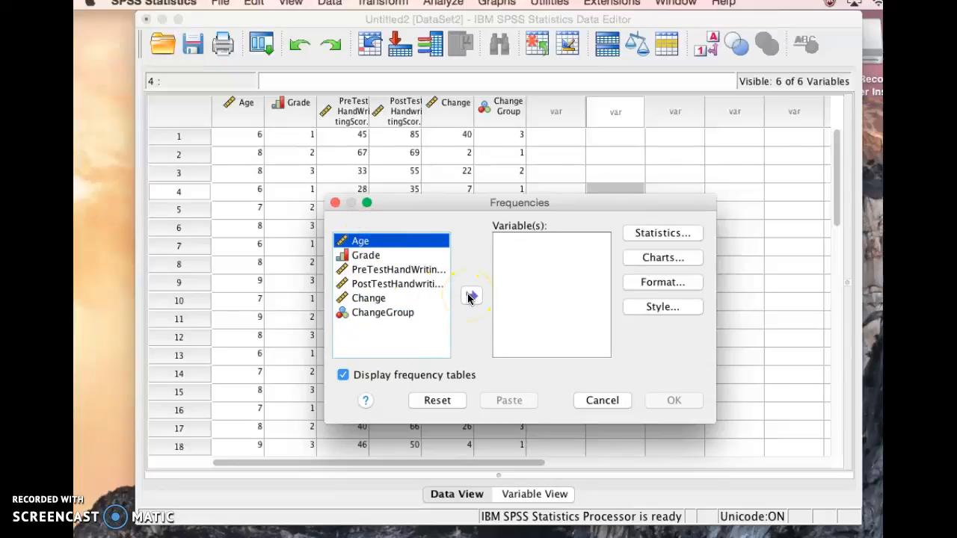
{"action": "left_click", "coordinate": [471, 296]}
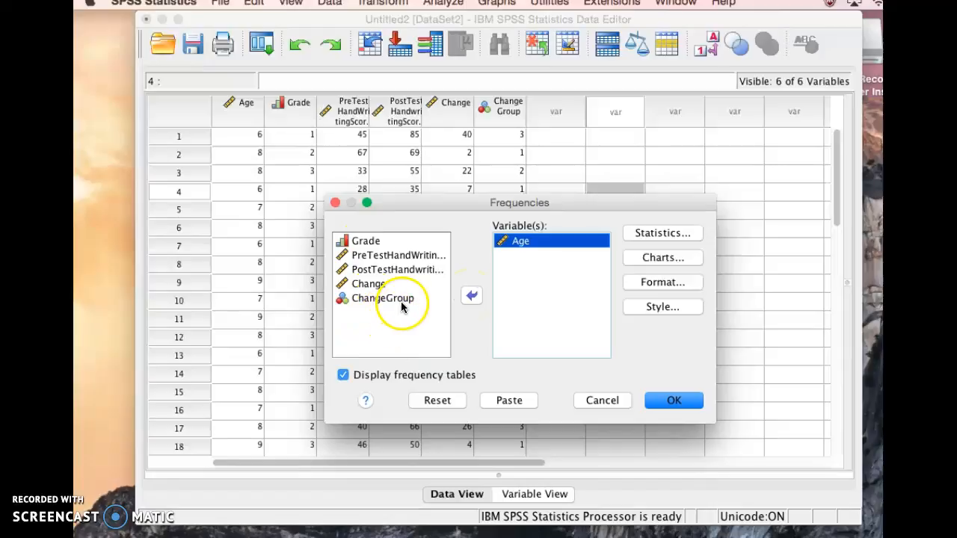
{"action": "mouse_move", "coordinate": [410, 342]}
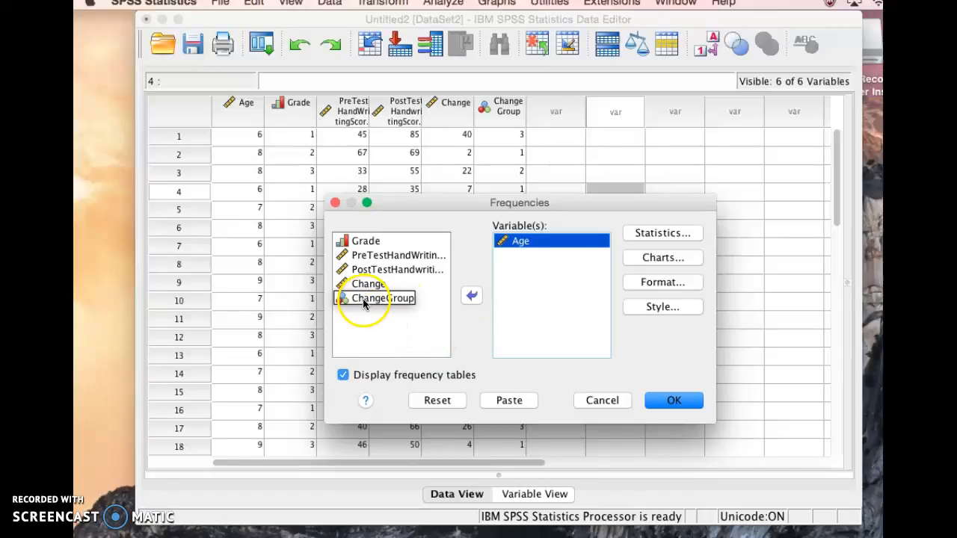
{"action": "left_click", "coordinate": [472, 296]}
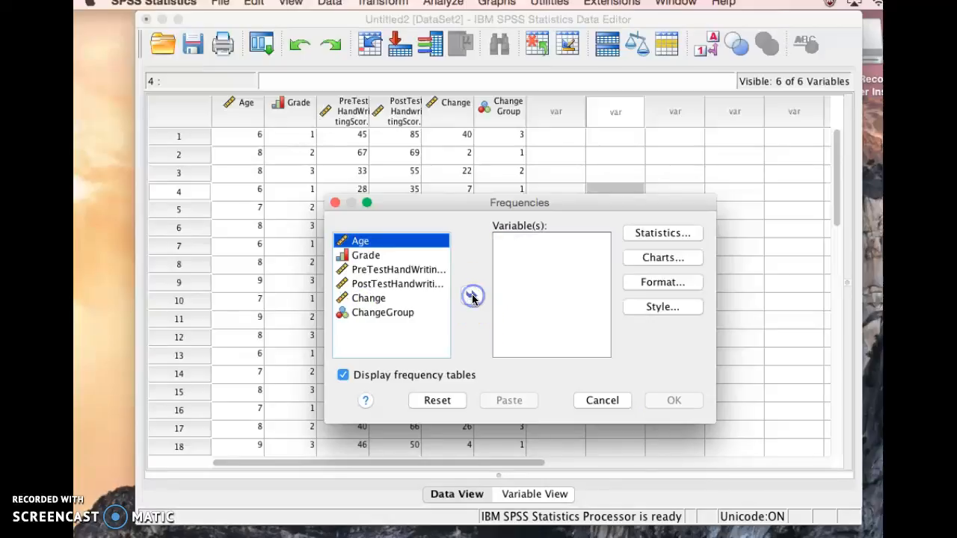
{"action": "mouse_move", "coordinate": [471, 298]}
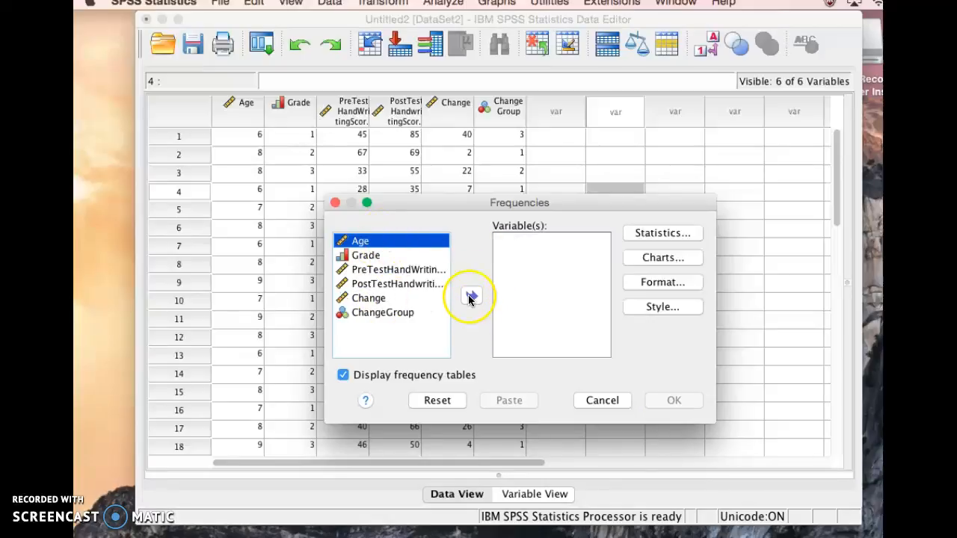
{"action": "left_click", "coordinate": [469, 296]}
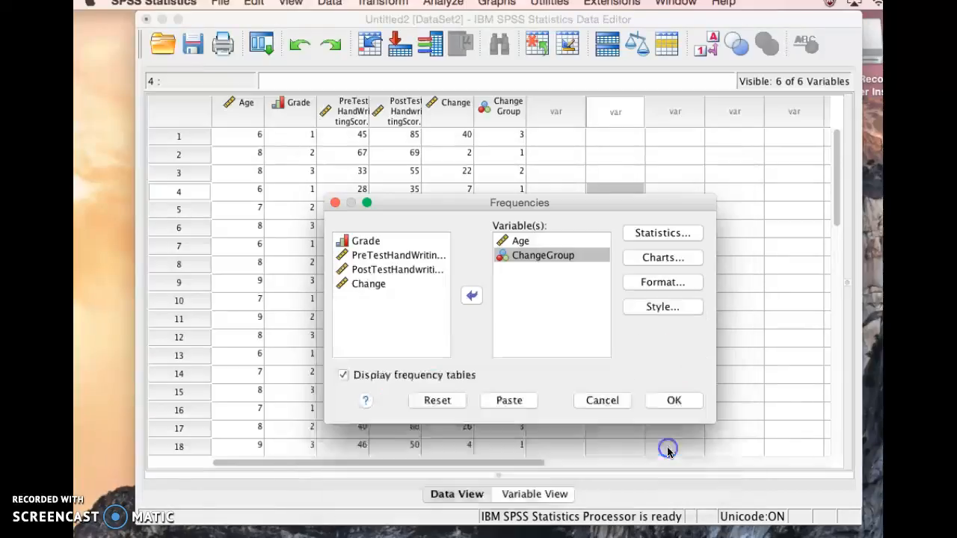
{"action": "left_click", "coordinate": [661, 257]}
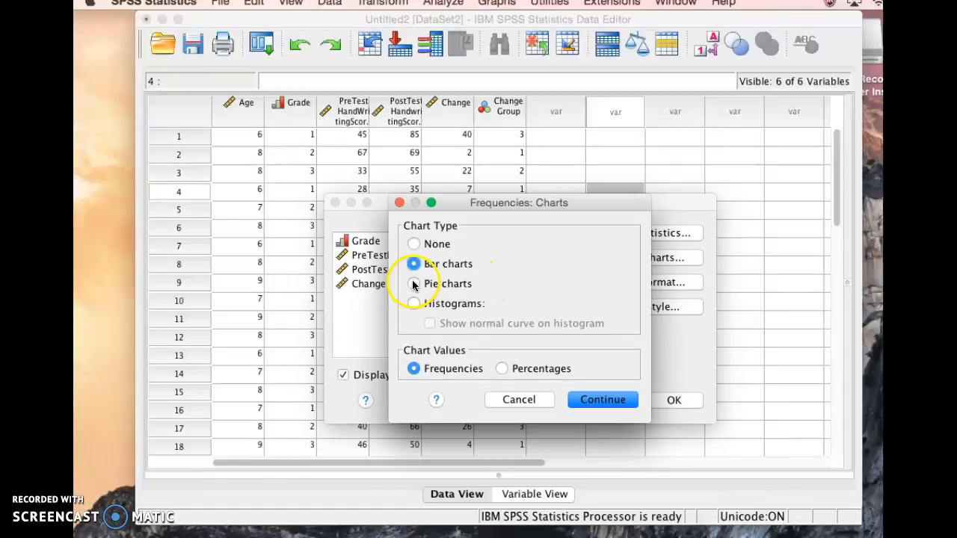
Choose pie charts and run Frequencies for Age and ChangeGroup.
{"action": "left_click", "coordinate": [413, 284]}
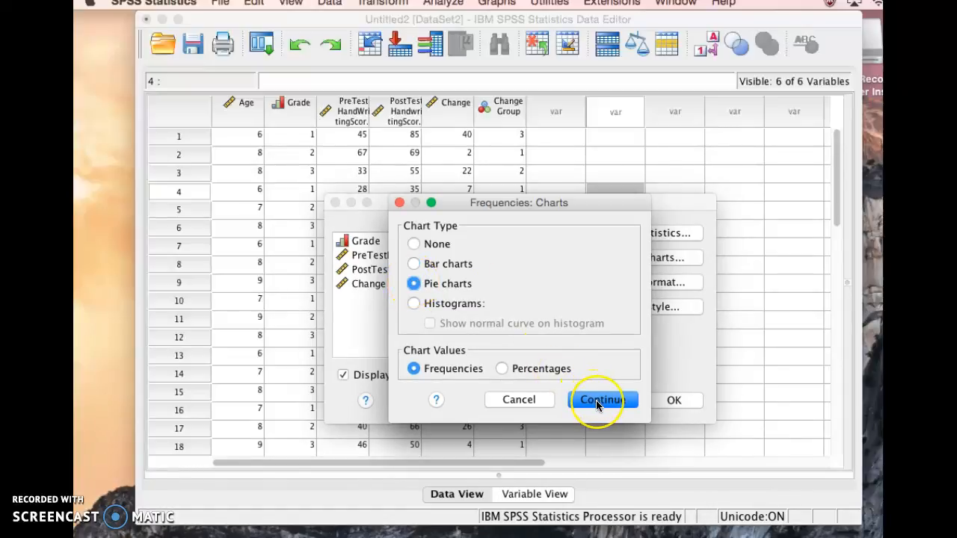
{"action": "left_click", "coordinate": [601, 401]}
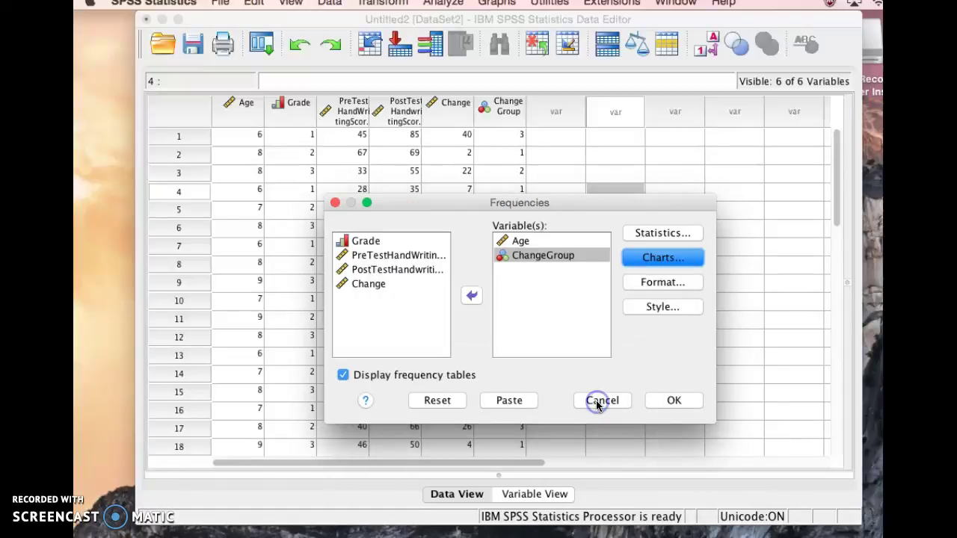
{"action": "mouse_move", "coordinate": [673, 401]}
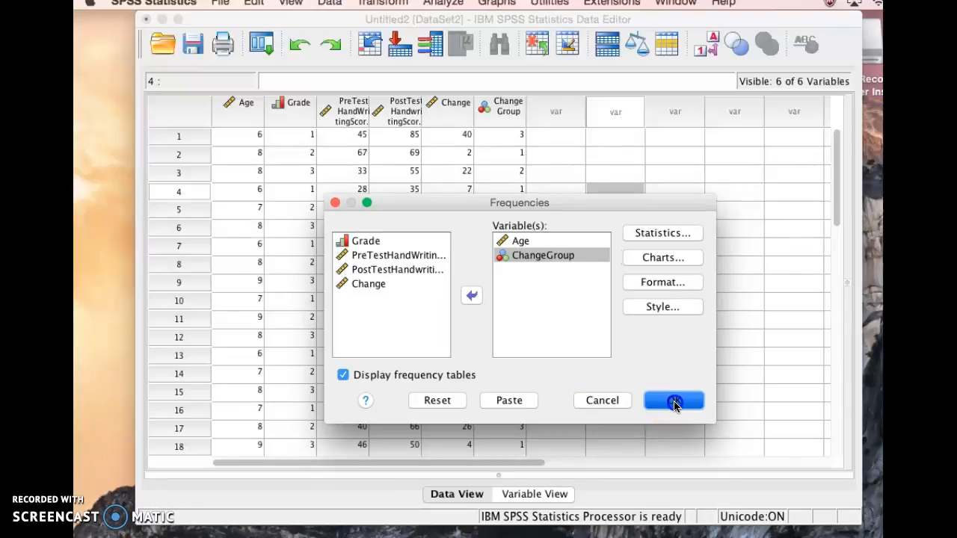
{"action": "left_click", "coordinate": [673, 401]}
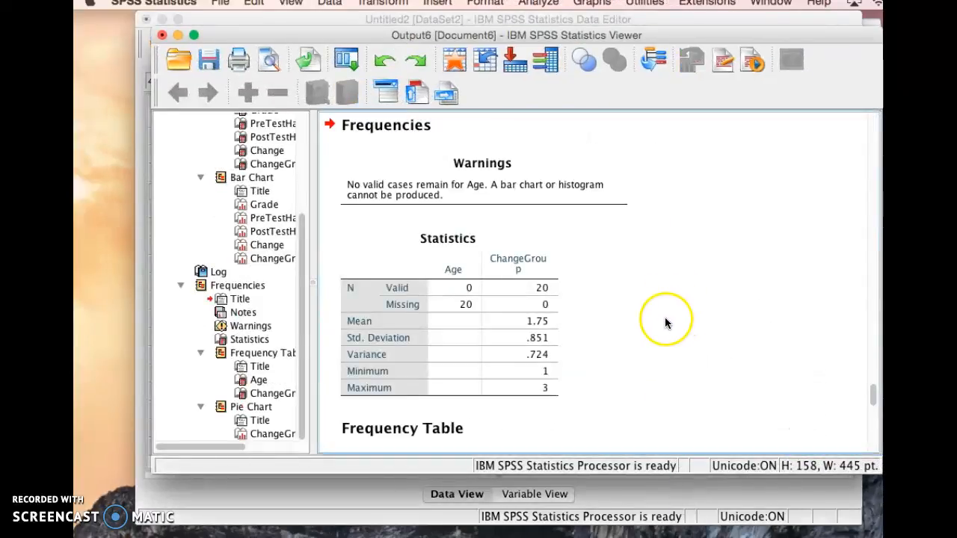
Scroll the Output Viewer to review the ChangeGroup pie chart results.
{"action": "scroll", "scroll_direction": "down", "scroll_amount": 3}
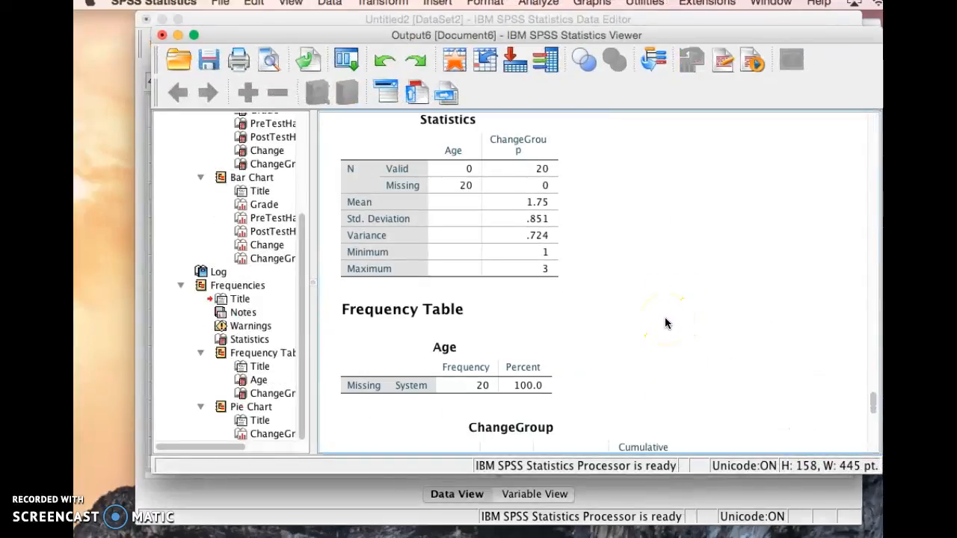
{"action": "scroll", "scroll_direction": "down", "scroll_amount": 3}
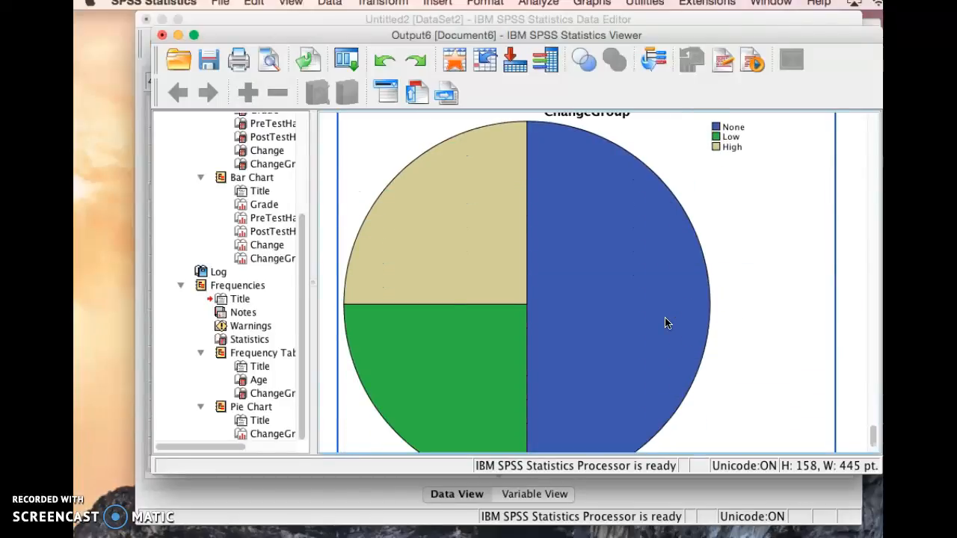
{"action": "scroll", "scroll_direction": "up", "scroll_amount": 3}
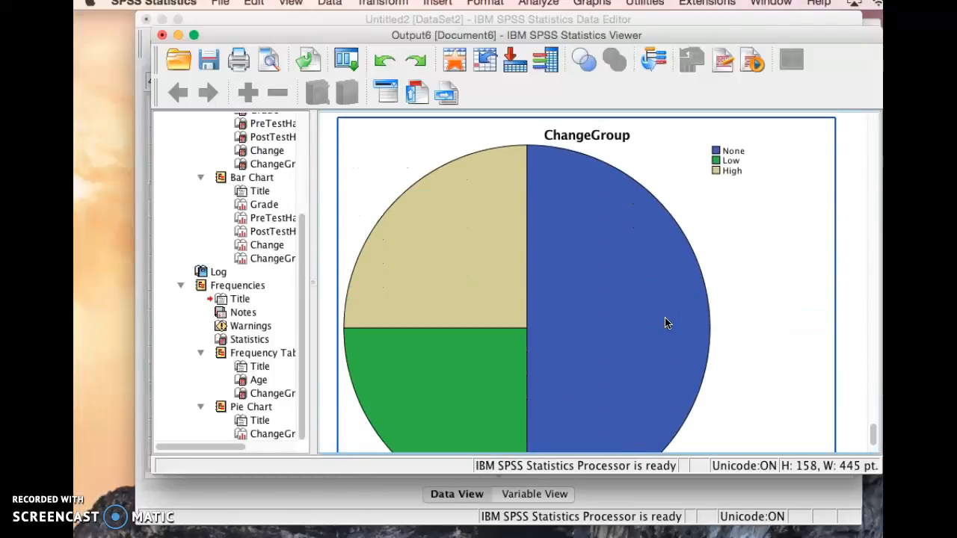
{"action": "scroll", "scroll_direction": "up", "scroll_amount": 3}
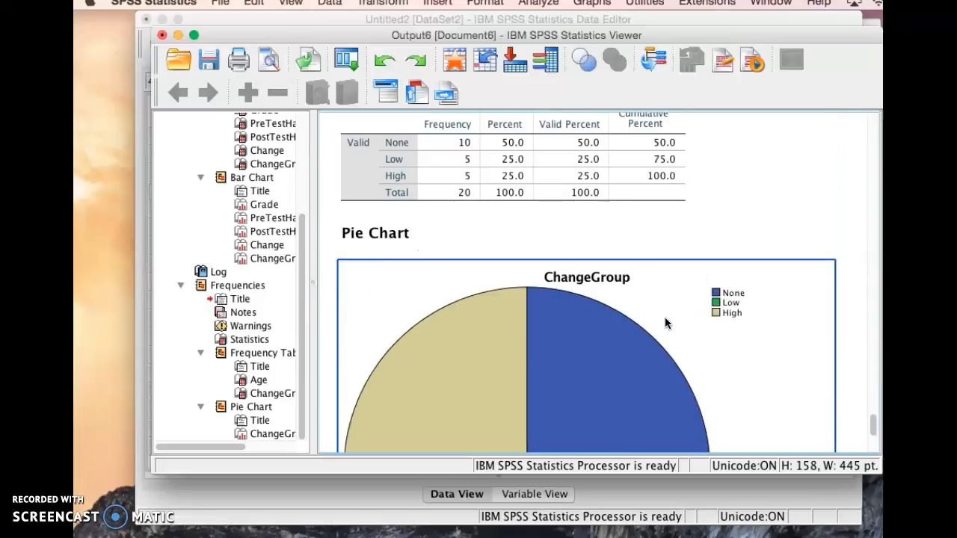
{"action": "scroll", "scroll_direction": "down", "scroll_amount": 3}
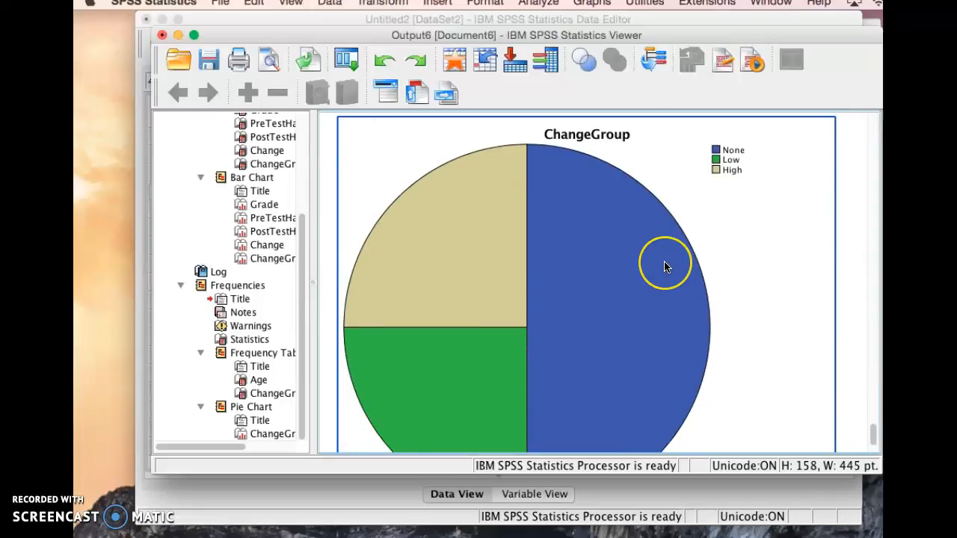
{"action": "scroll", "scroll_direction": "up", "scroll_amount": 3}
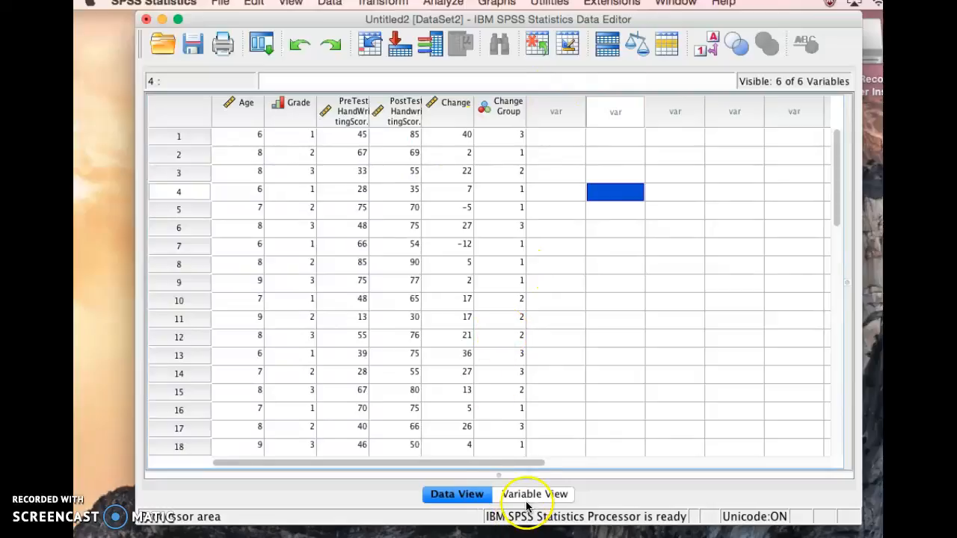
Switch to Variable View and inspect Age's type settings, leaving it Numeric.
{"action": "left_click", "coordinate": [532, 494]}
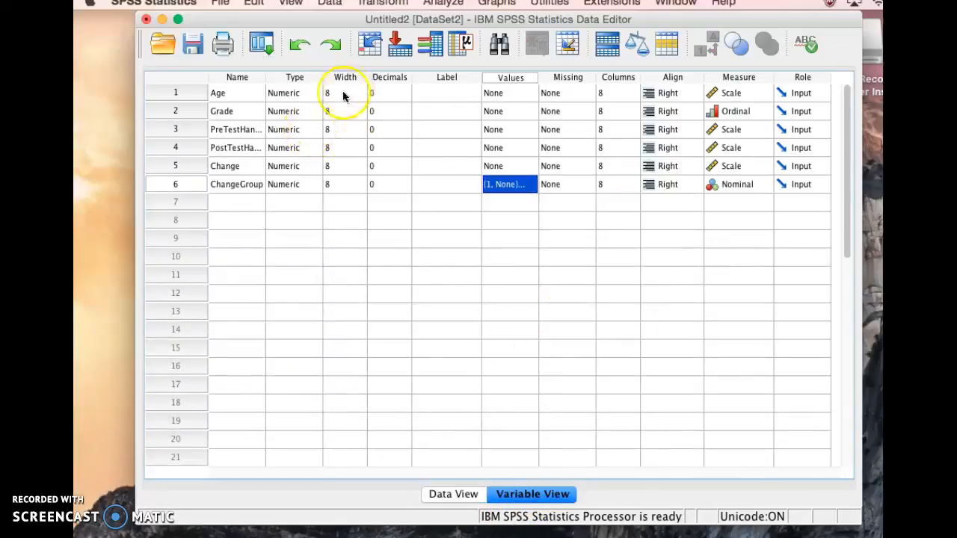
{"action": "mouse_move", "coordinate": [337, 98]}
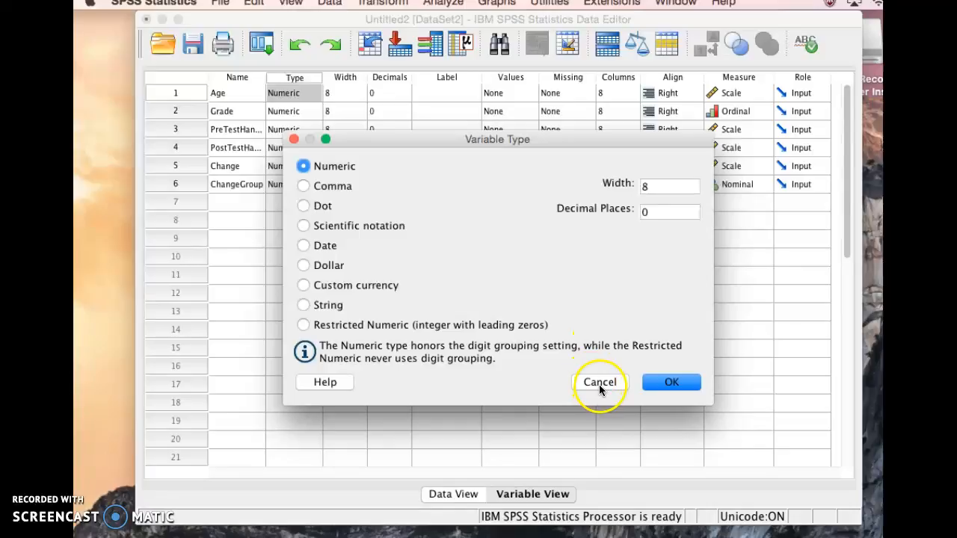
{"action": "left_click", "coordinate": [599, 383]}
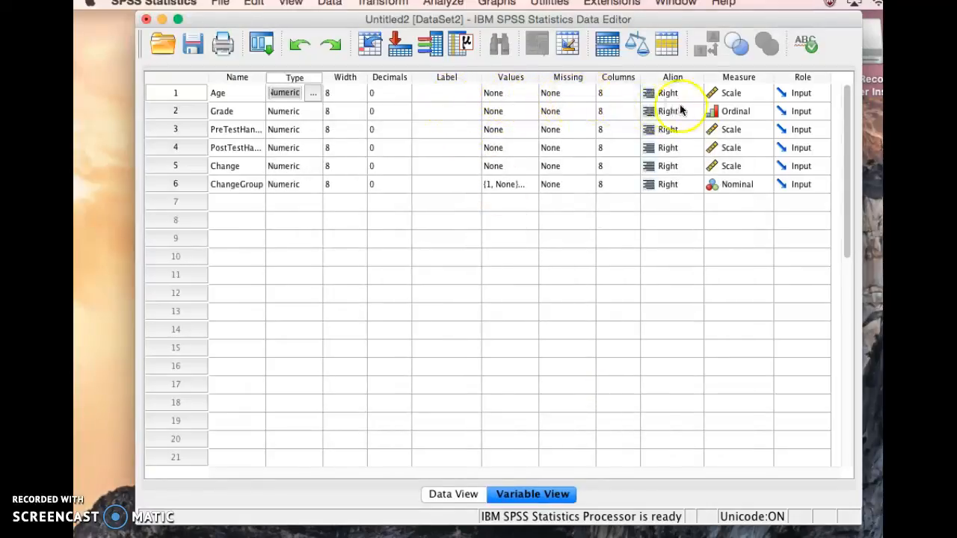
{"action": "mouse_move", "coordinate": [690, 99]}
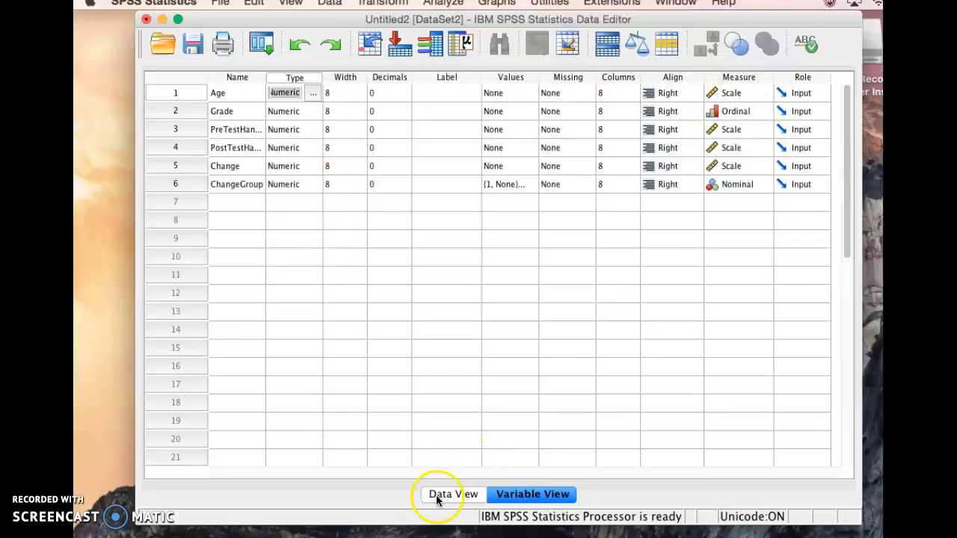
{"action": "left_click", "coordinate": [451, 494]}
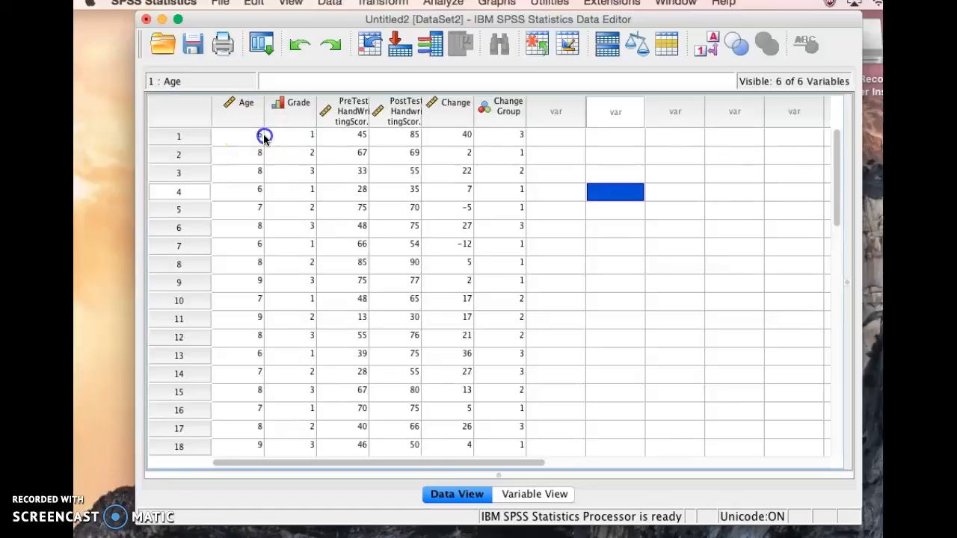
{"action": "left_click", "coordinate": [238, 154]}
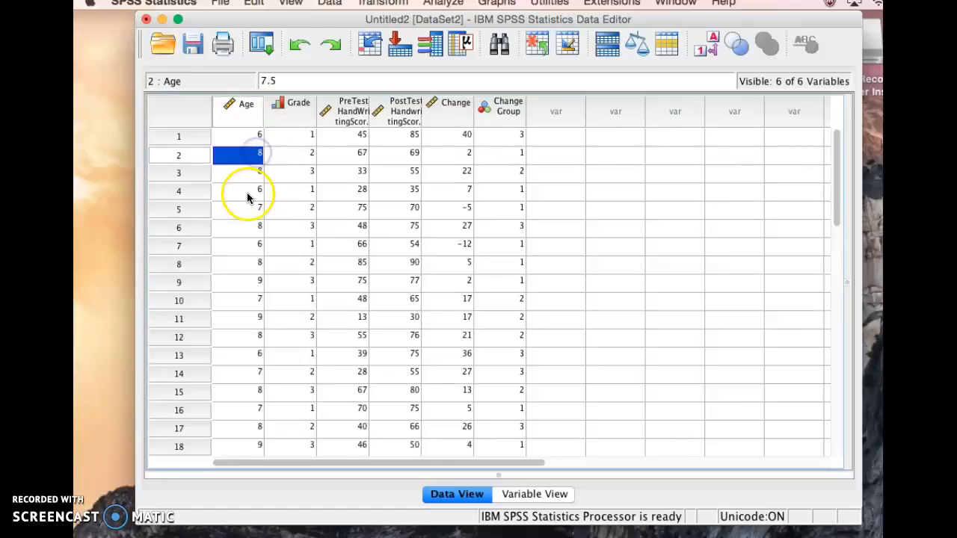
{"action": "left_click", "coordinate": [238, 208]}
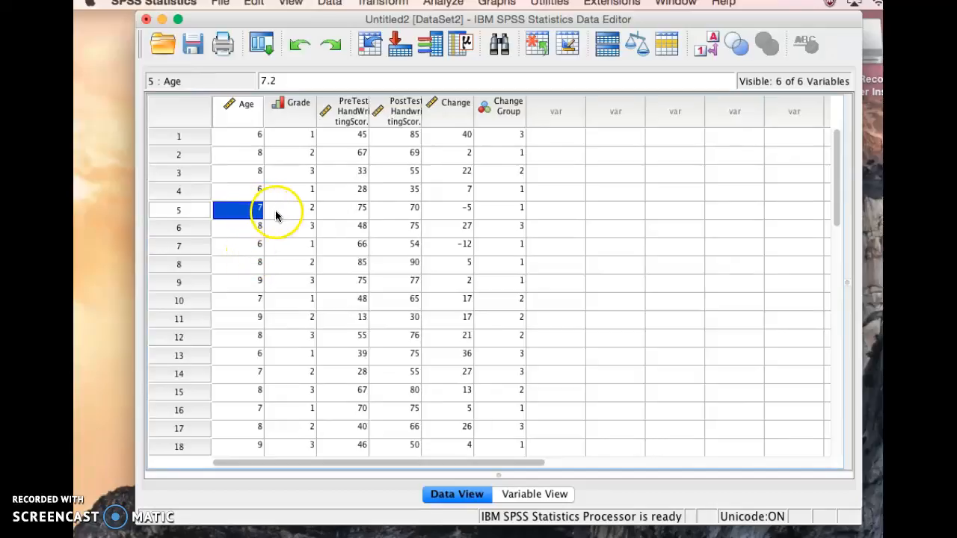
{"action": "left_click", "coordinate": [260, 226]}
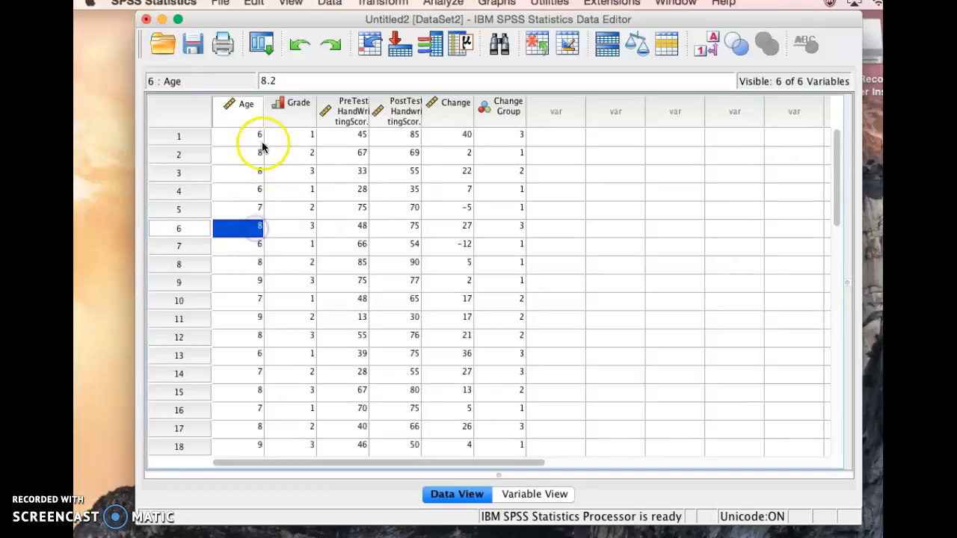
{"action": "left_click", "coordinate": [261, 137]}
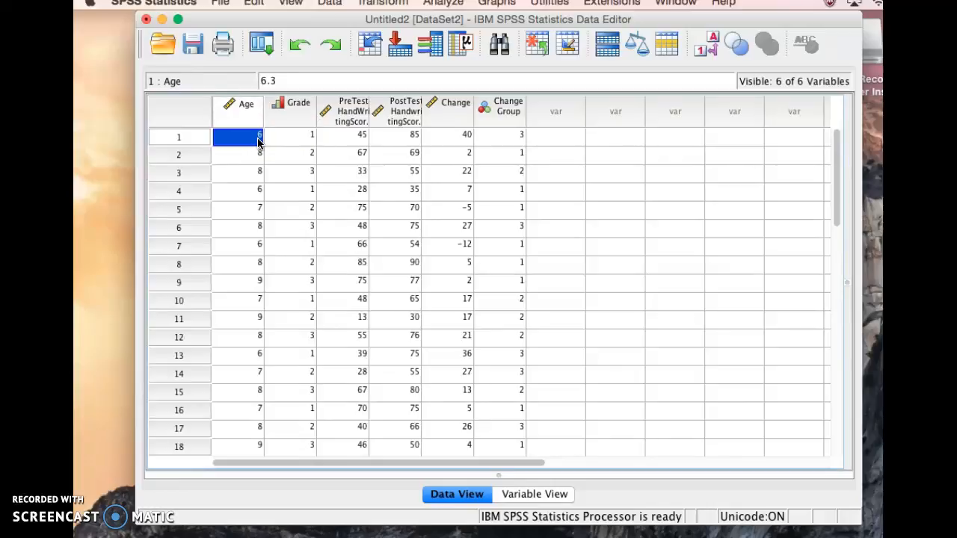
{"action": "left_click", "coordinate": [246, 353]}
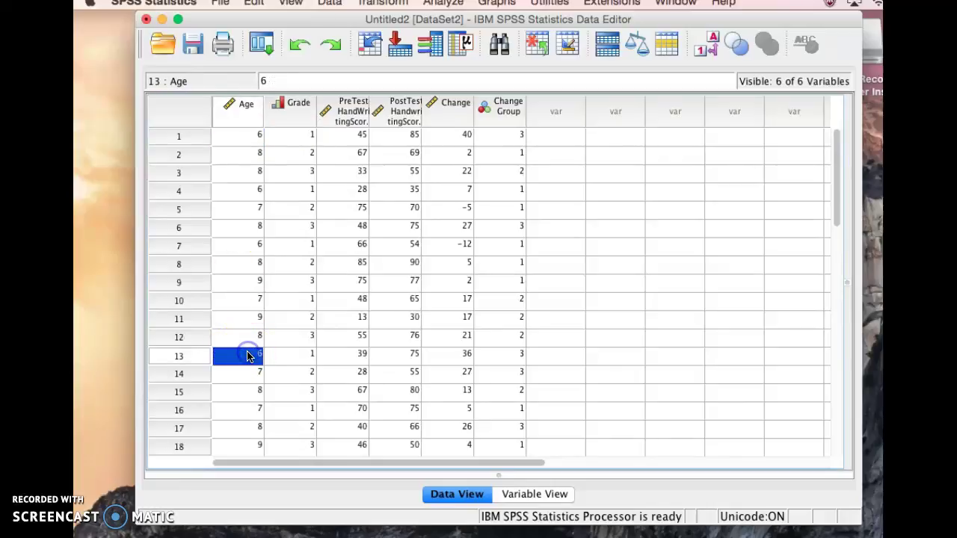
{"action": "left_click", "coordinate": [239, 374]}
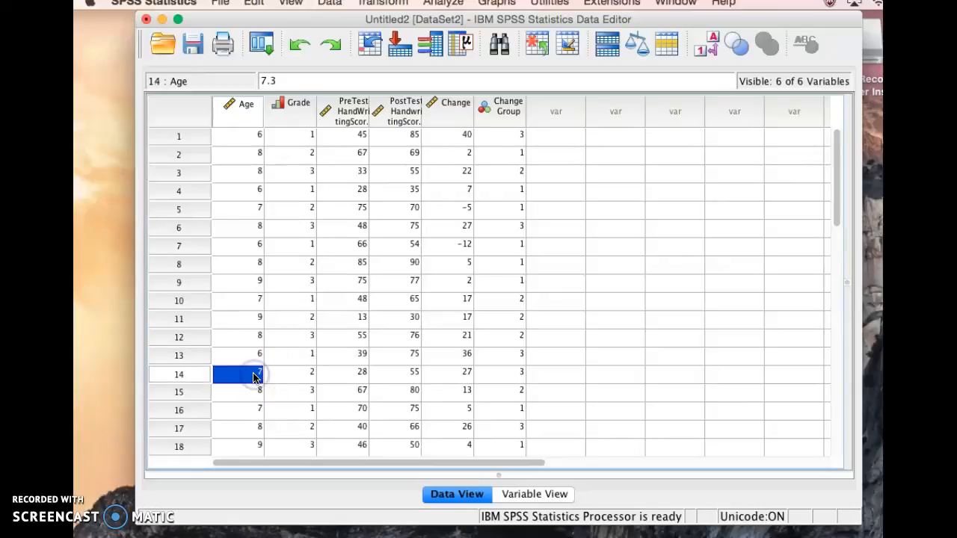
{"action": "left_click", "coordinate": [246, 410]}
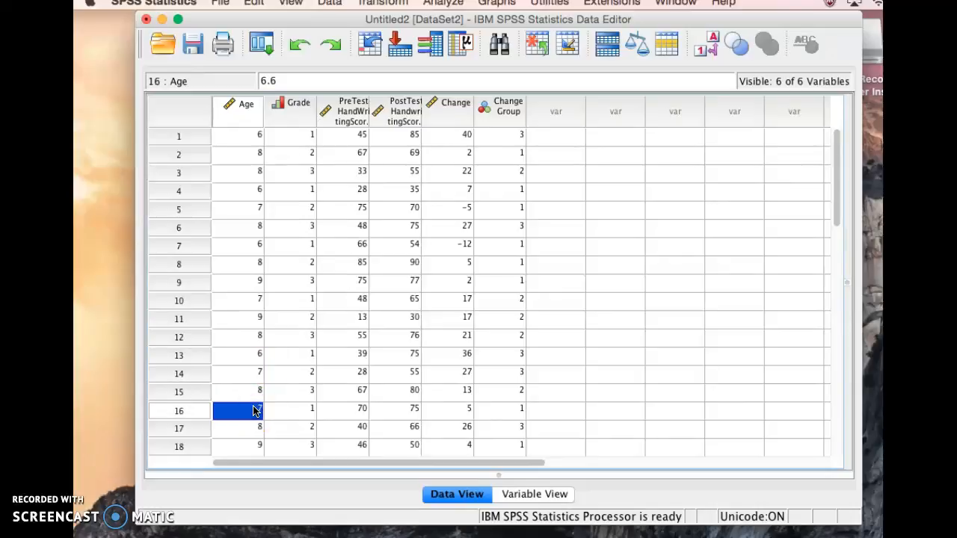
{"action": "scroll", "scroll_direction": "down", "scroll_amount": 3}
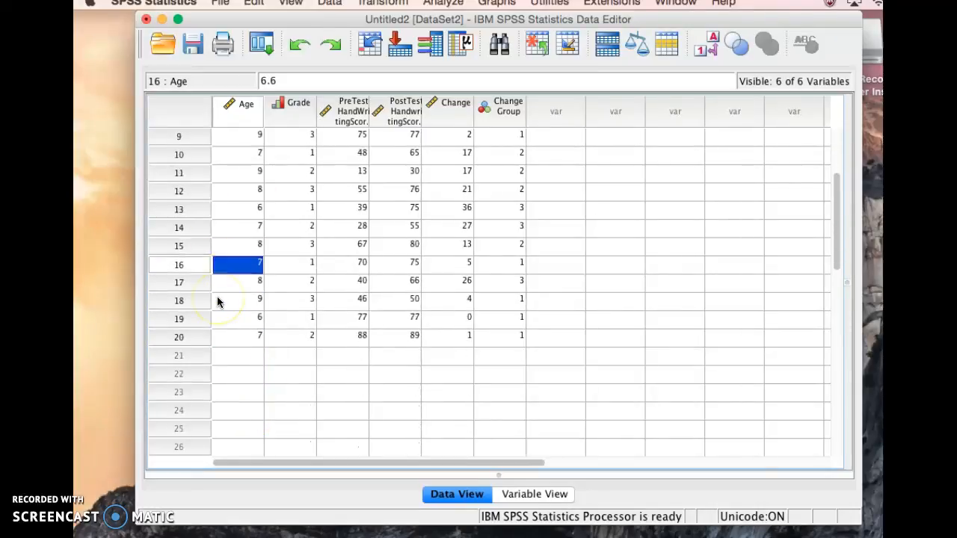
{"action": "scroll", "scroll_direction": "up", "scroll_amount": 3}
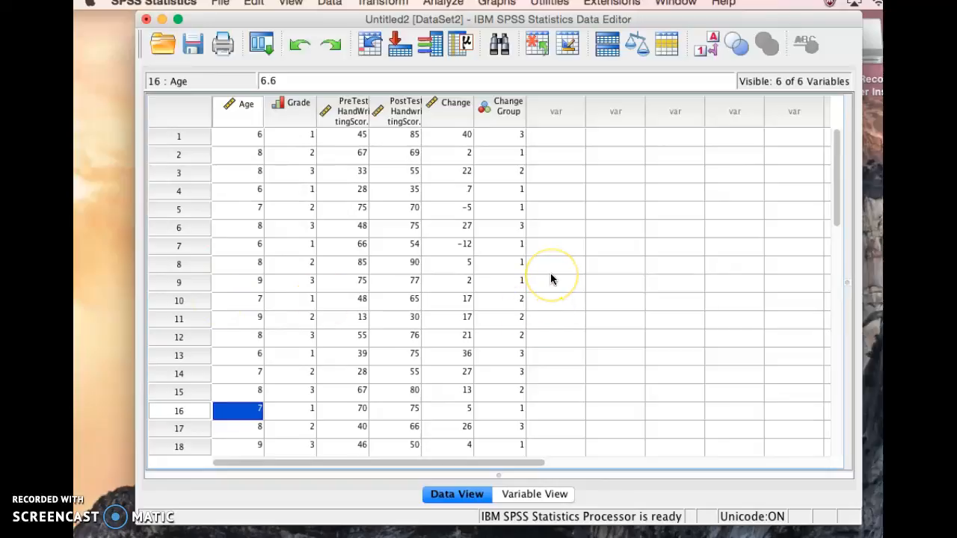
{"action": "mouse_move", "coordinate": [544, 204]}
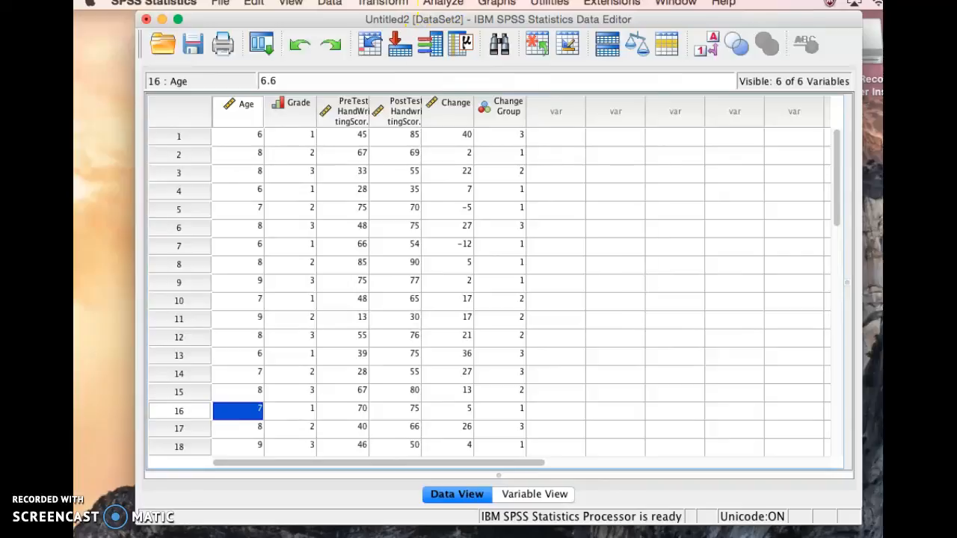
Show the Analyze menu's Descriptive Statistics submenu.
{"action": "left_click", "coordinate": [442, 3]}
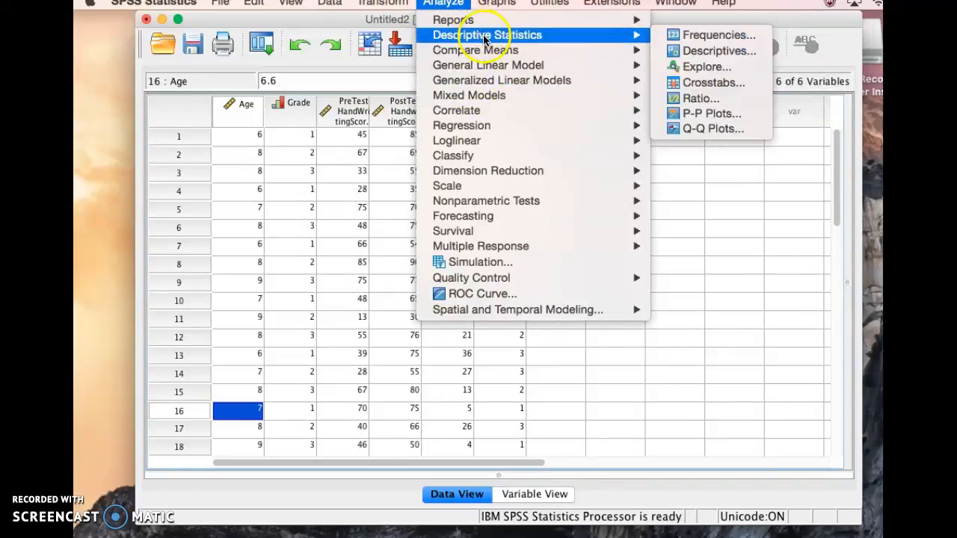
{"action": "mouse_move", "coordinate": [711, 82]}
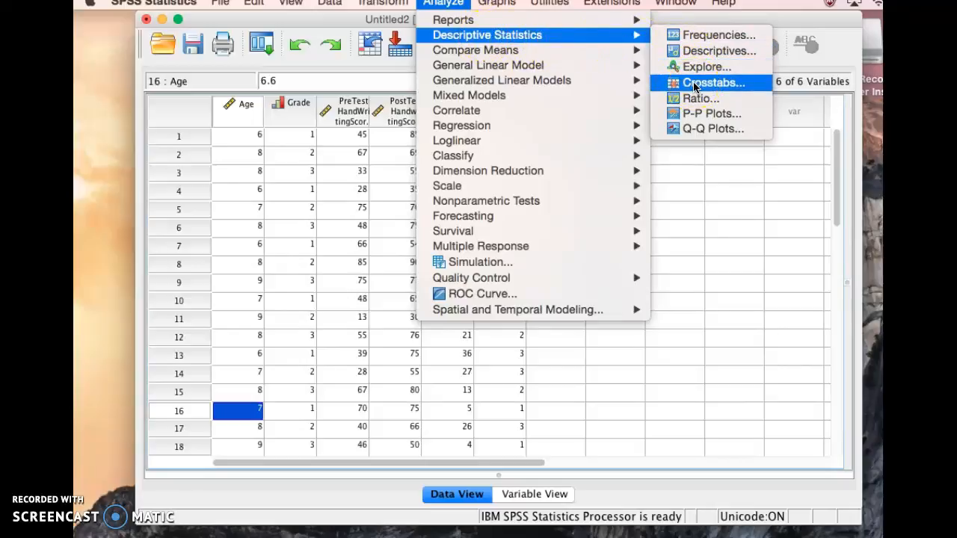
Start Crosstabs and clear the previous row and column variables.
{"action": "left_click", "coordinate": [712, 82]}
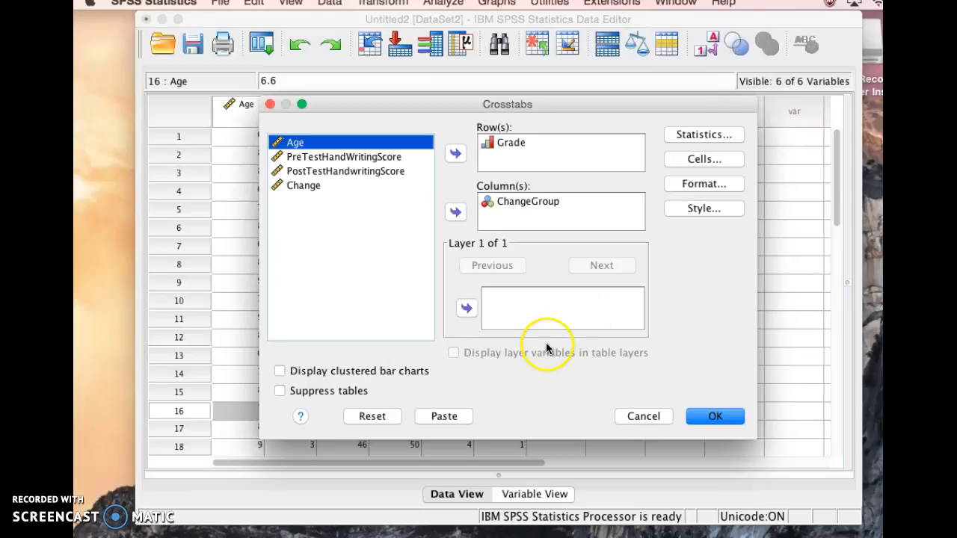
{"action": "left_click", "coordinate": [455, 152]}
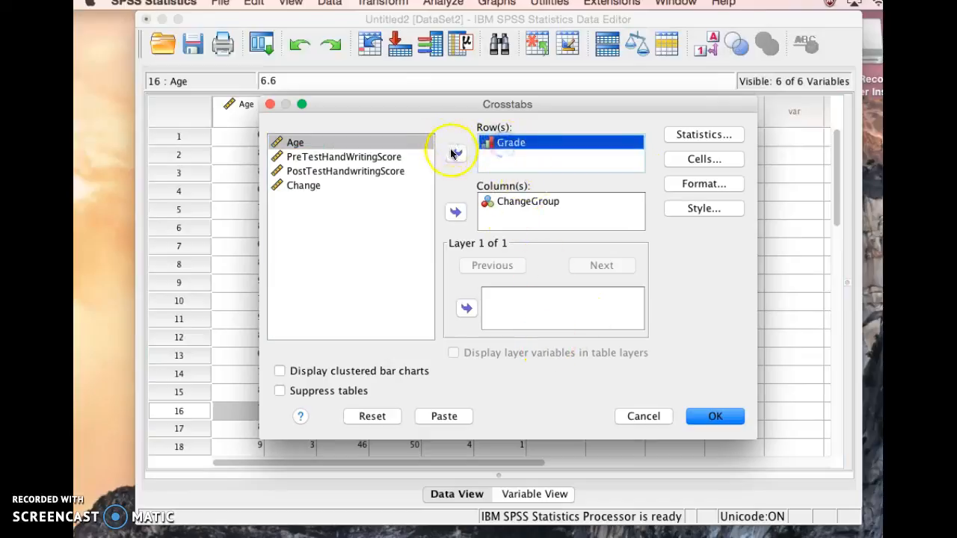
{"action": "left_click", "coordinate": [455, 153]}
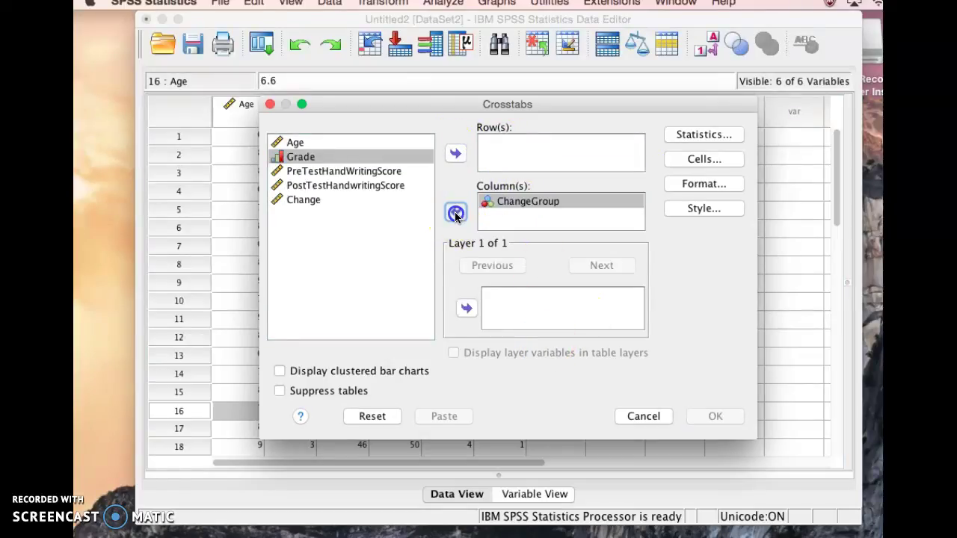
{"action": "left_click", "coordinate": [455, 213]}
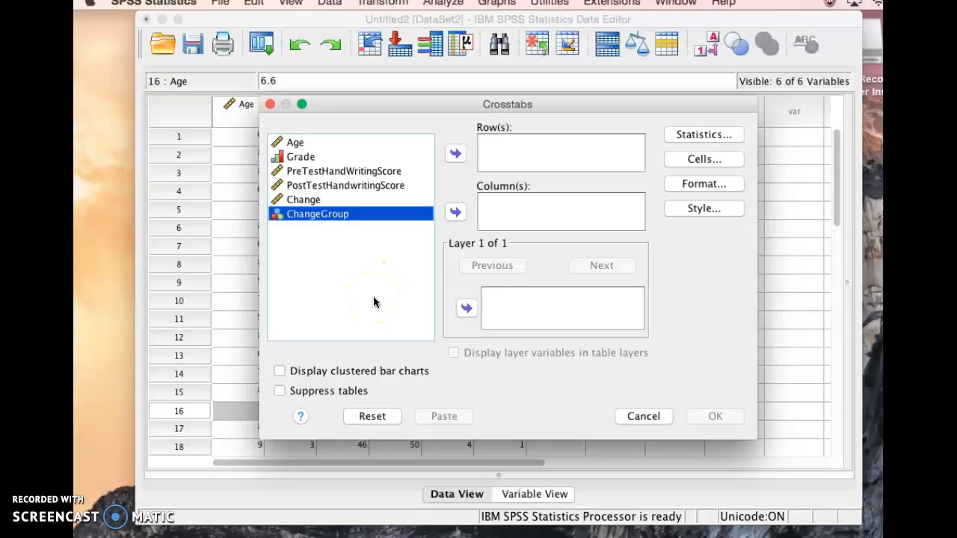
{"action": "mouse_move", "coordinate": [521, 194]}
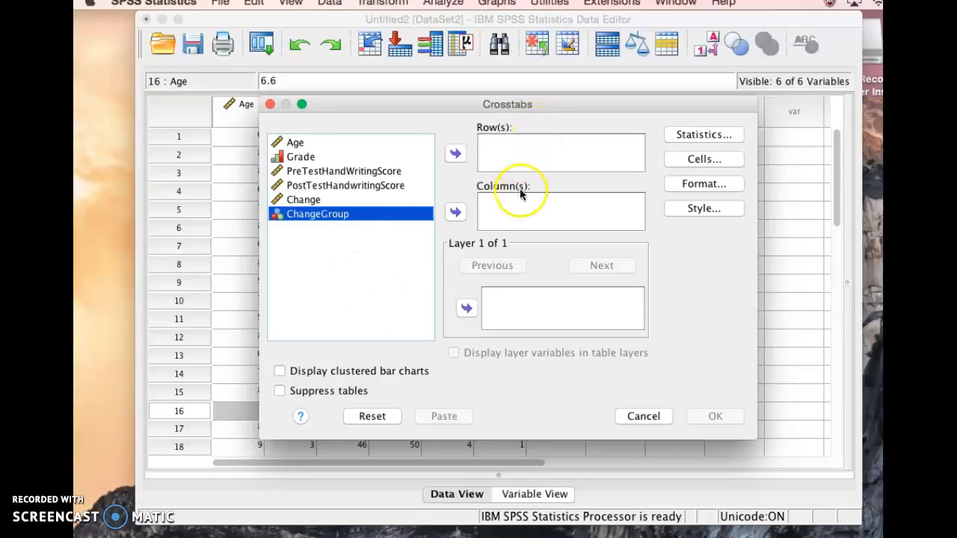
{"action": "mouse_move", "coordinate": [299, 269]}
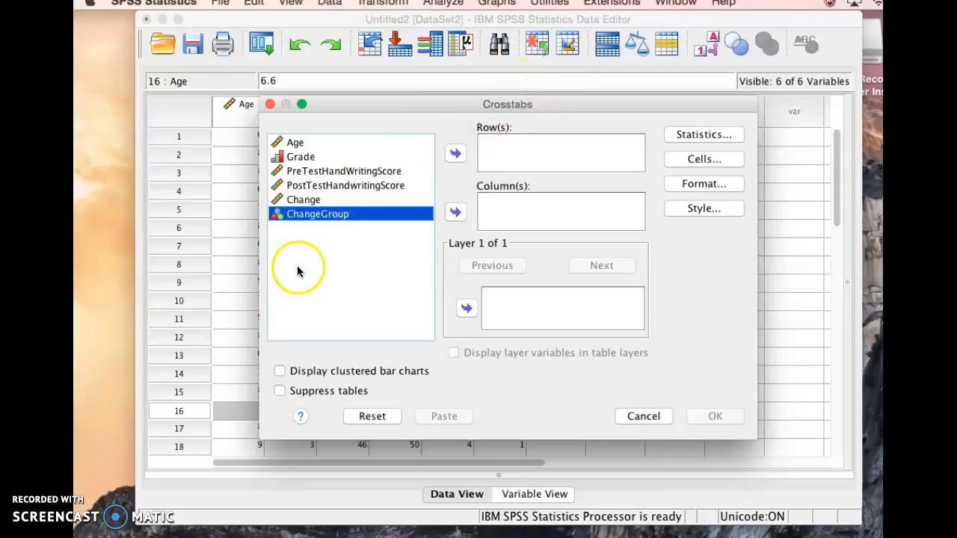
{"action": "mouse_move", "coordinate": [320, 283]}
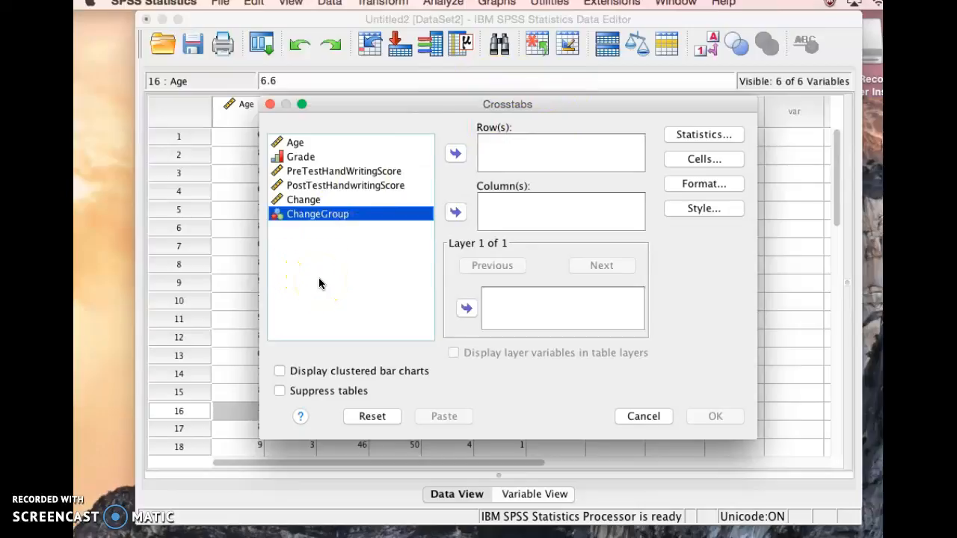
{"action": "mouse_move", "coordinate": [343, 171]}
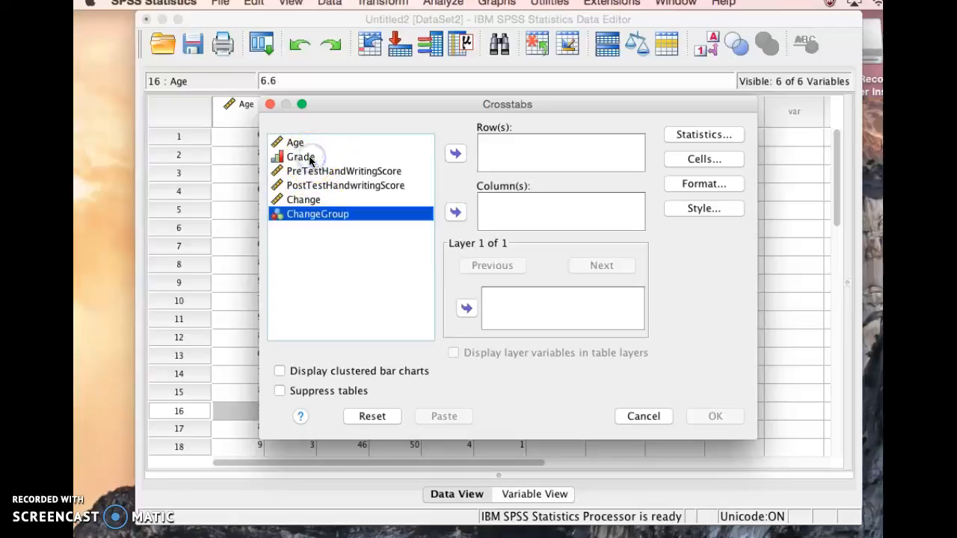
Crosstabulate Grade in rows by ChangeGroup in columns and run it.
{"action": "left_click", "coordinate": [301, 157]}
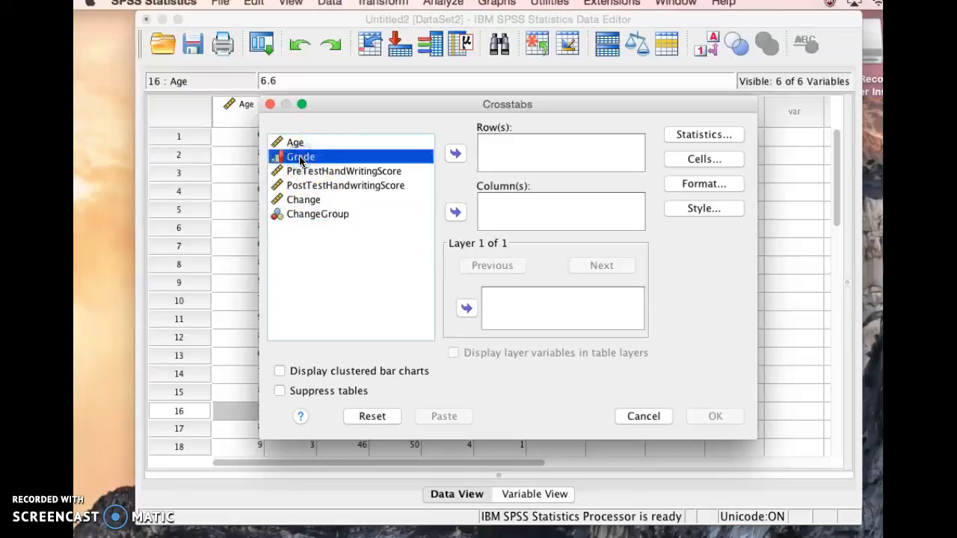
{"action": "left_click", "coordinate": [455, 152]}
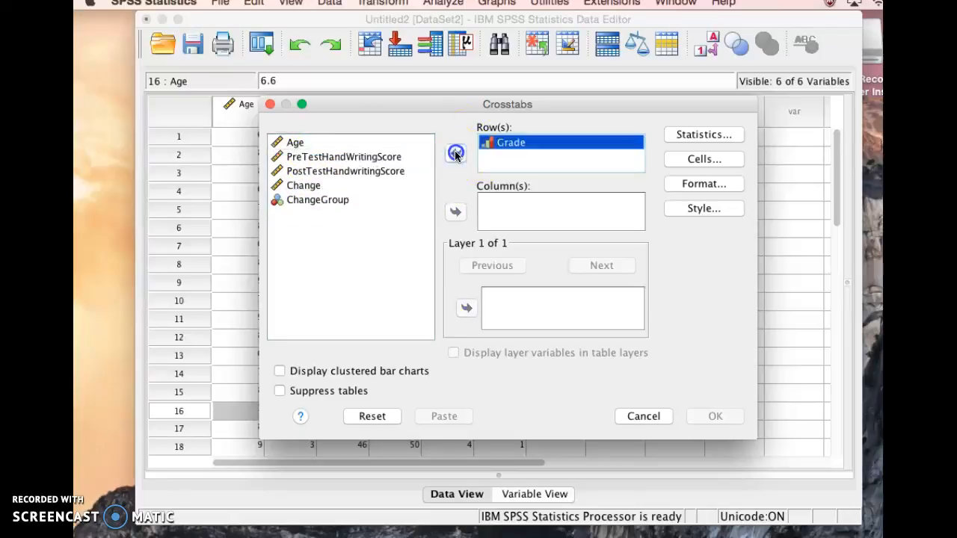
{"action": "left_click", "coordinate": [317, 201]}
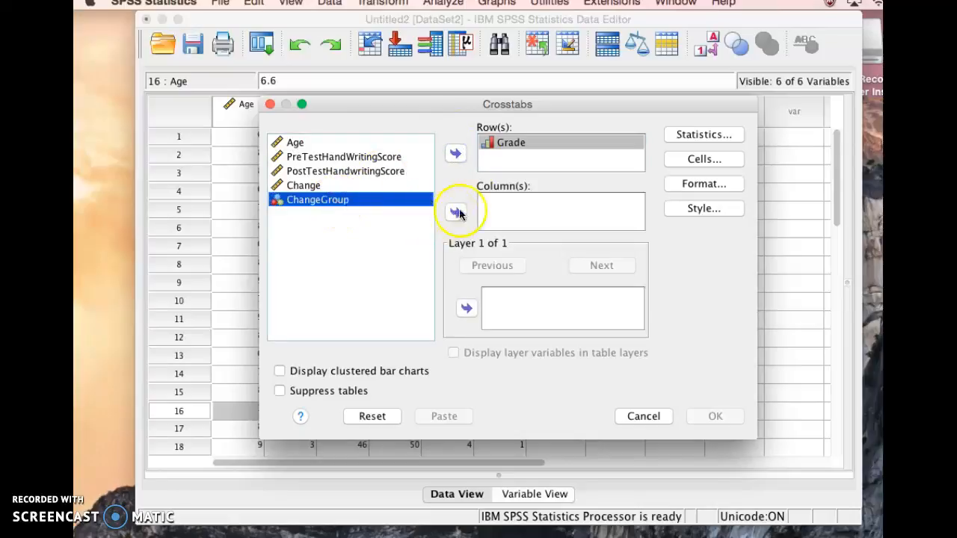
{"action": "left_click", "coordinate": [455, 213]}
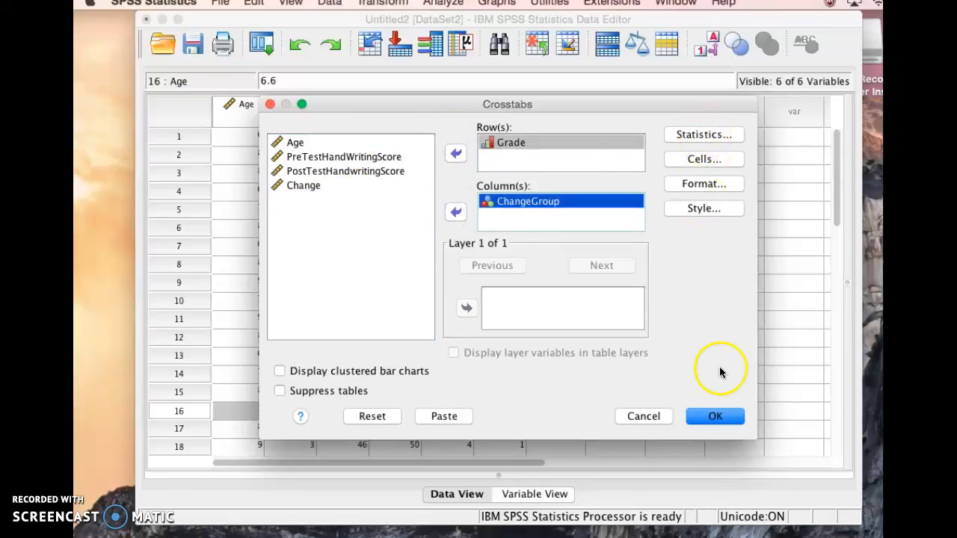
{"action": "left_click", "coordinate": [715, 416]}
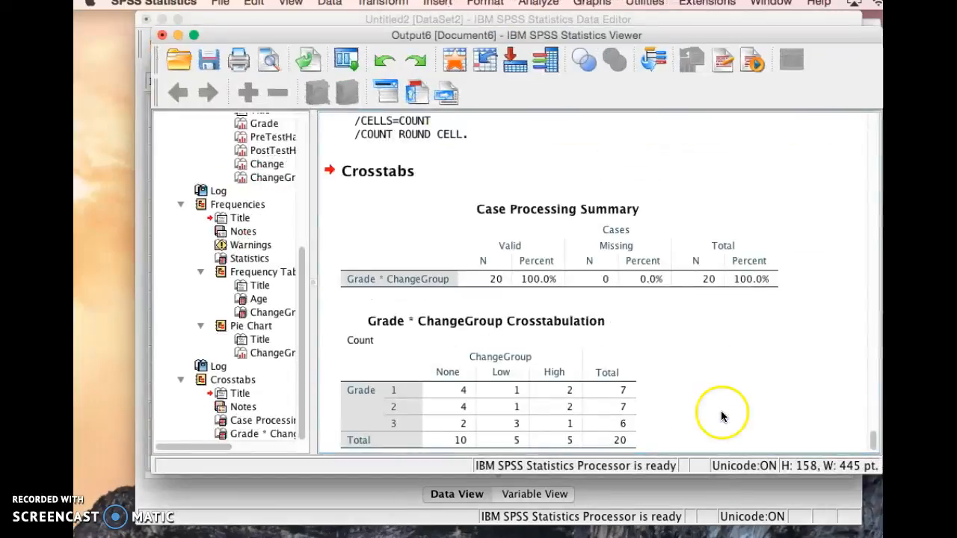
{"action": "scroll", "scroll_direction": "up", "scroll_amount": 3}
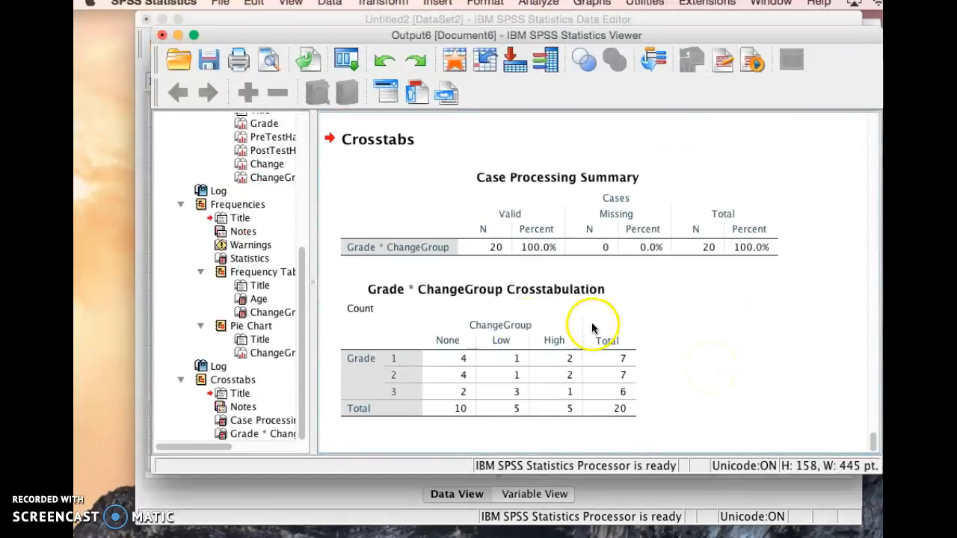
{"action": "left_click", "coordinate": [456, 336]}
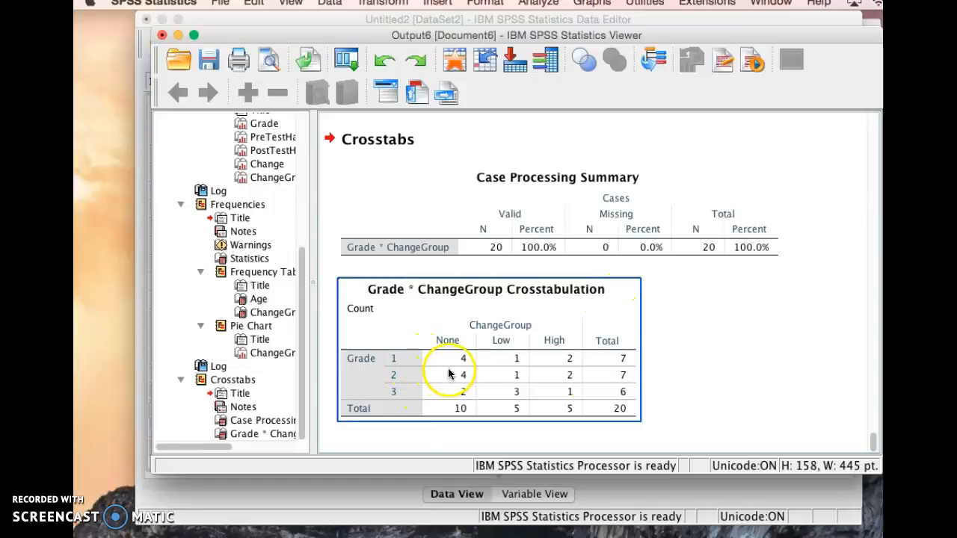
{"action": "mouse_move", "coordinate": [464, 365]}
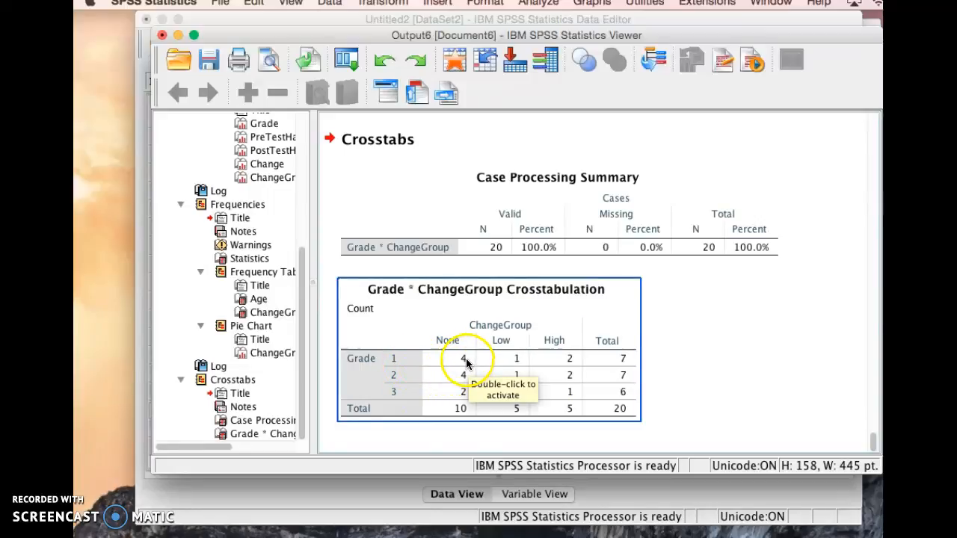
{"action": "mouse_move", "coordinate": [524, 365]}
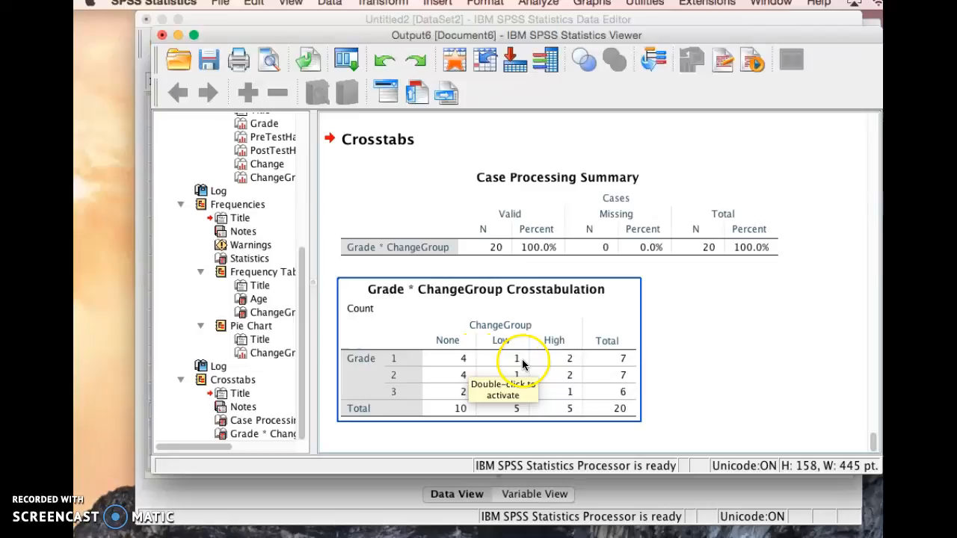
{"action": "mouse_move", "coordinate": [441, 382]}
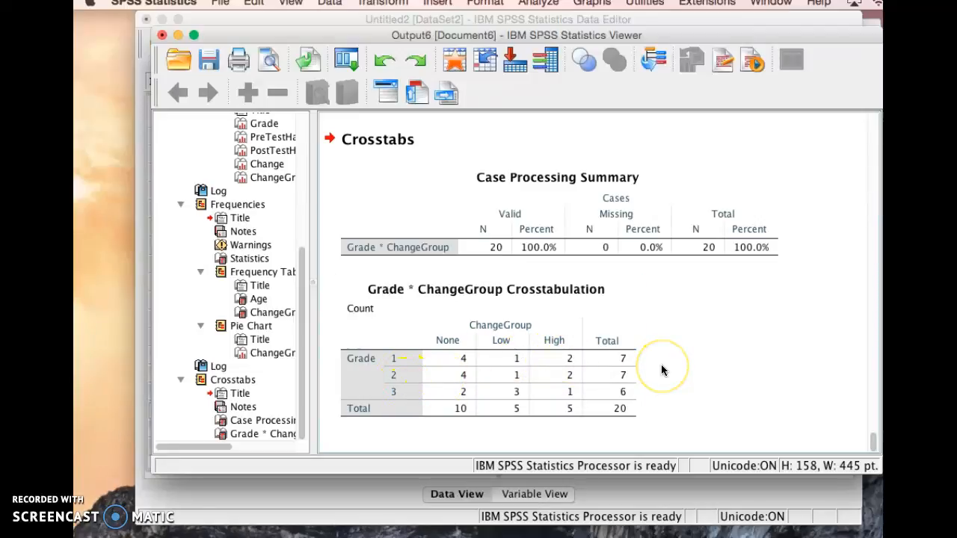
{"action": "scroll", "scroll_direction": "up", "scroll_amount": 3}
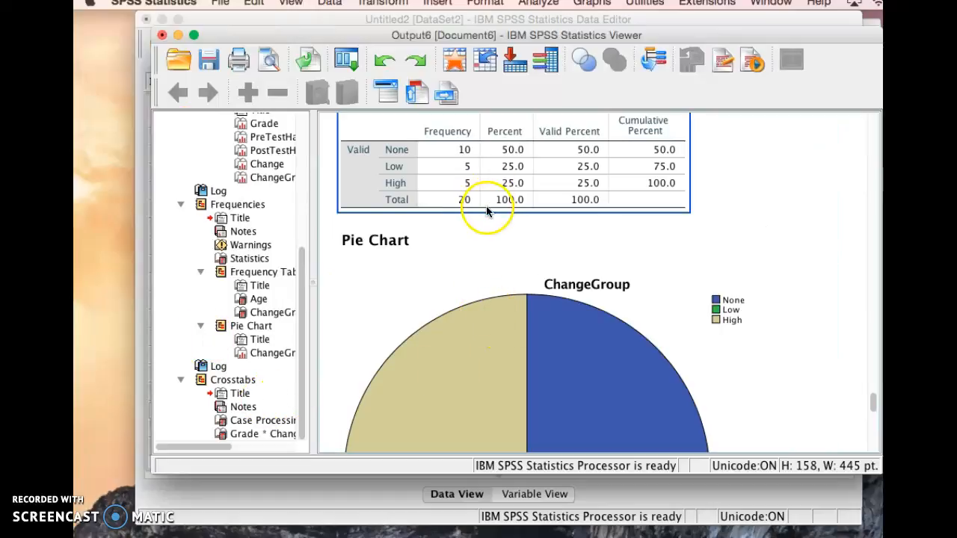
Close the Output Viewer without saving, returning to the data editor.
{"action": "left_click", "coordinate": [161, 36]}
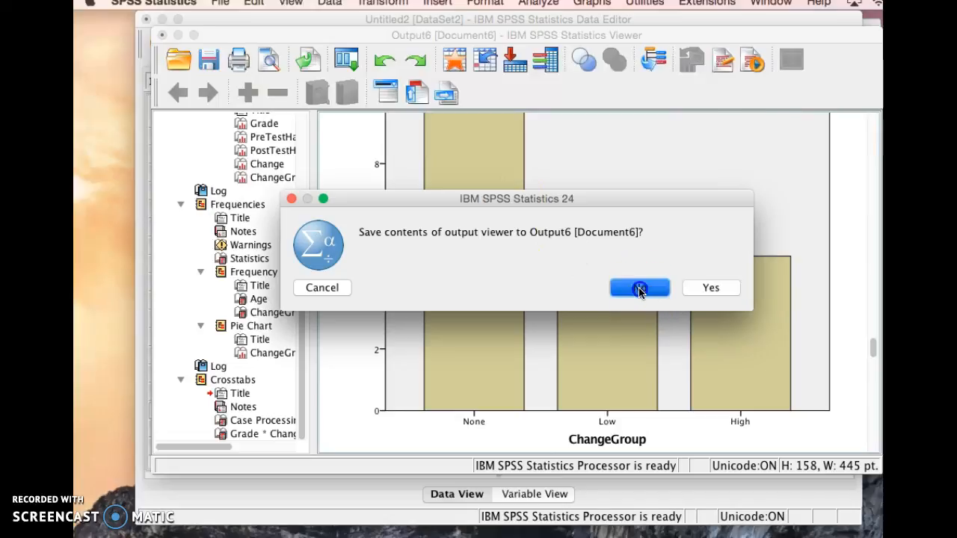
{"action": "left_click", "coordinate": [641, 287]}
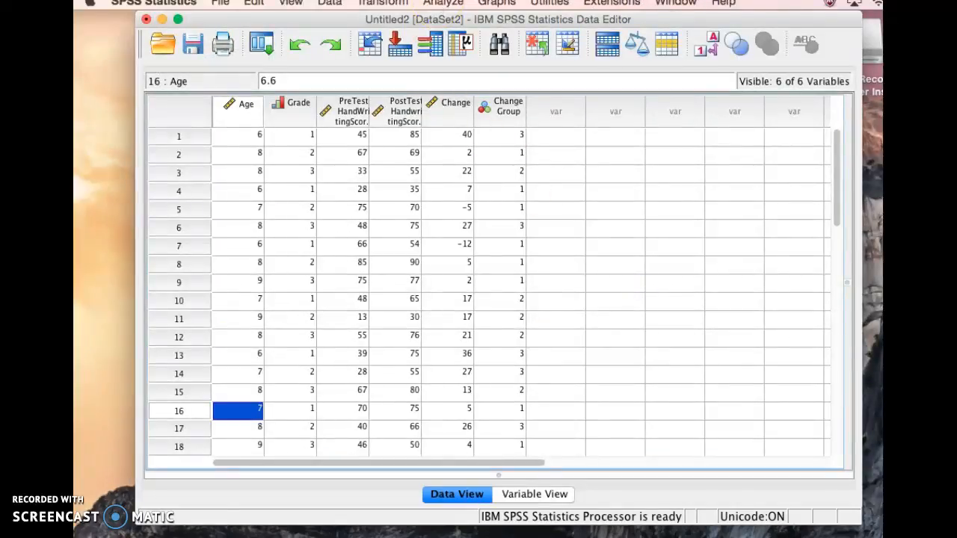
{"action": "mouse_move", "coordinate": [544, 317]}
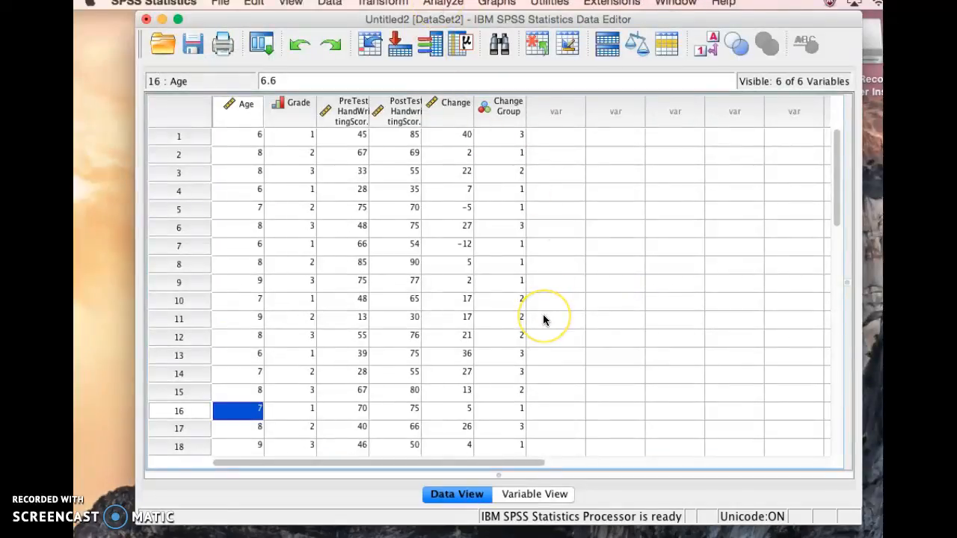
{"action": "mouse_move", "coordinate": [546, 208]}
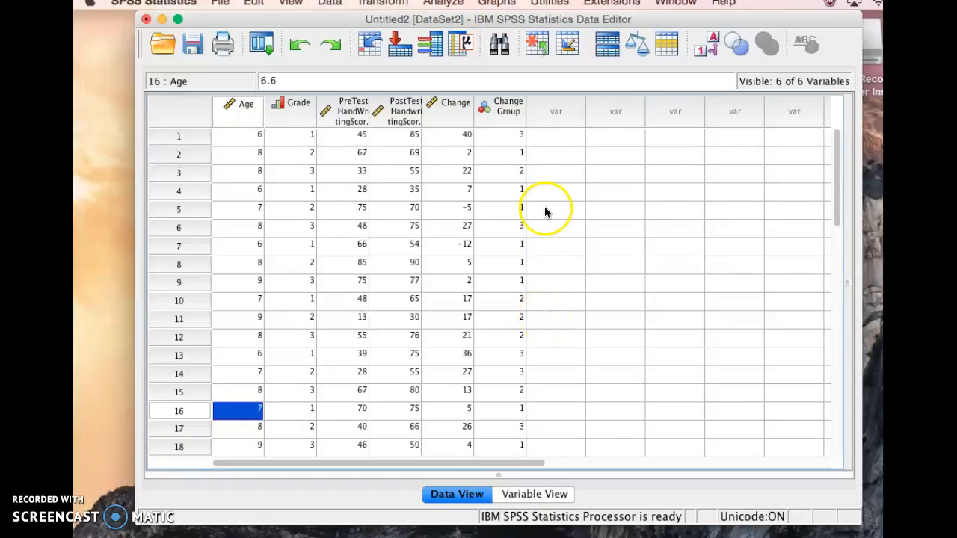